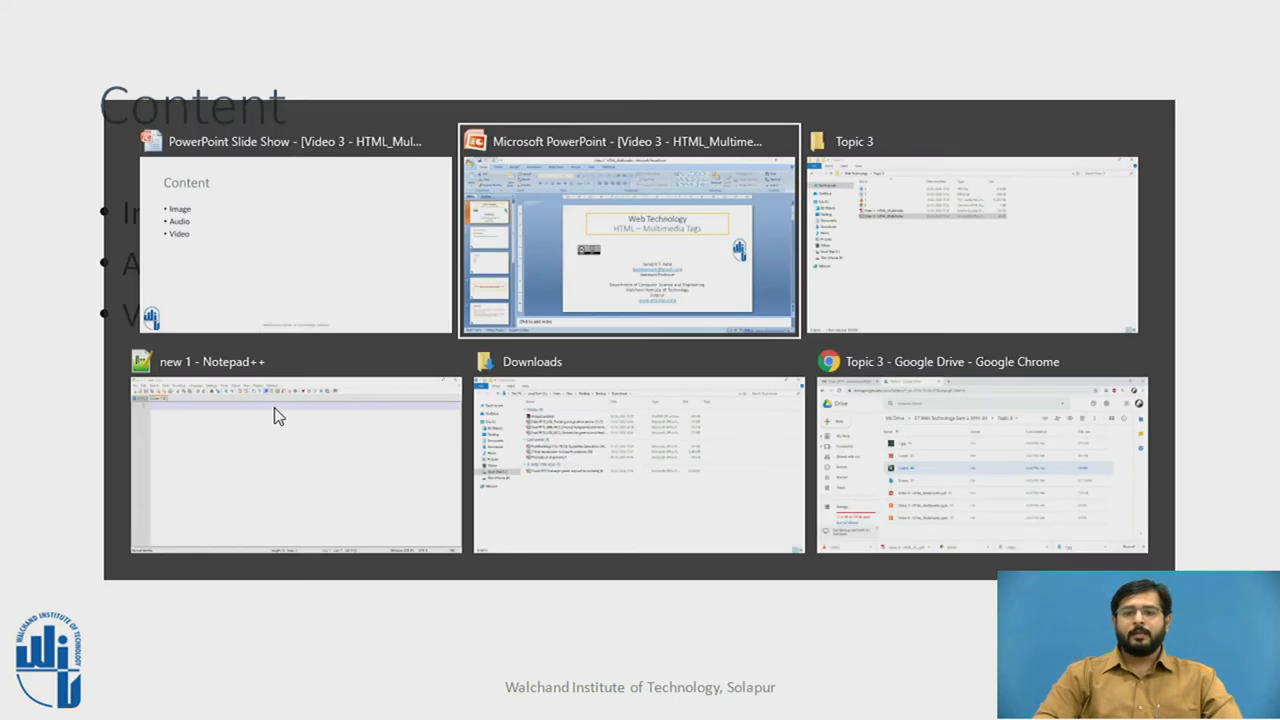
Step: Switch to the blank new document and enter index as the file name
{"action": "left_click", "coordinate": [296, 450]}
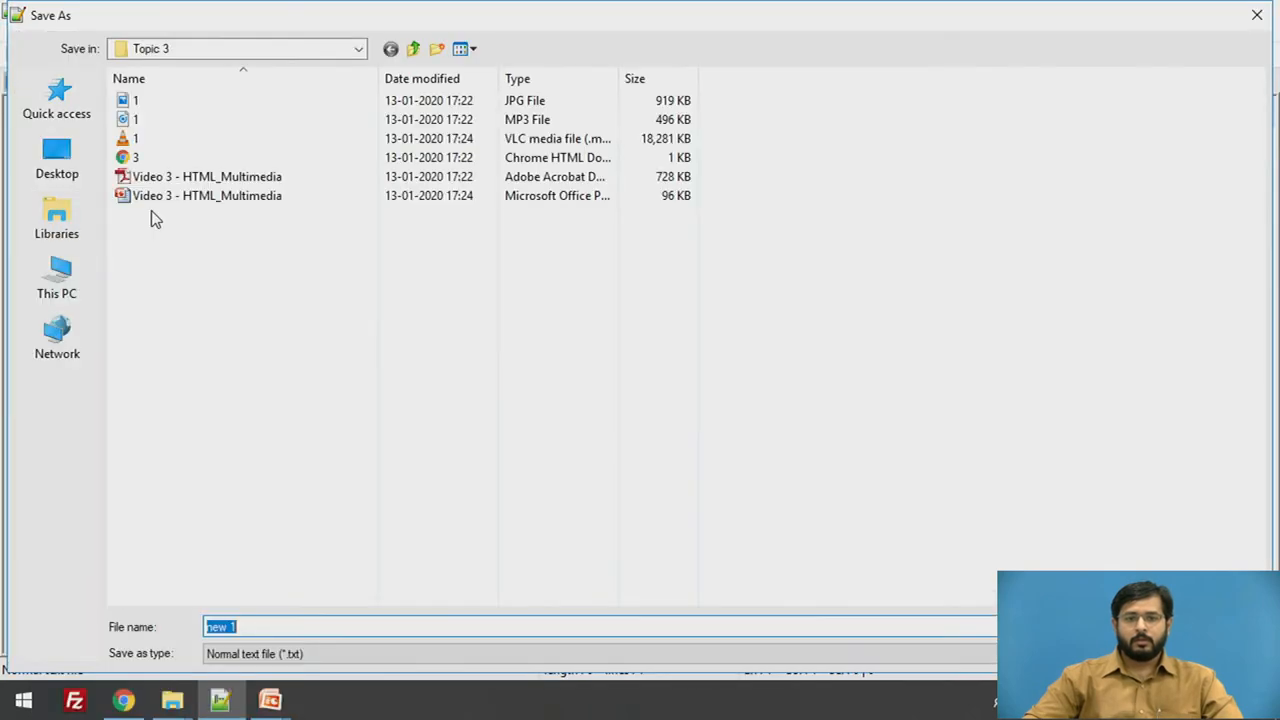
{"action": "mouse_move", "coordinate": [192, 336]}
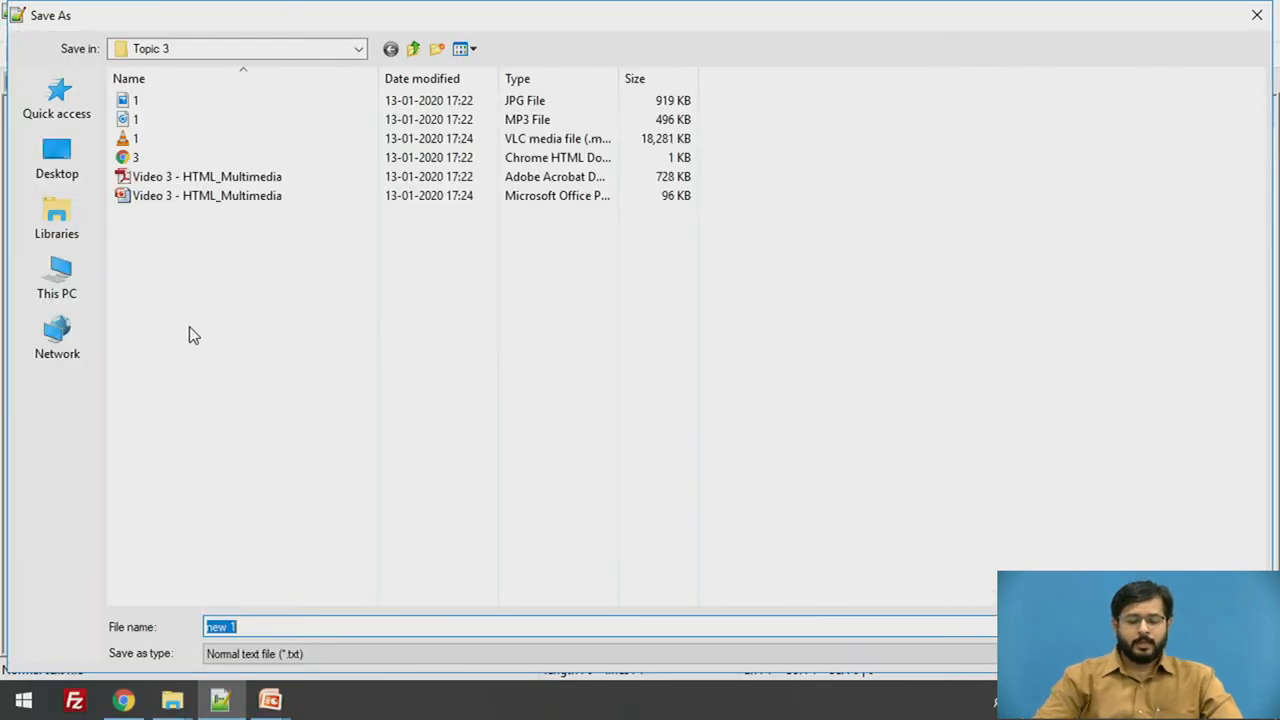
{"action": "type", "text": "inc"}
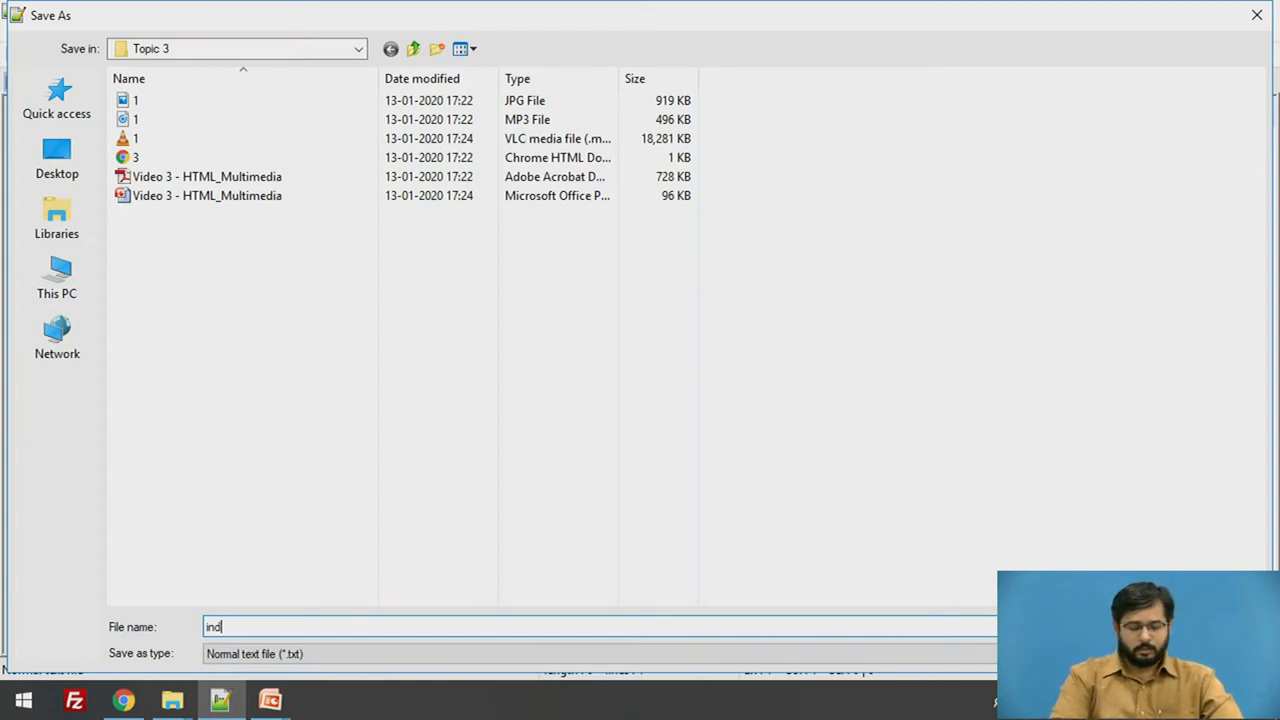
{"action": "type", "text": "ex"}
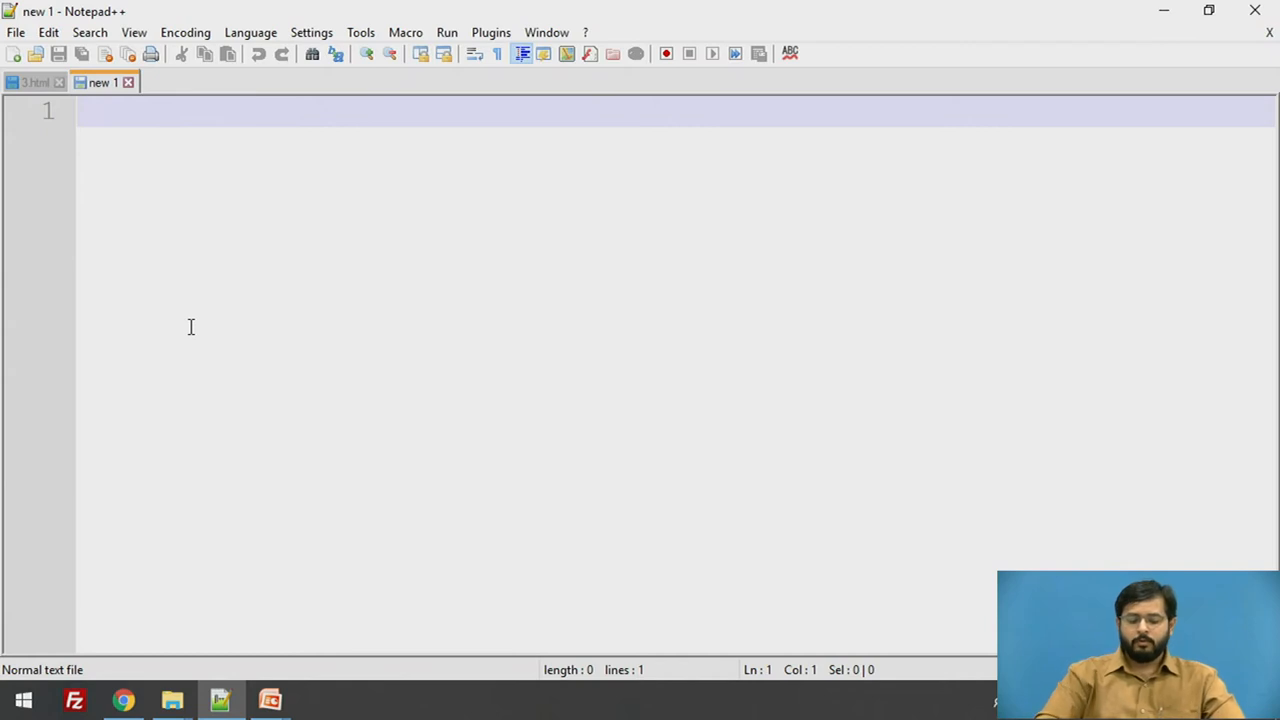
Step: Write the <html></html> skeleton with an empty <title></title> pair
{"action": "type", "text": "<htm"}
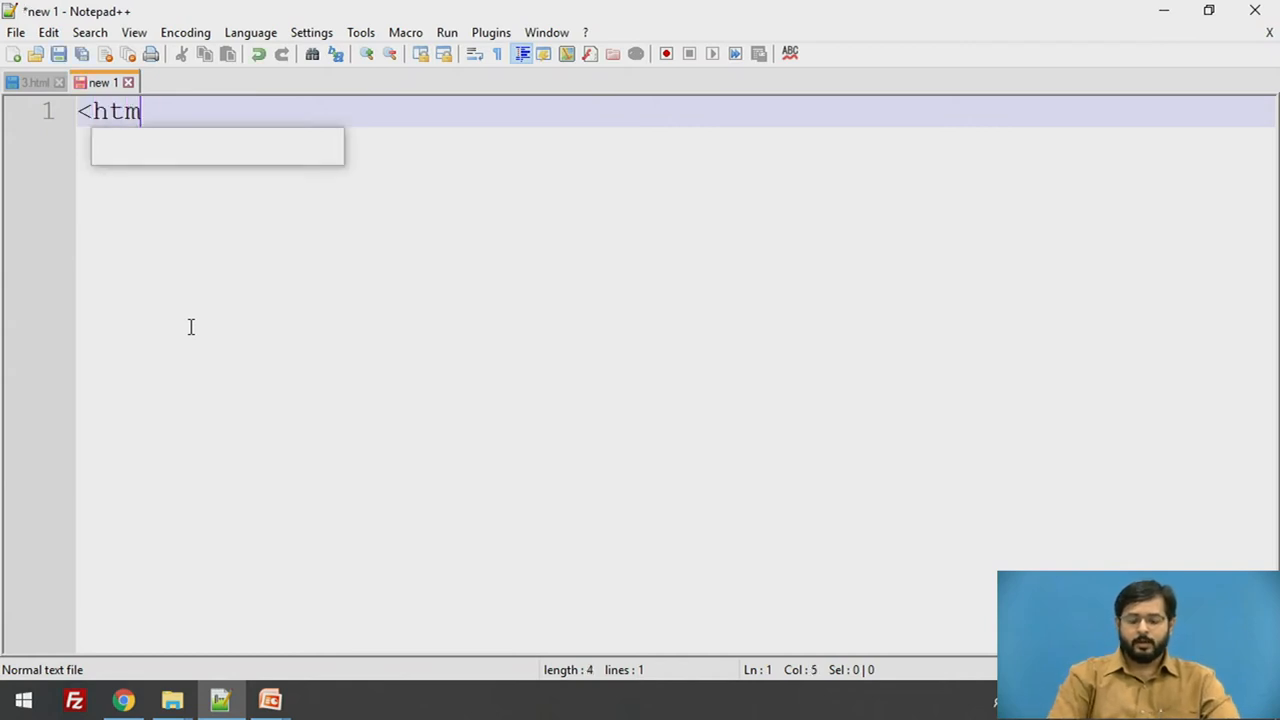
{"action": "type", "text": "l>"}
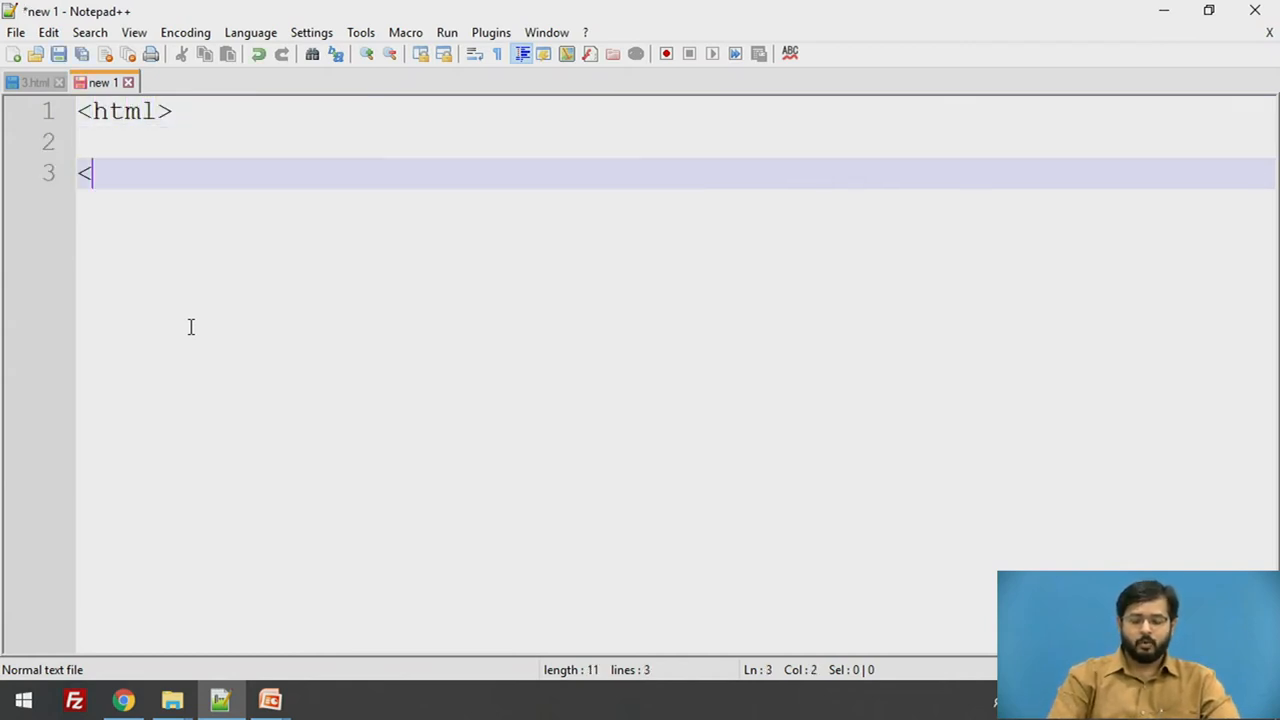
{"action": "type", "text": "/html>"}
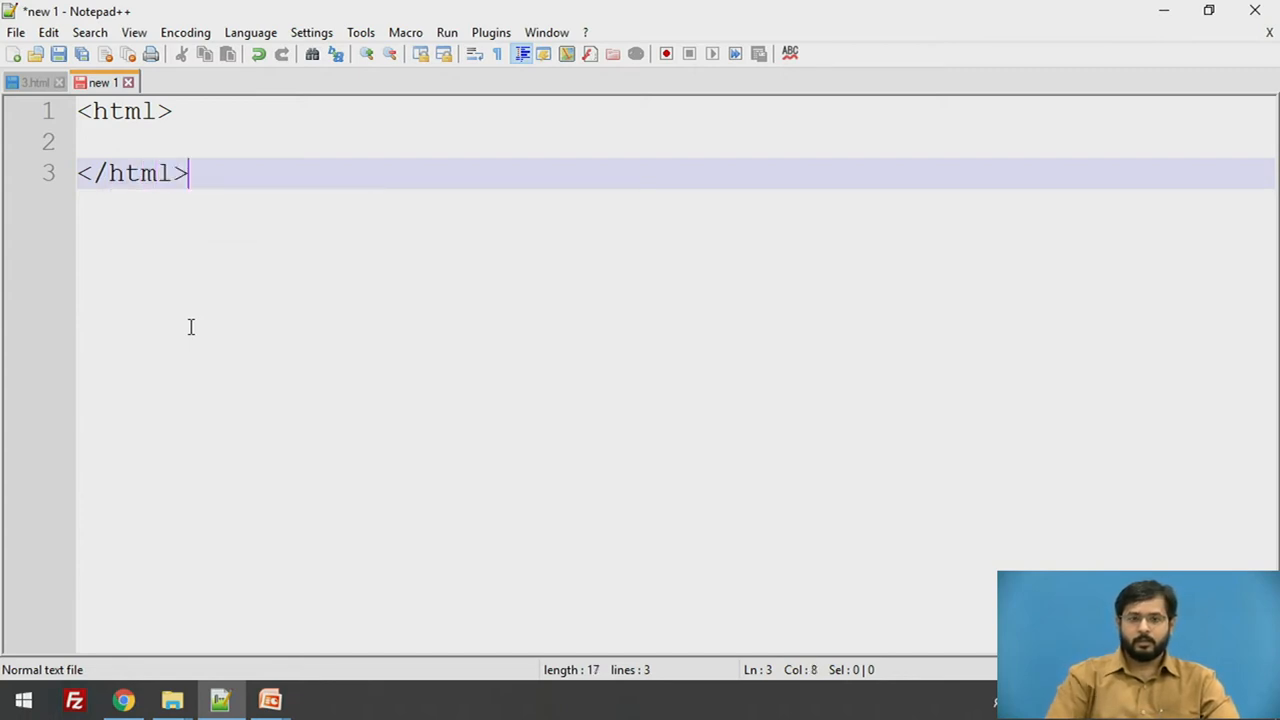
{"action": "type", "text": "<title>"}
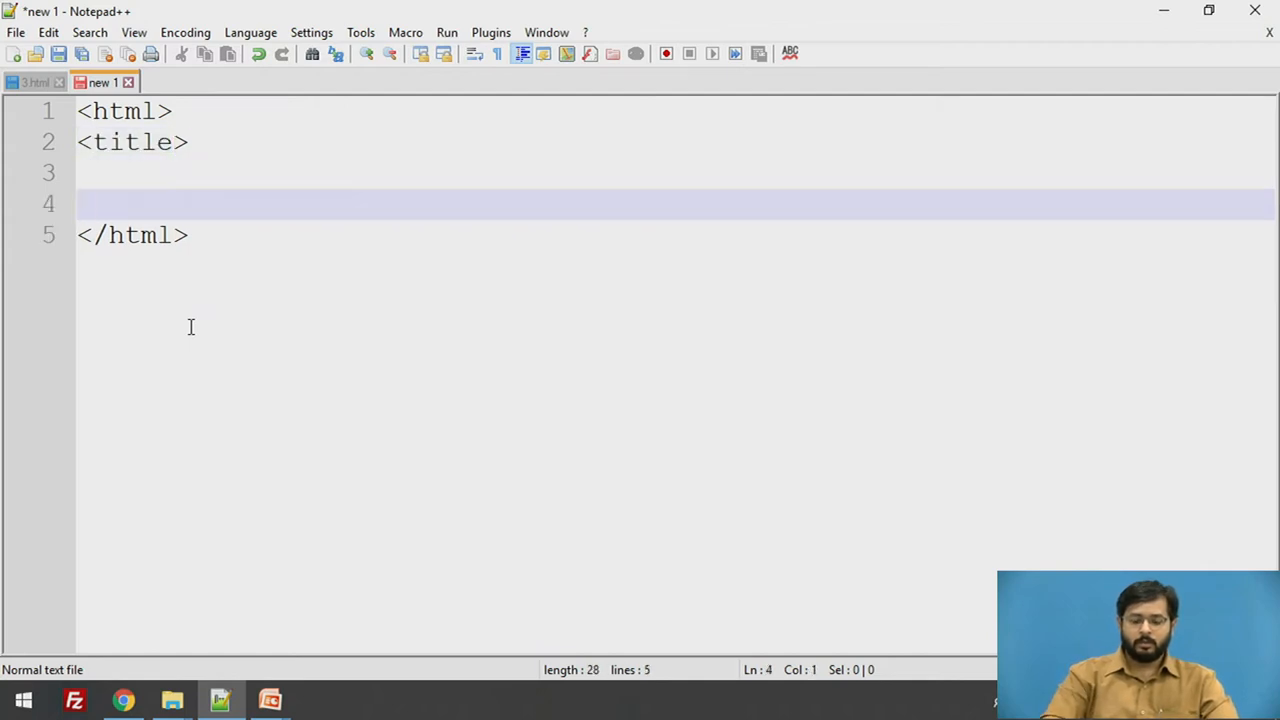
{"action": "type", "text": "<"}
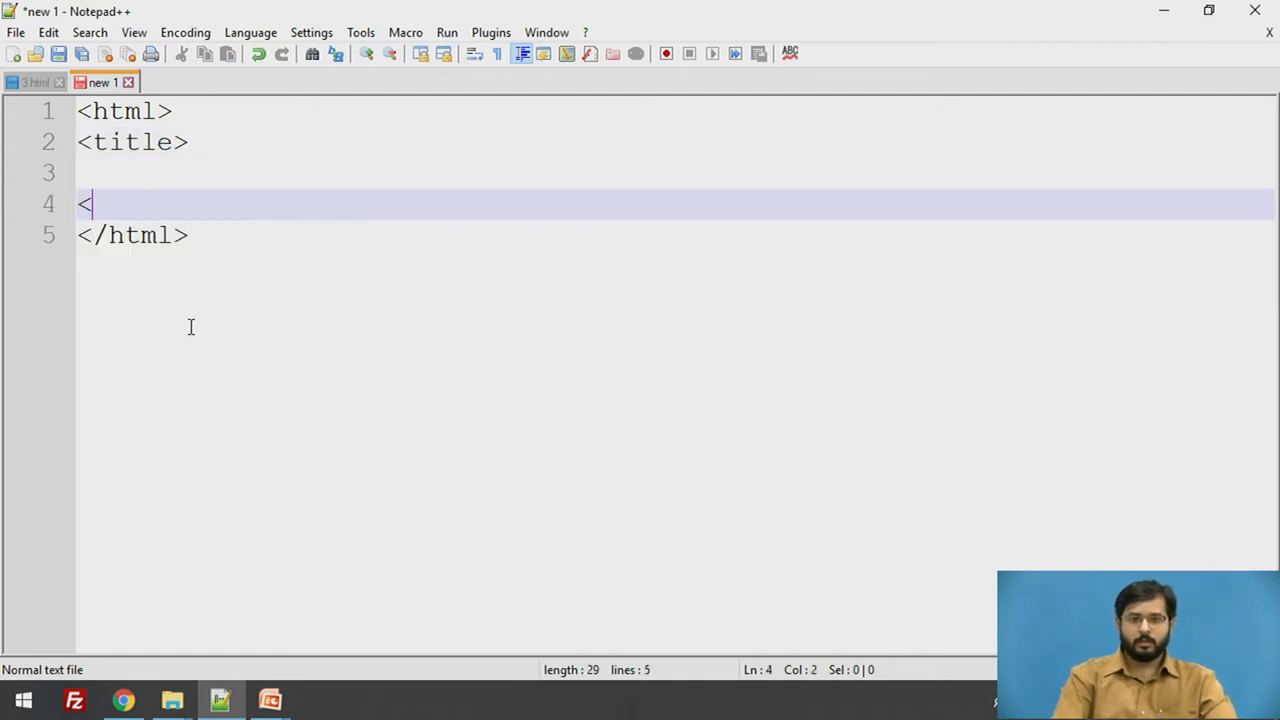
{"action": "type", "text": "/"}
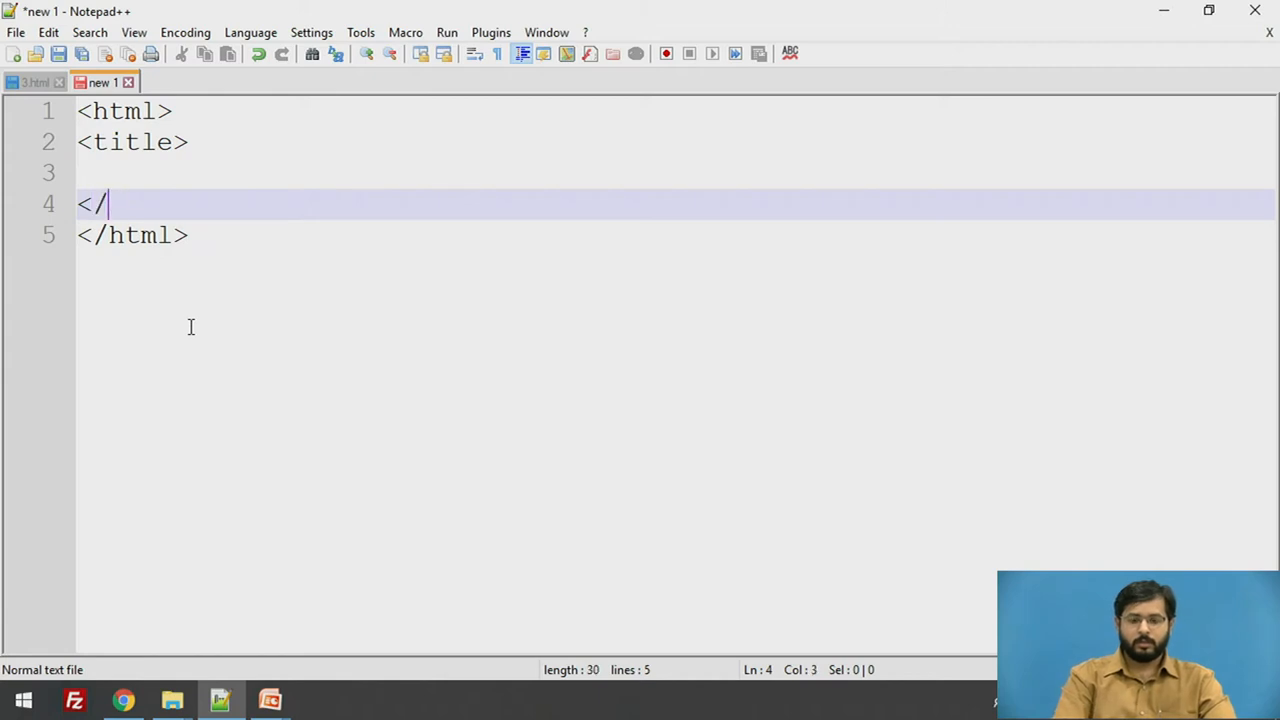
{"action": "type", "text": "title>"}
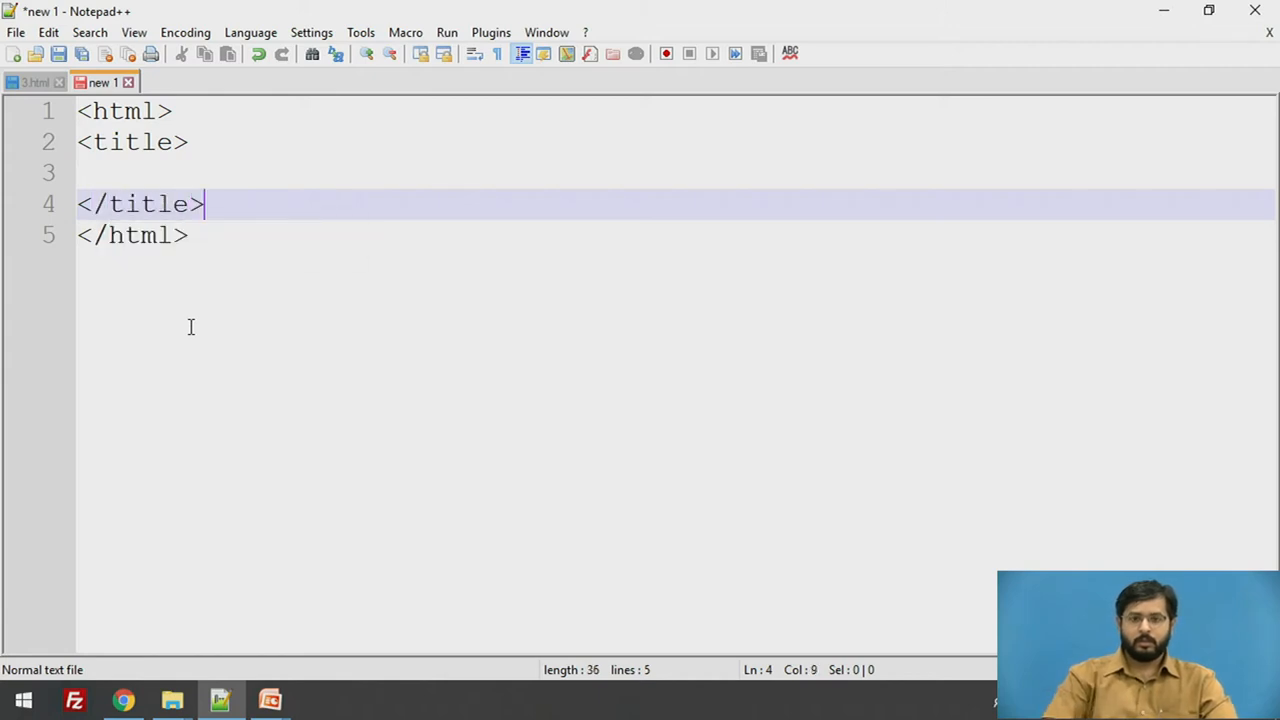
Step: Put the title text Maultimedia Demo between the title tags
{"action": "key", "text": "enter"}
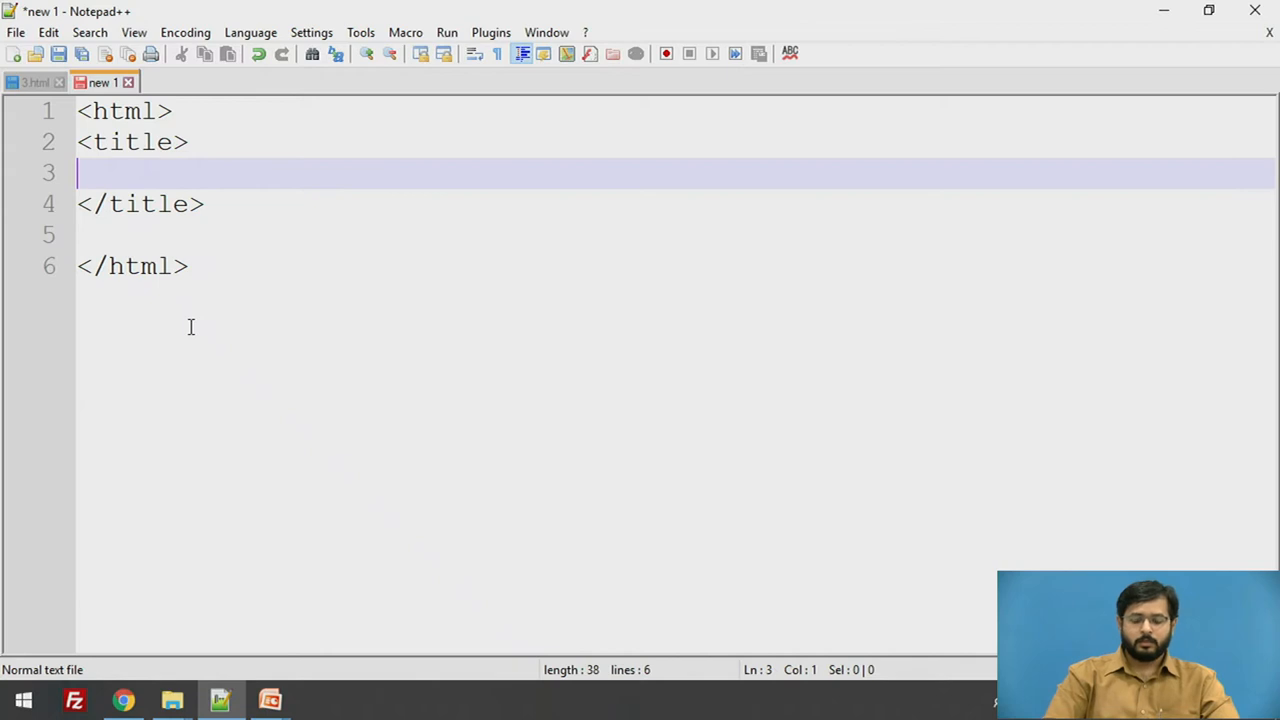
{"action": "type", "text": "Maul"}
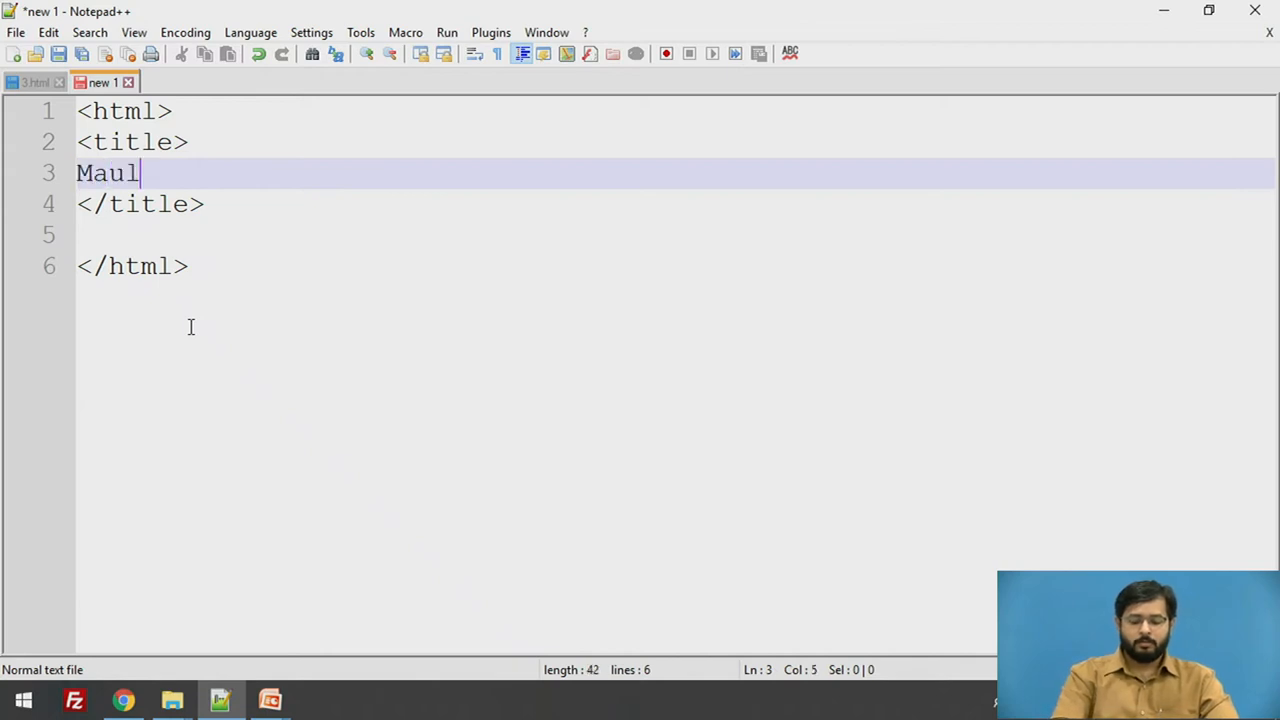
{"action": "type", "text": "timedia"}
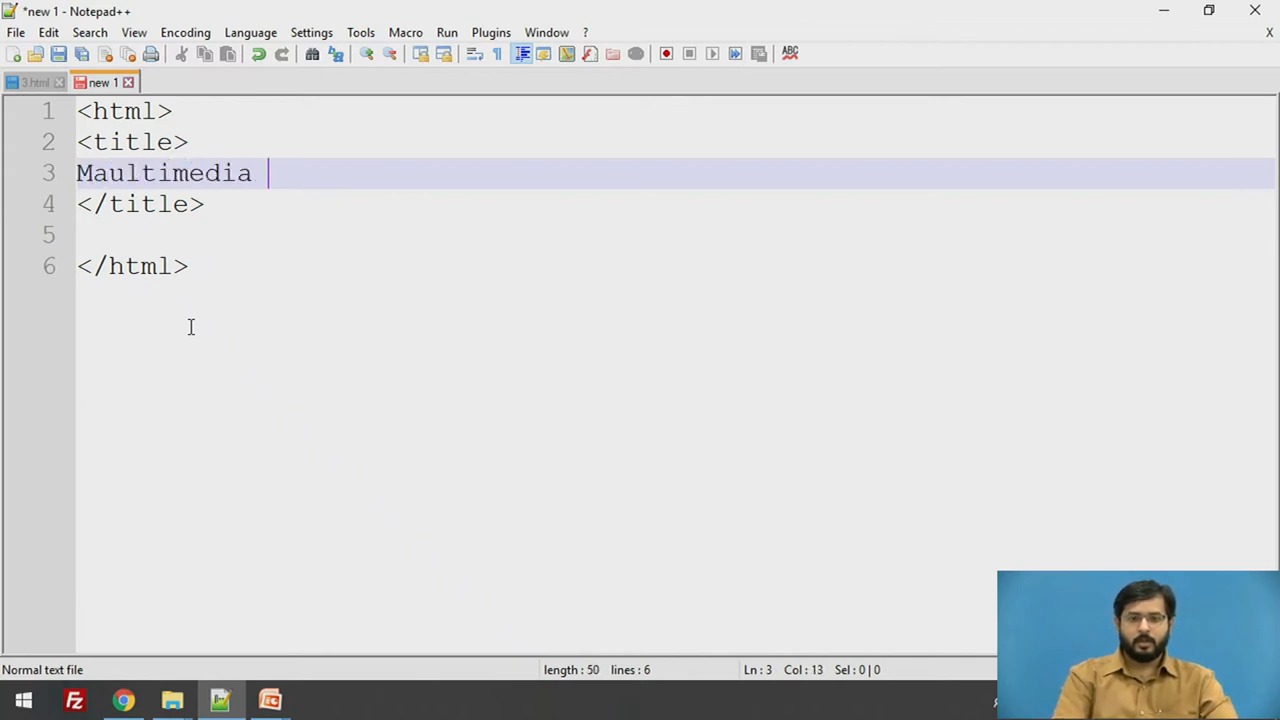
{"action": "type", "text": "Demo"}
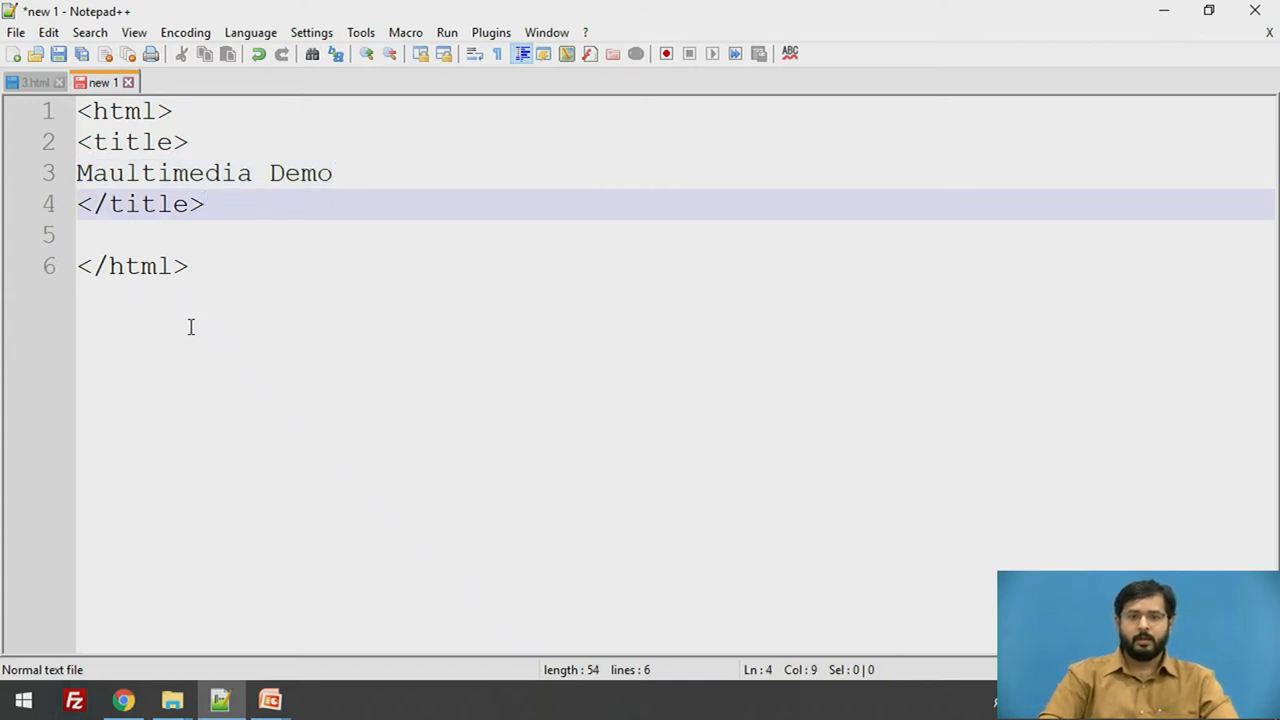
{"action": "key", "text": "Enter"}
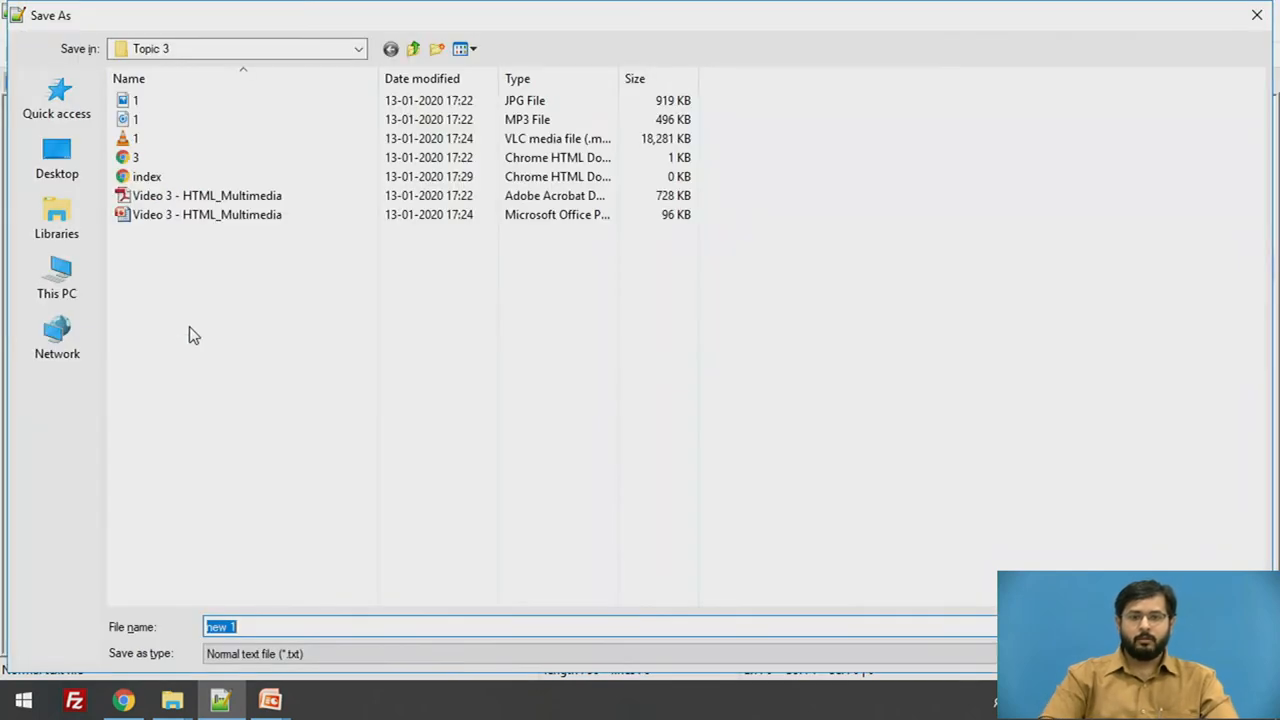
{"action": "mouse_move", "coordinate": [256, 416]}
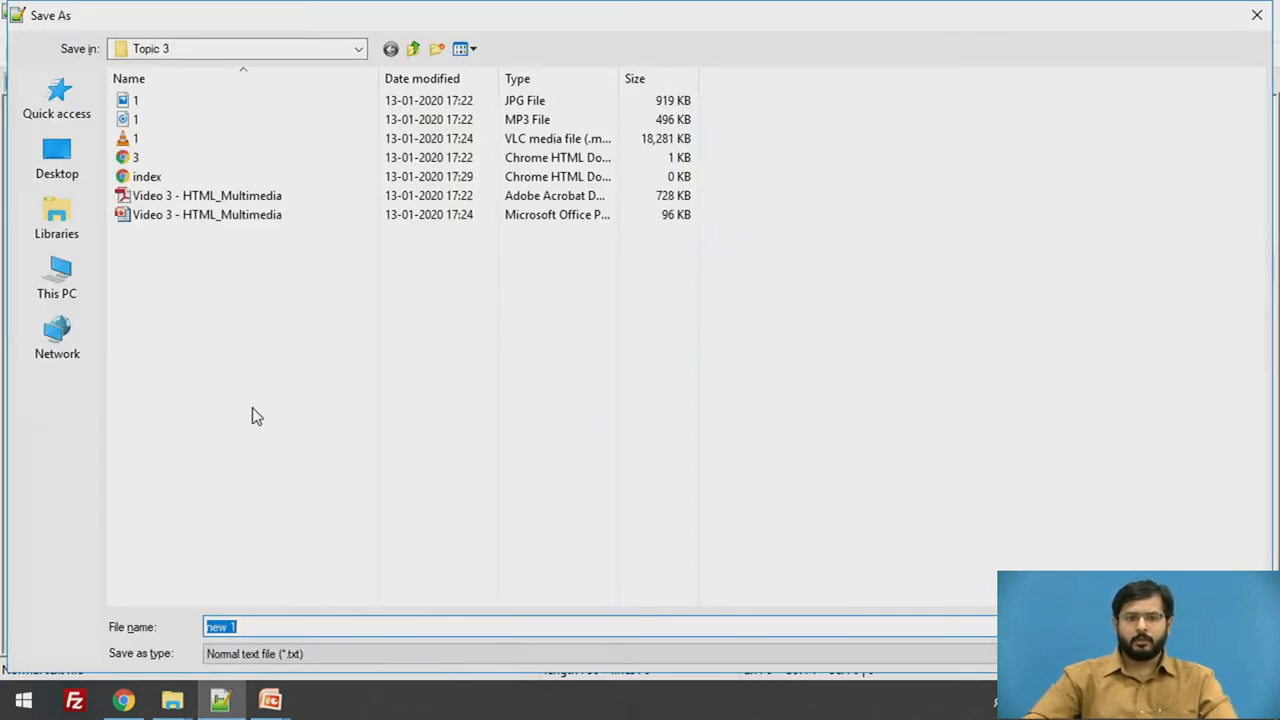
{"action": "mouse_move", "coordinate": [244, 404]}
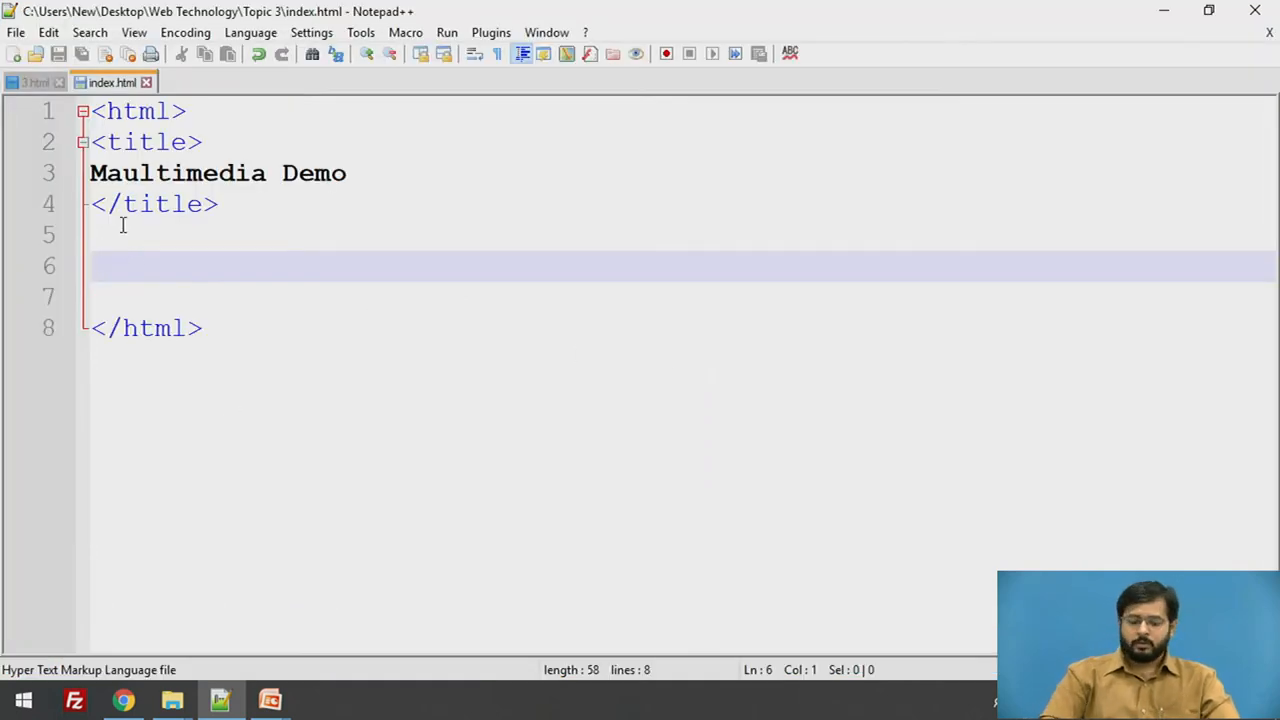
Step: Add <body> and </body> tags inside the html element
{"action": "type", "text": "<body>"}
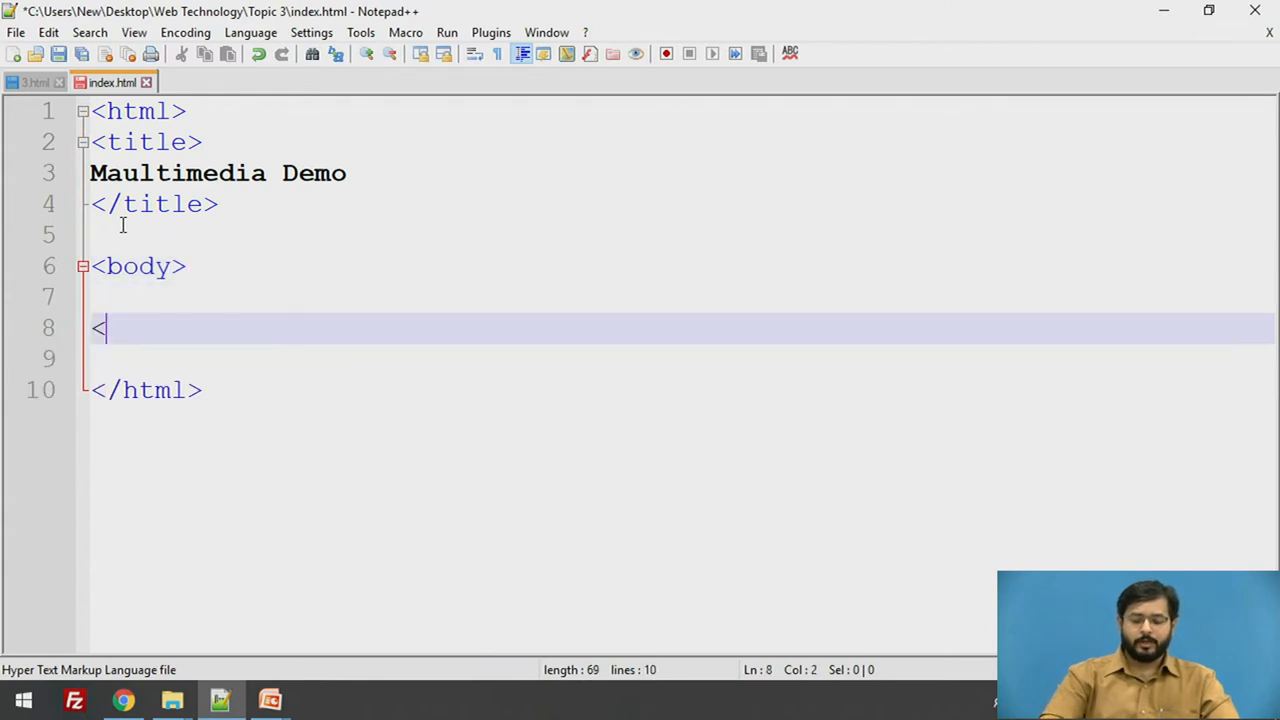
{"action": "type", "text": "body>"}
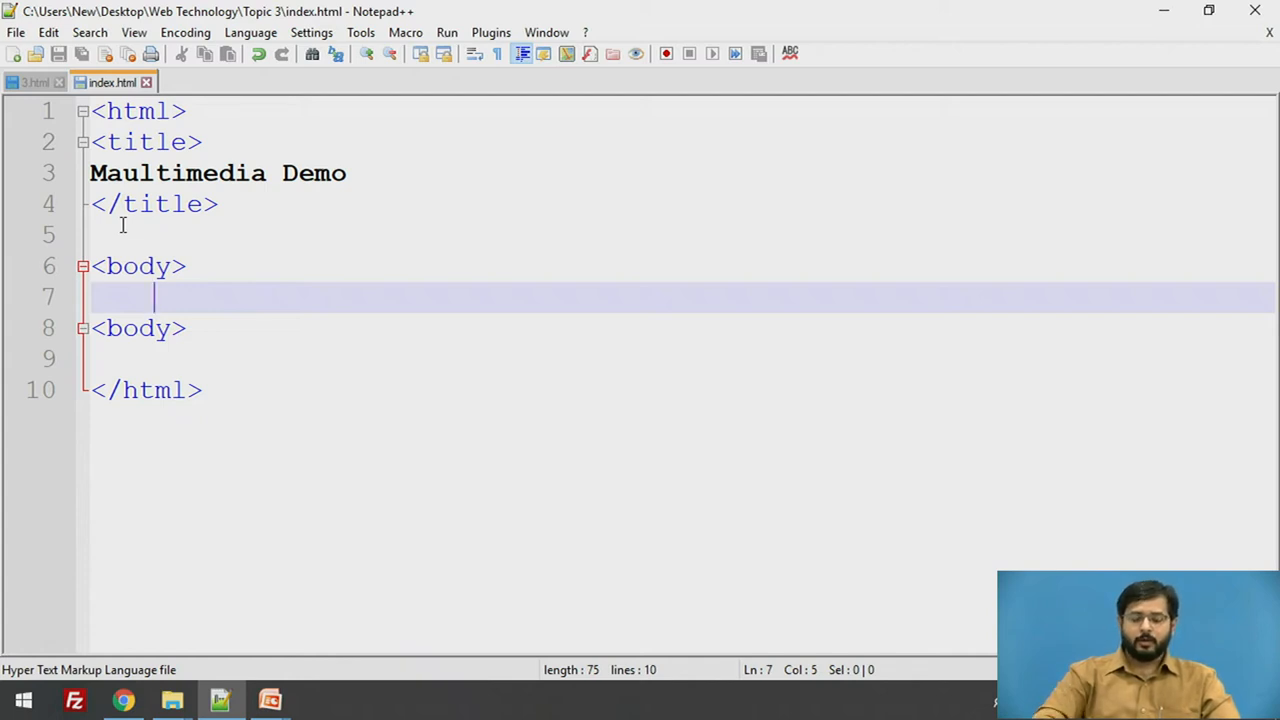
Step: Add an <img src=""> tag inside the body
{"action": "type", "text": "<im"}
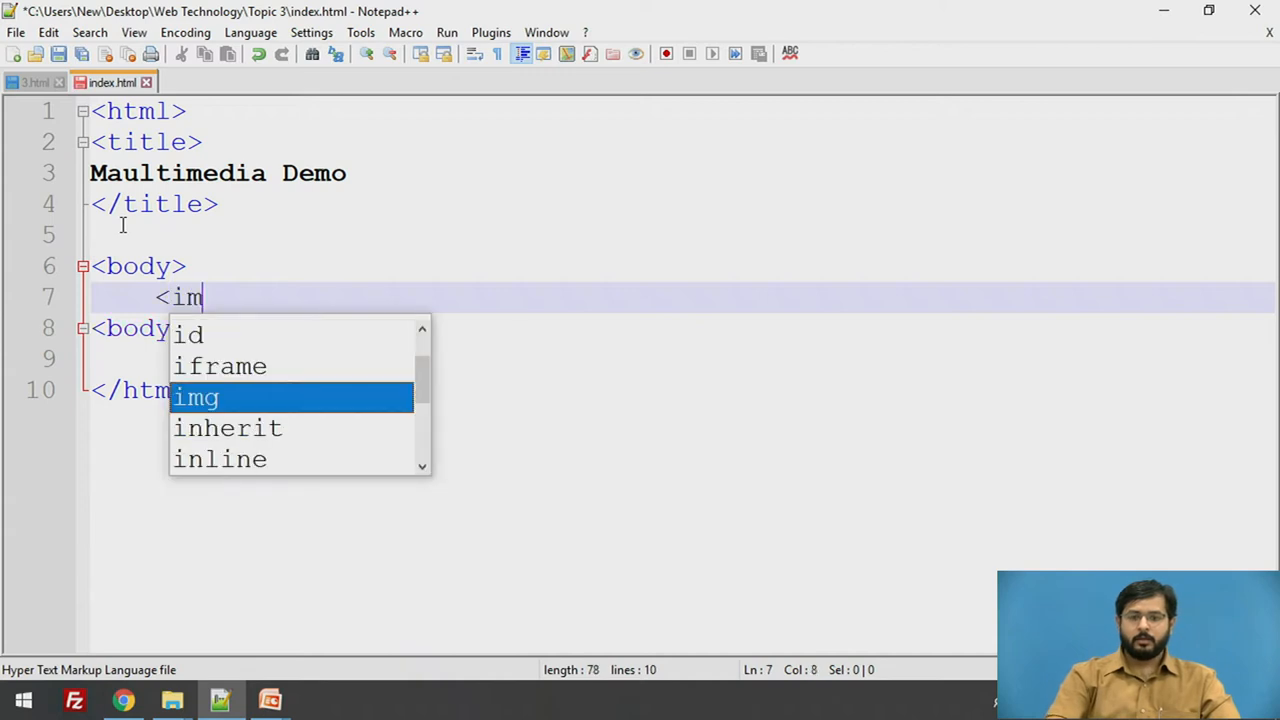
{"action": "type", "text": "g"}
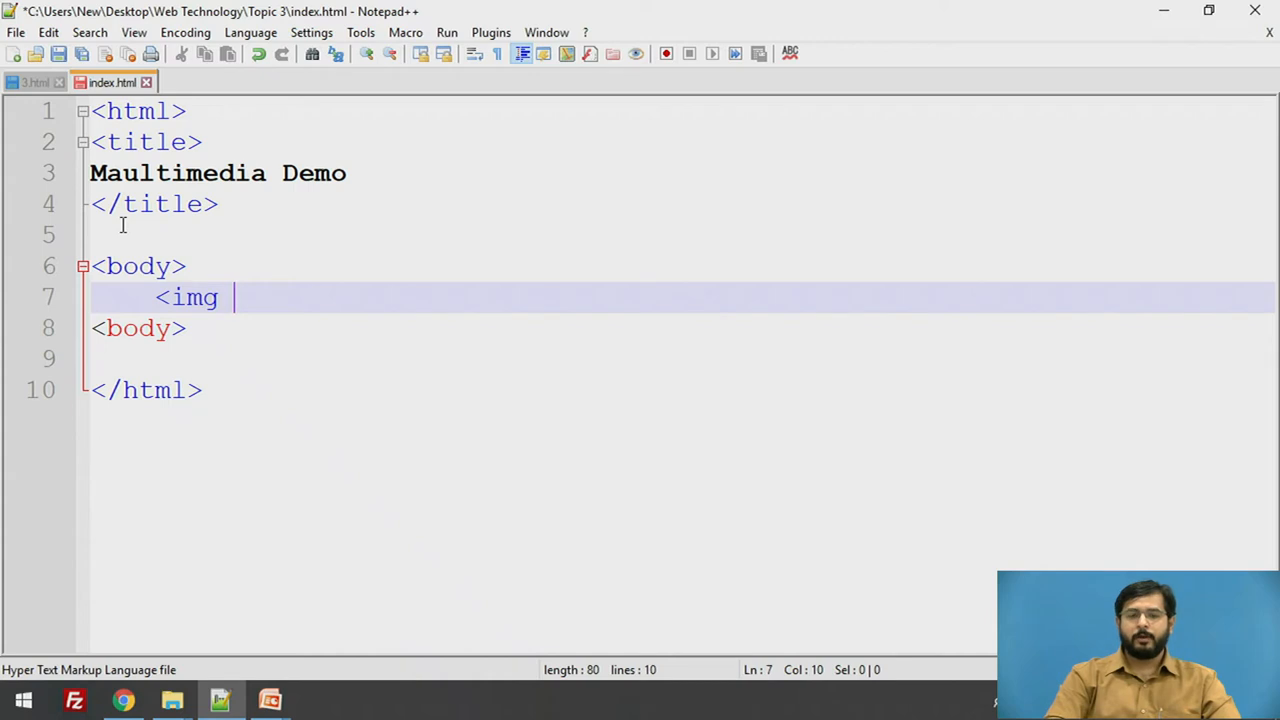
{"action": "type", "text": "src=\""}
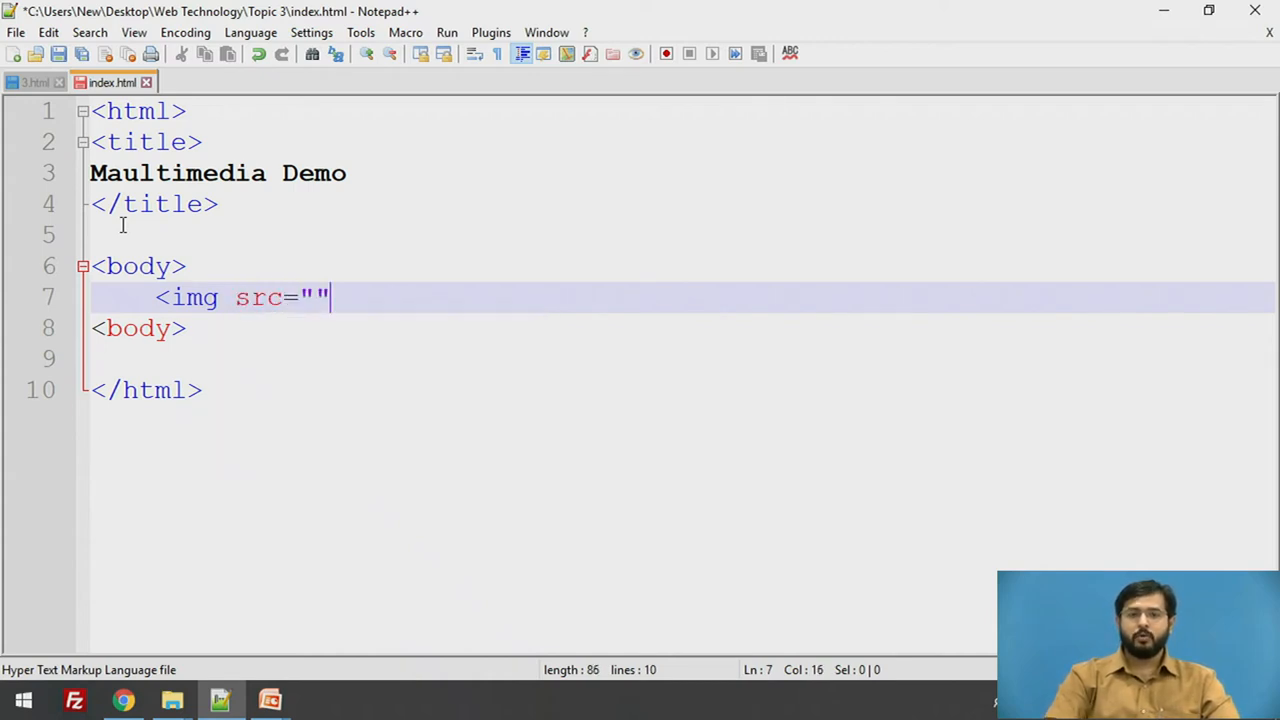
{"action": "type", "text": ">"}
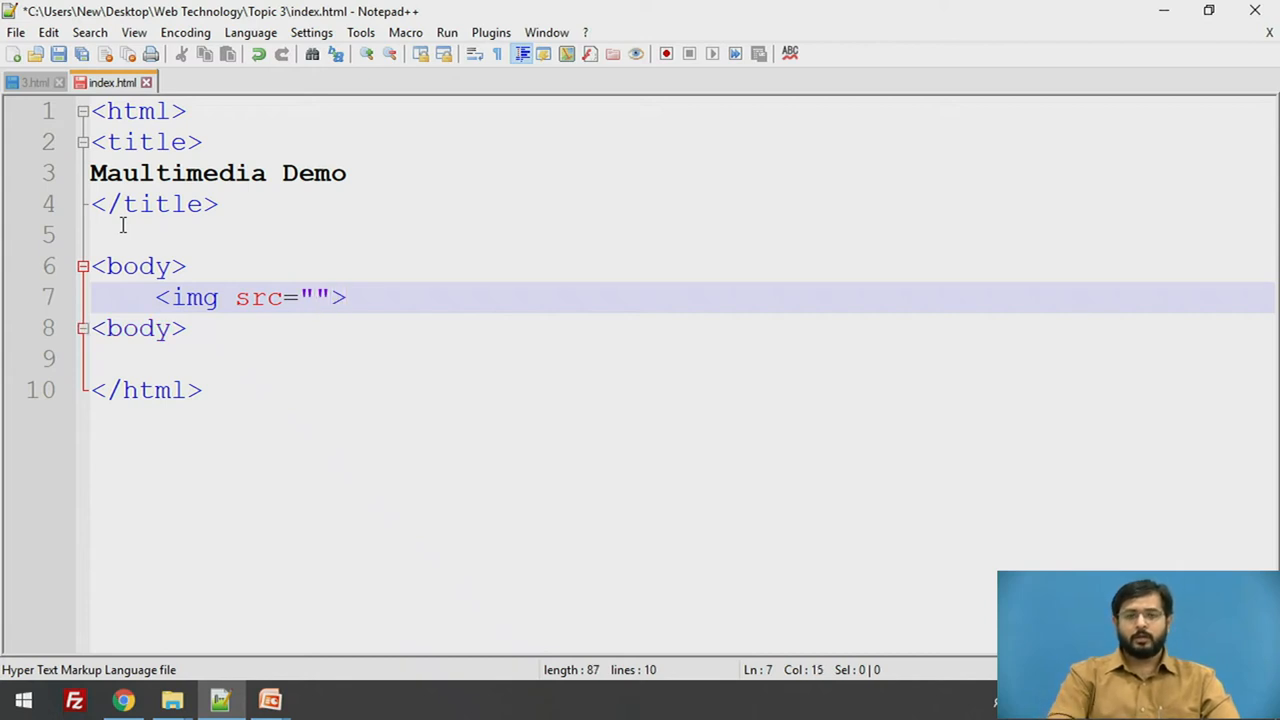
Step: Set the image source to 1.jpg between the quotes
{"action": "left_click", "coordinate": [312, 296]}
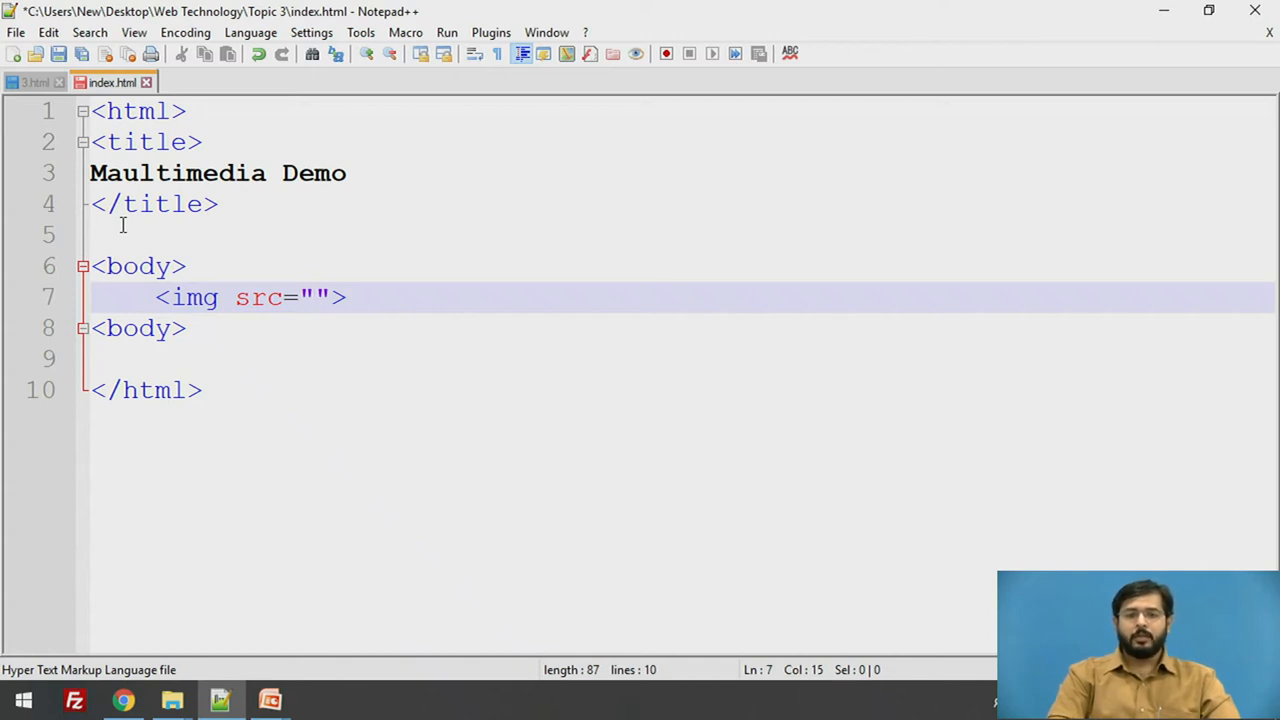
{"action": "left_click", "coordinate": [312, 296]}
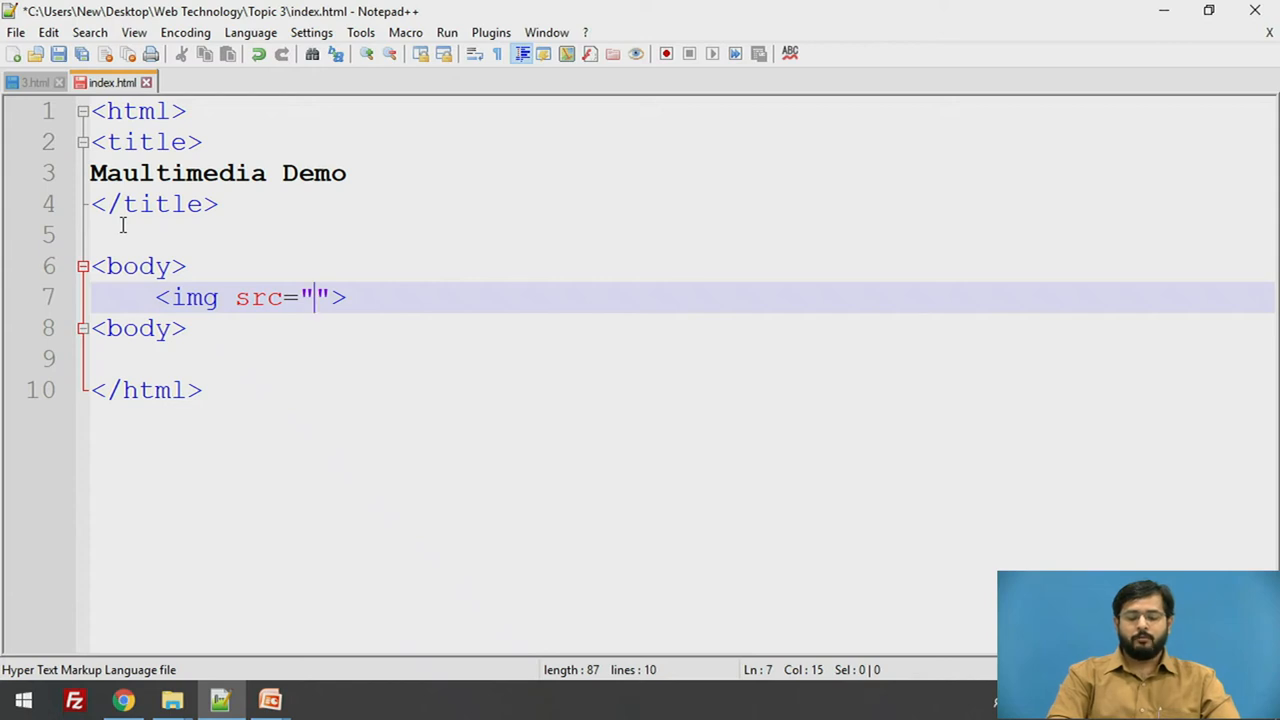
{"action": "type", "text": "1."}
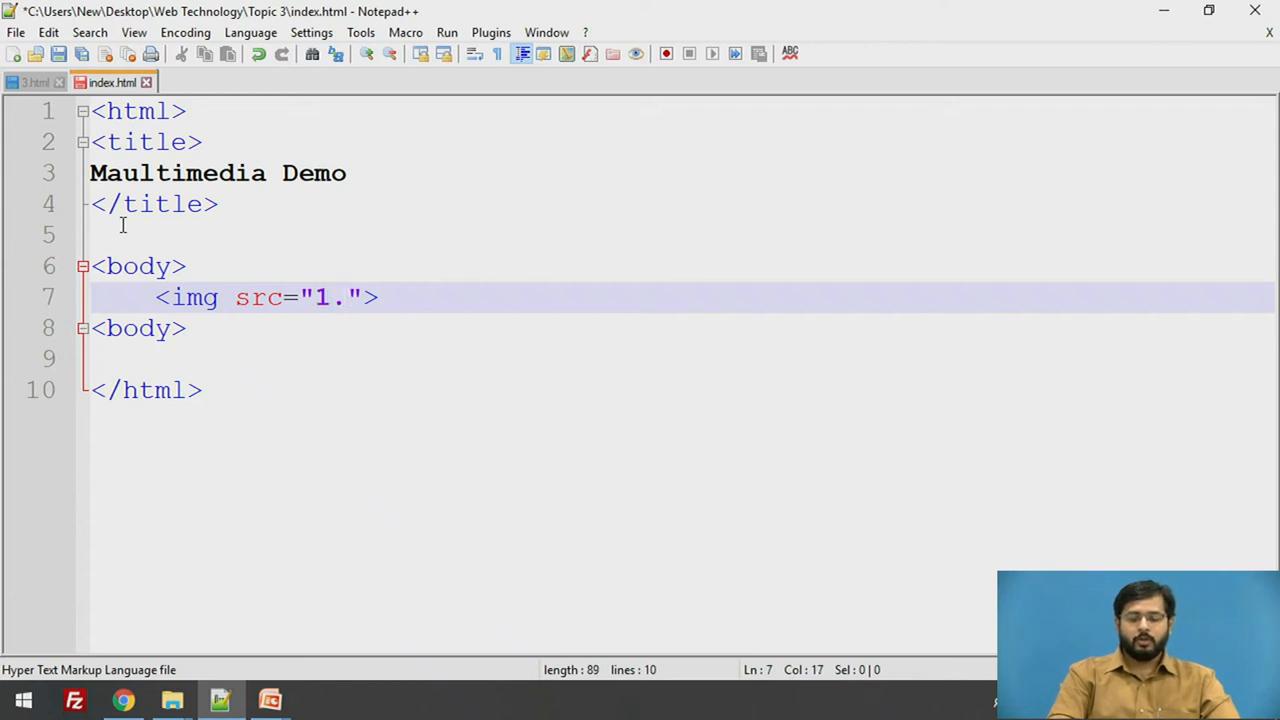
{"action": "type", "text": "jpg"}
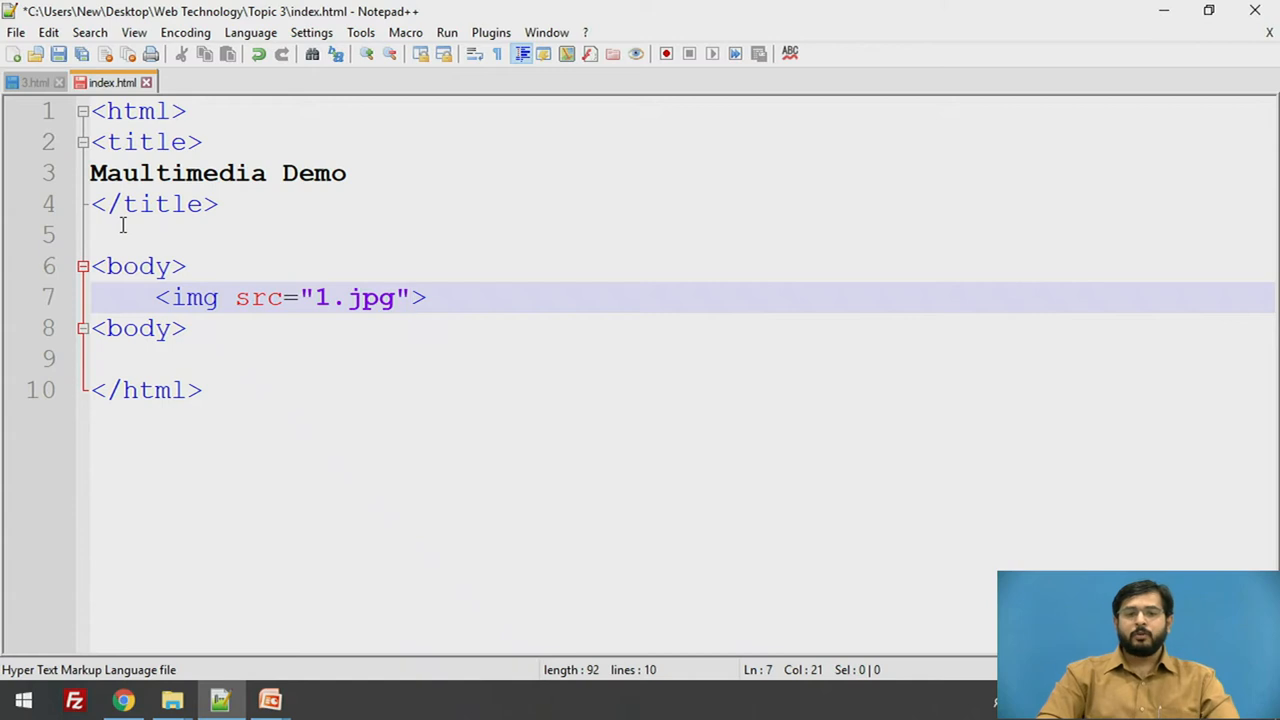
{"action": "left_click", "coordinate": [410, 296]}
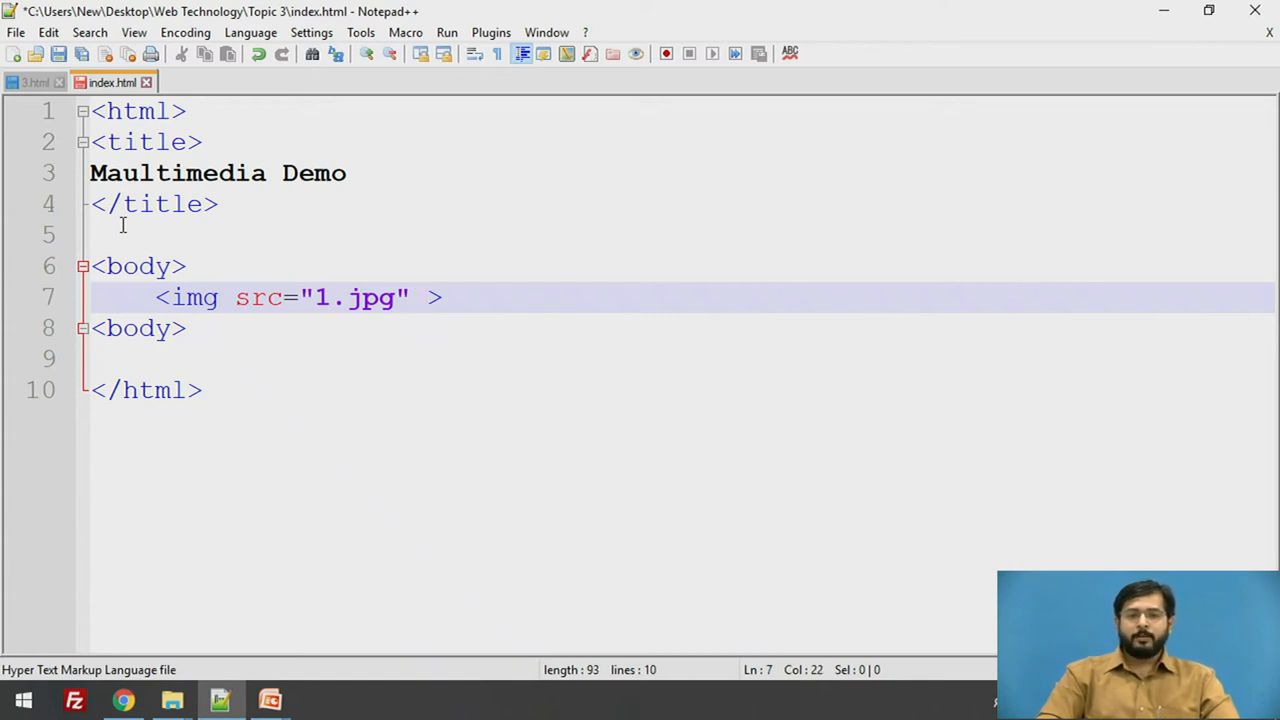
Step: Give the image an alt attribute reading Railway Station
{"action": "type", "text": "a"}
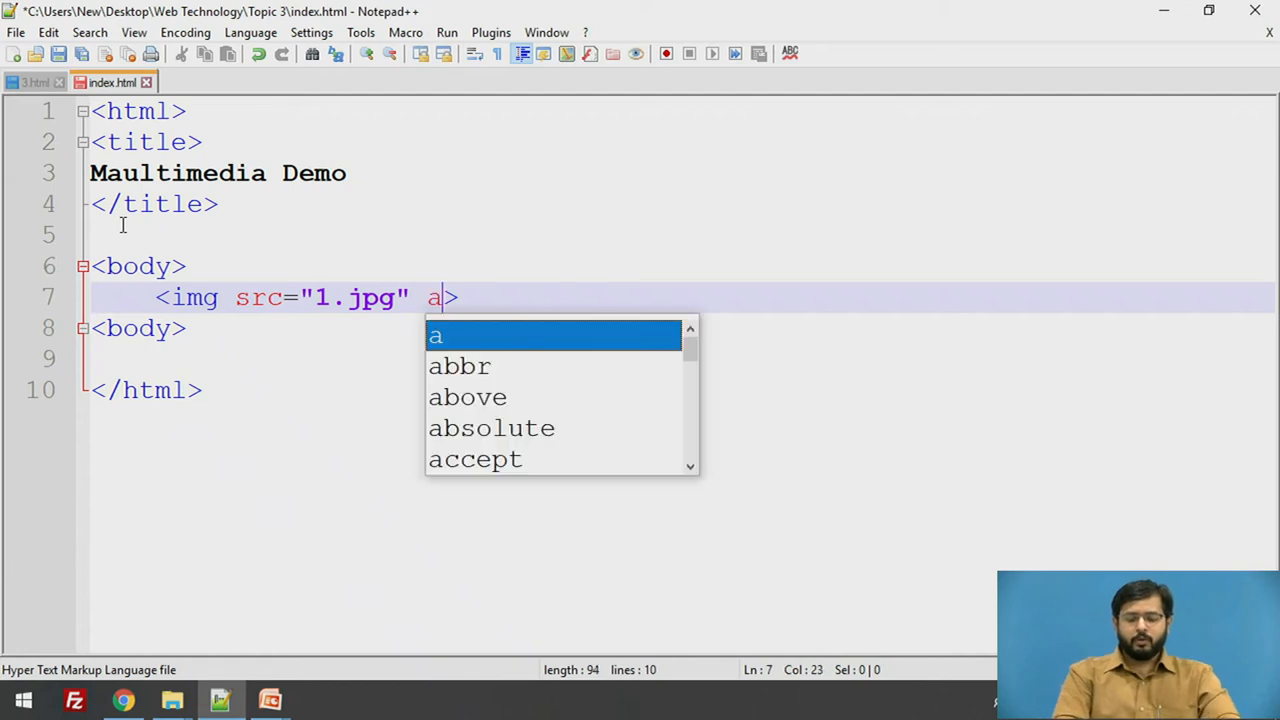
{"action": "type", "text": "lt=\""}
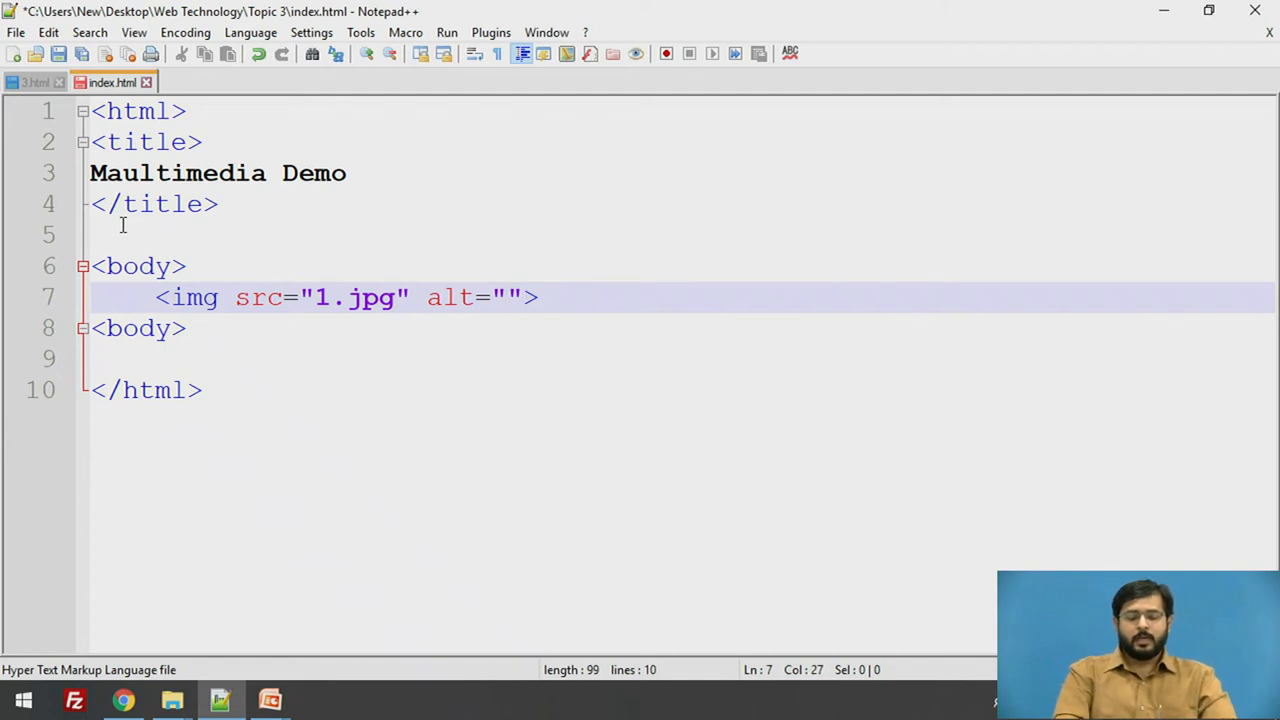
{"action": "type", "text": "Railway Stat"}
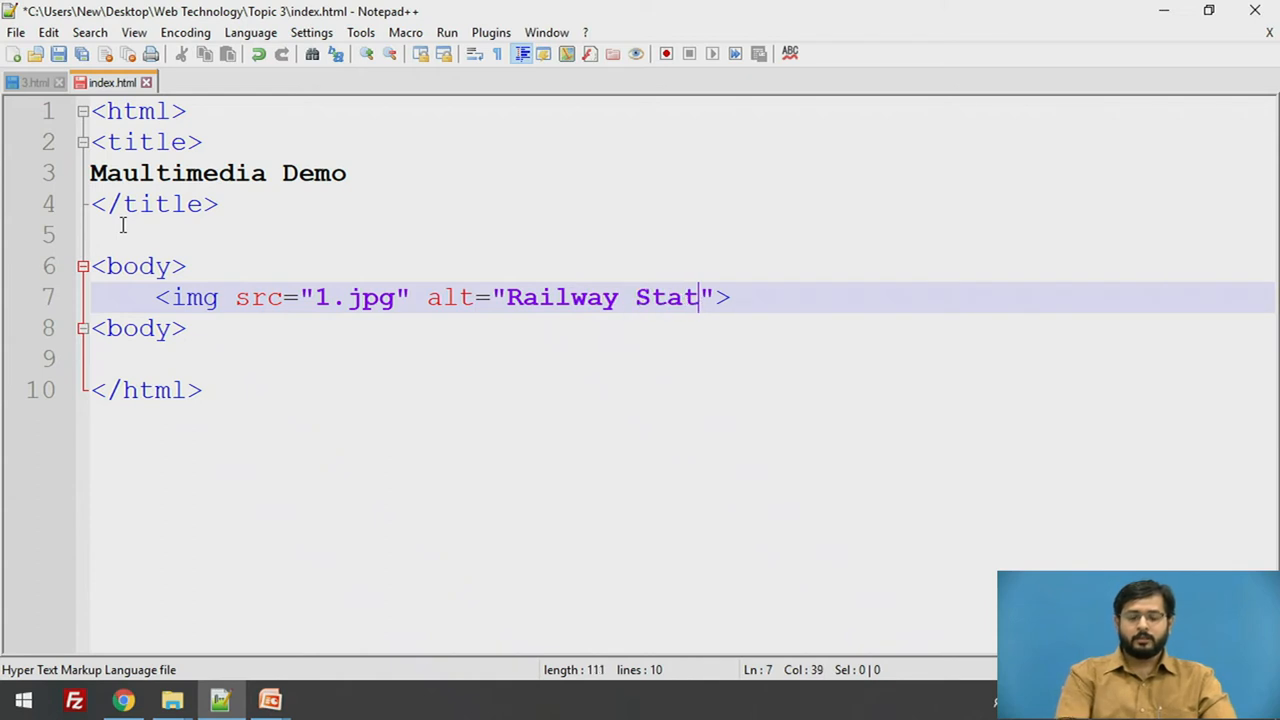
{"action": "type", "text": "ion"}
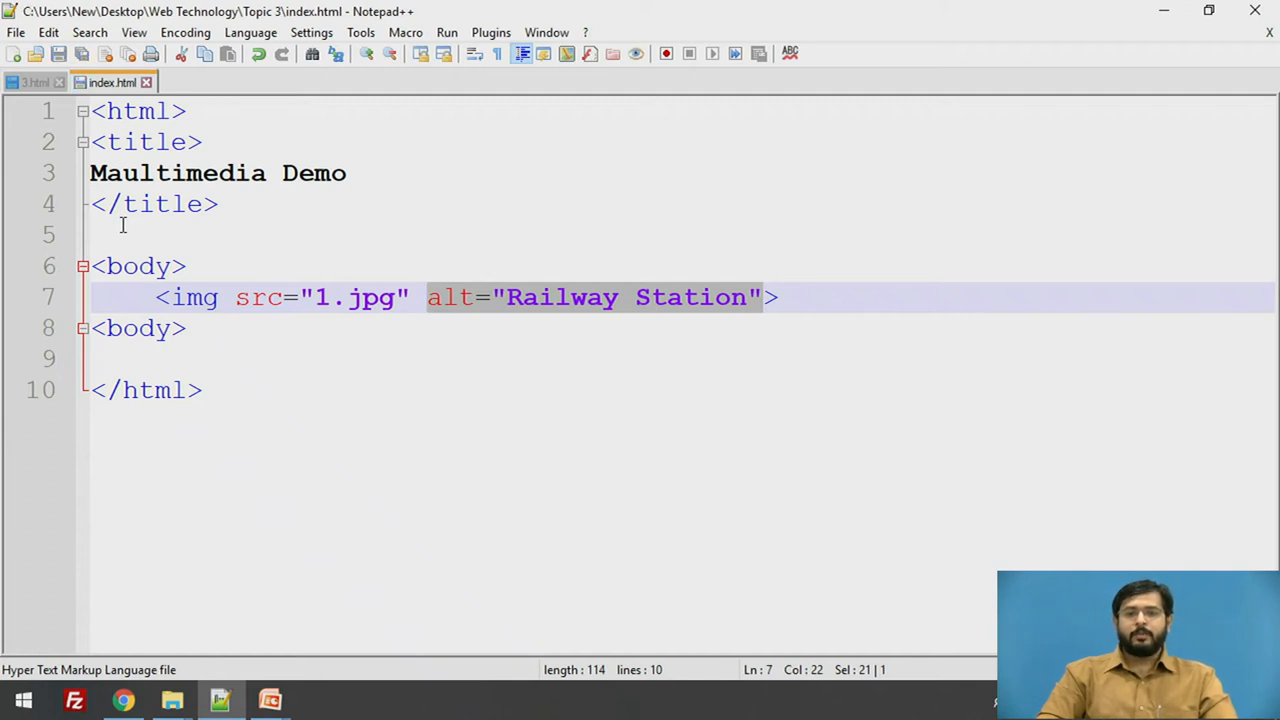
Step: Check the alt words, then start a sty attribute just inside the tag's end
{"action": "left_click", "coordinate": [744, 296]}
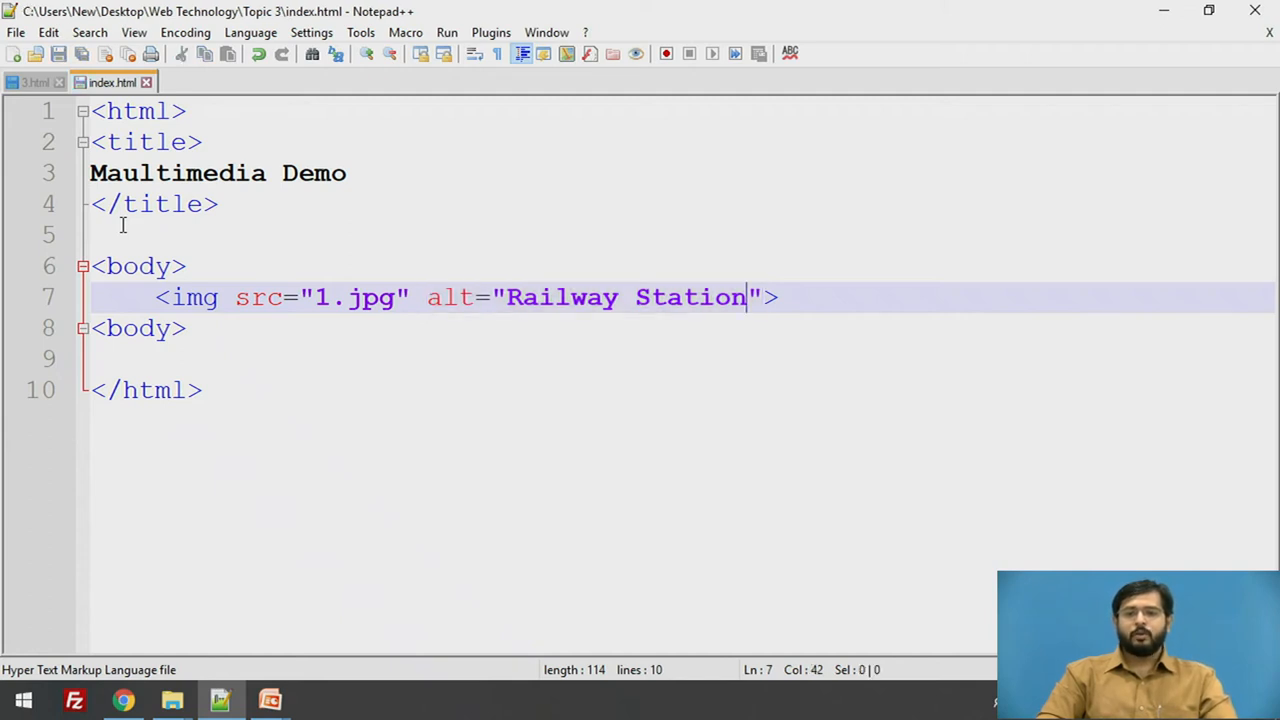
{"action": "double_click", "coordinate": [692, 296]}
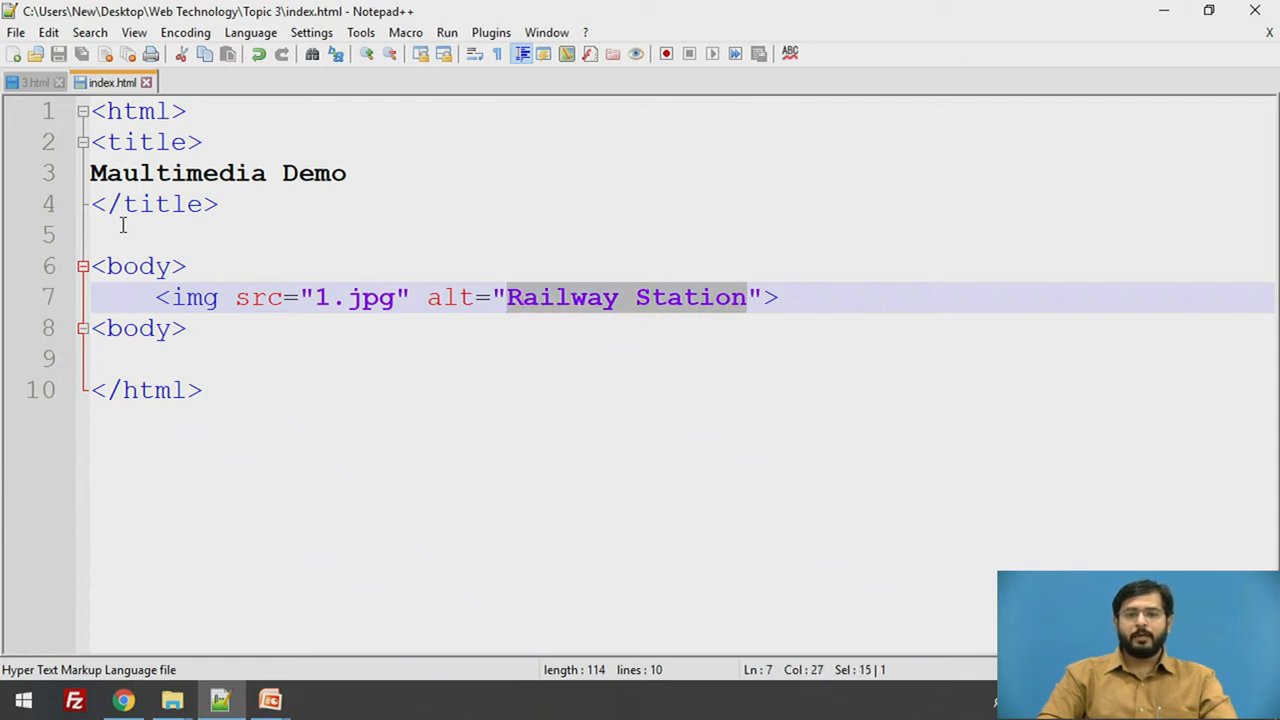
{"action": "left_click", "coordinate": [780, 296]}
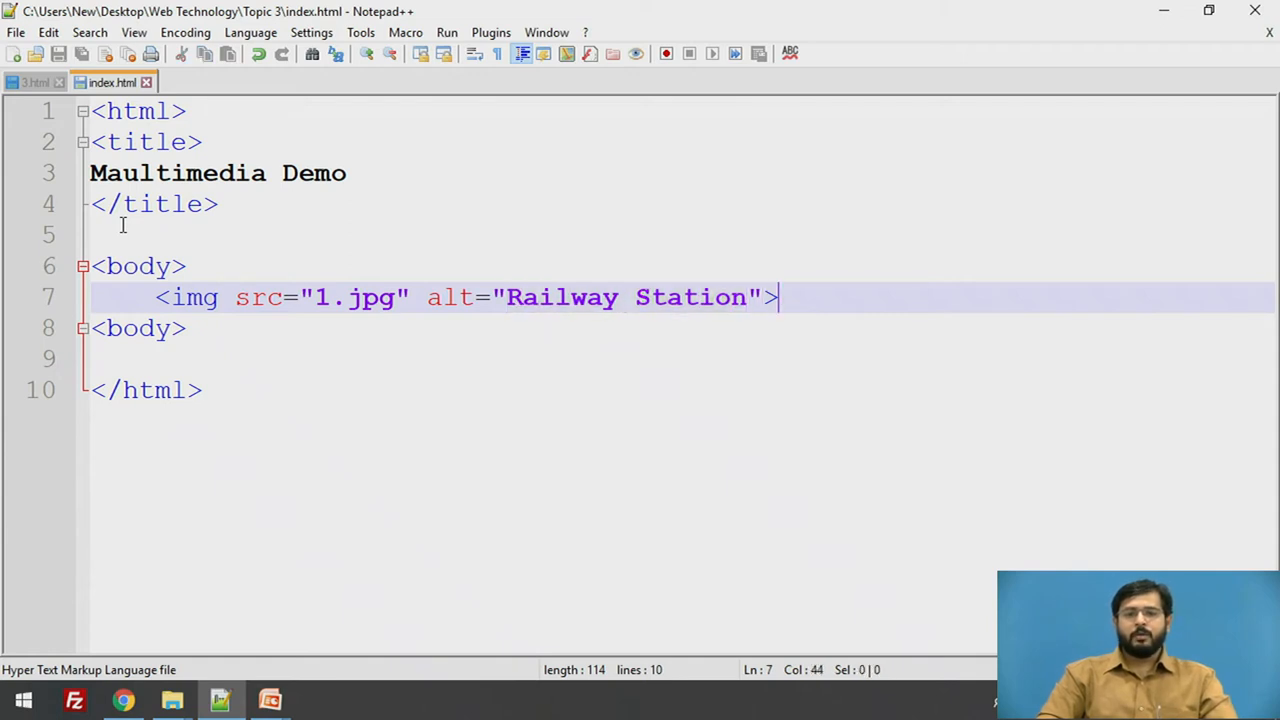
{"action": "key", "text": "Left"}
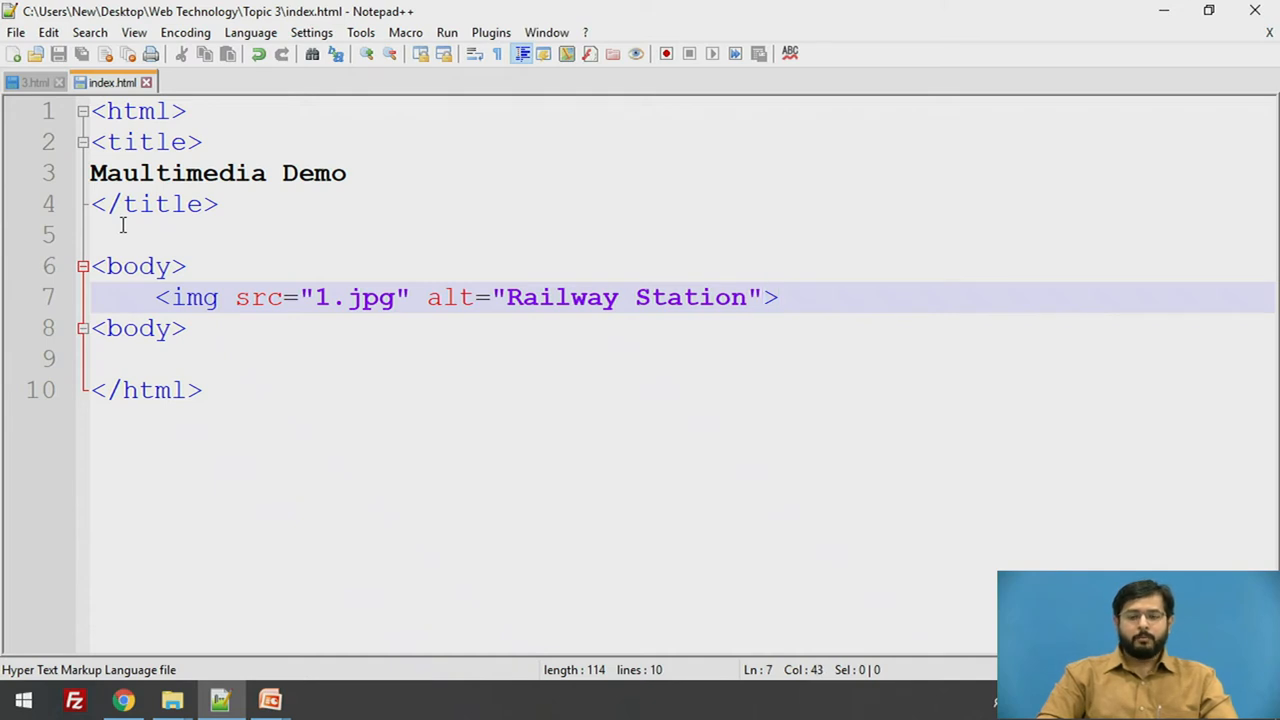
{"action": "type", "text": "style=\""}
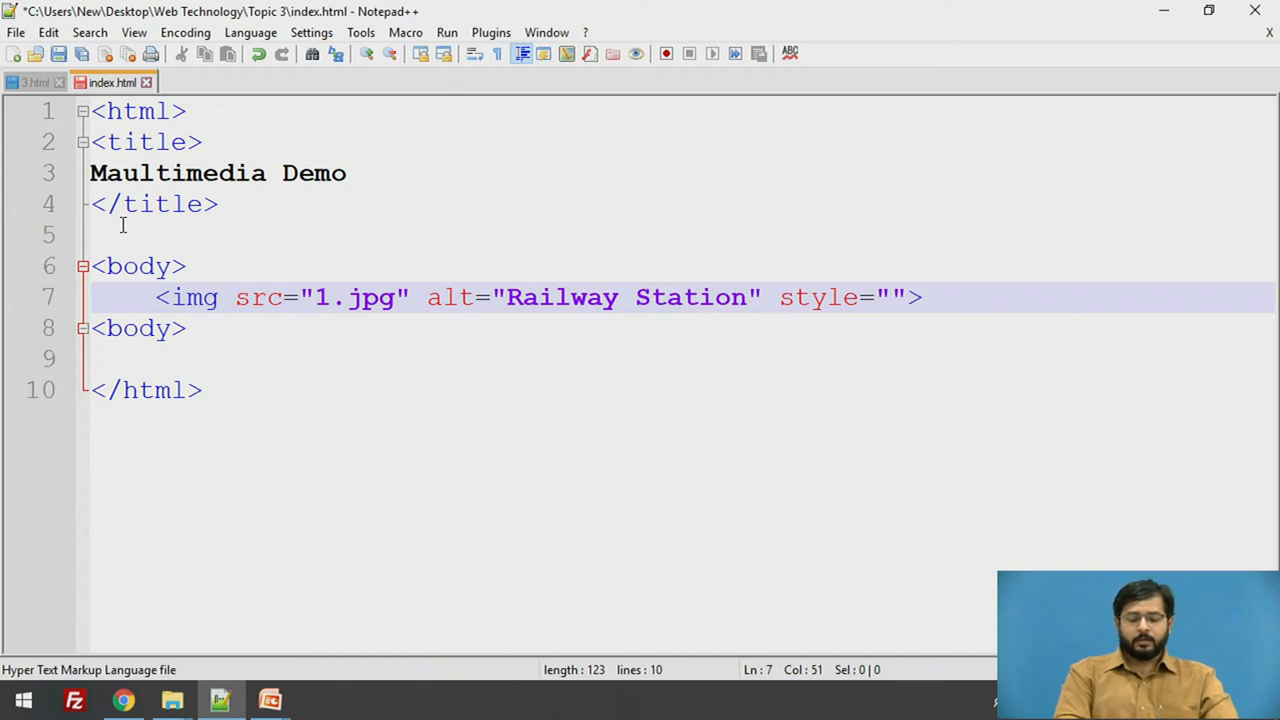
Step: Remove the auto-inserted characters after style, leaving style=""
{"action": "key", "text": "Backspace"}
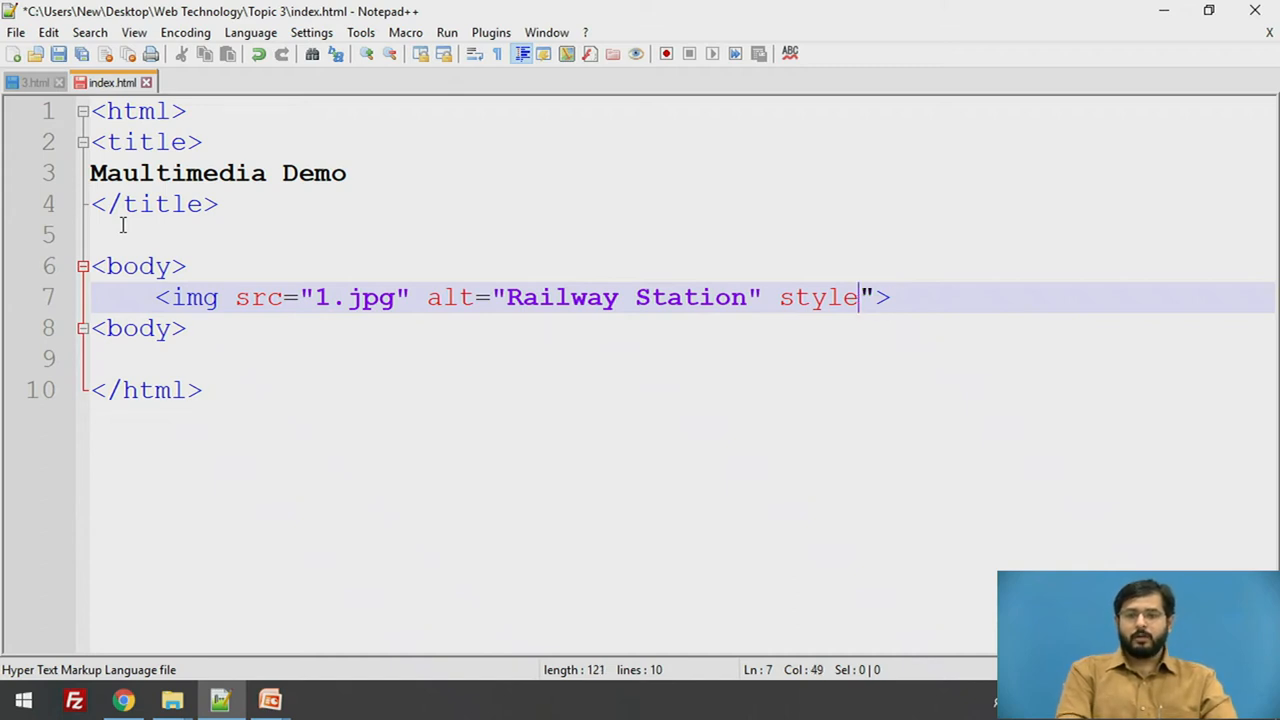
{"action": "key", "text": "BackSpace"}
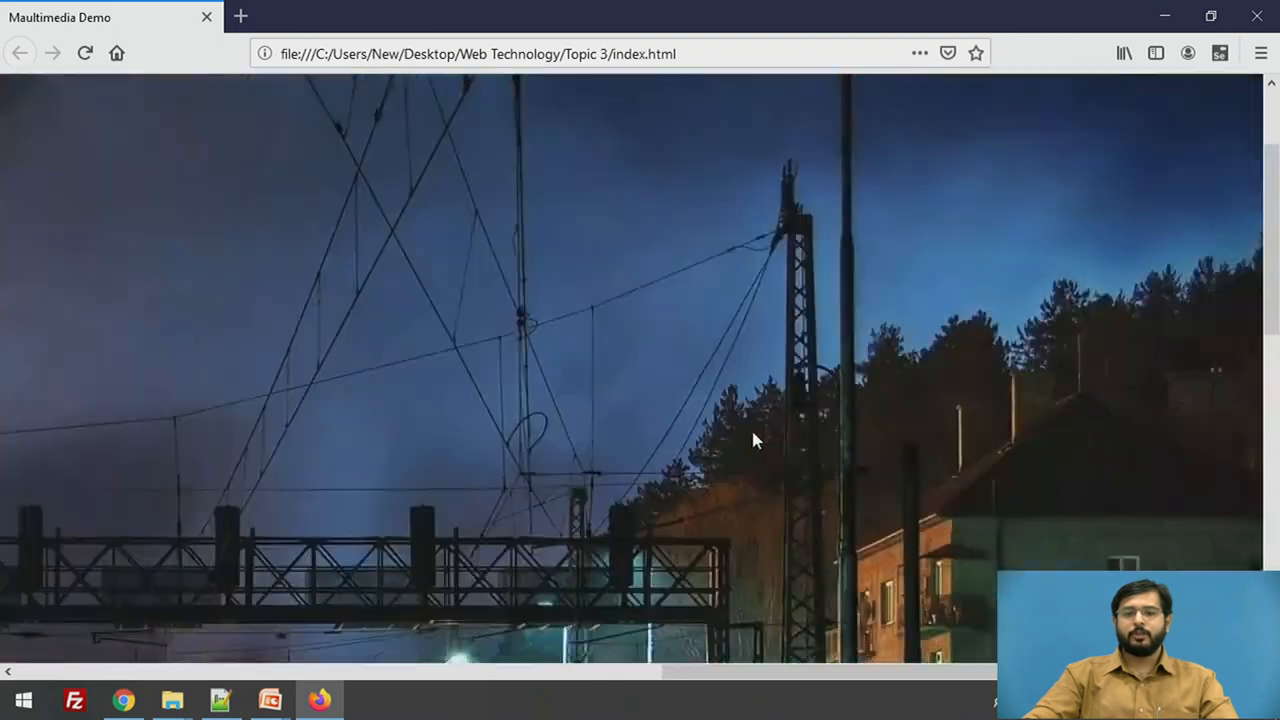
Step: Scroll around the oversized railway photo in Firefox and return to the HTML source
{"action": "scroll", "scroll_direction": "up", "scroll_amount": 3}
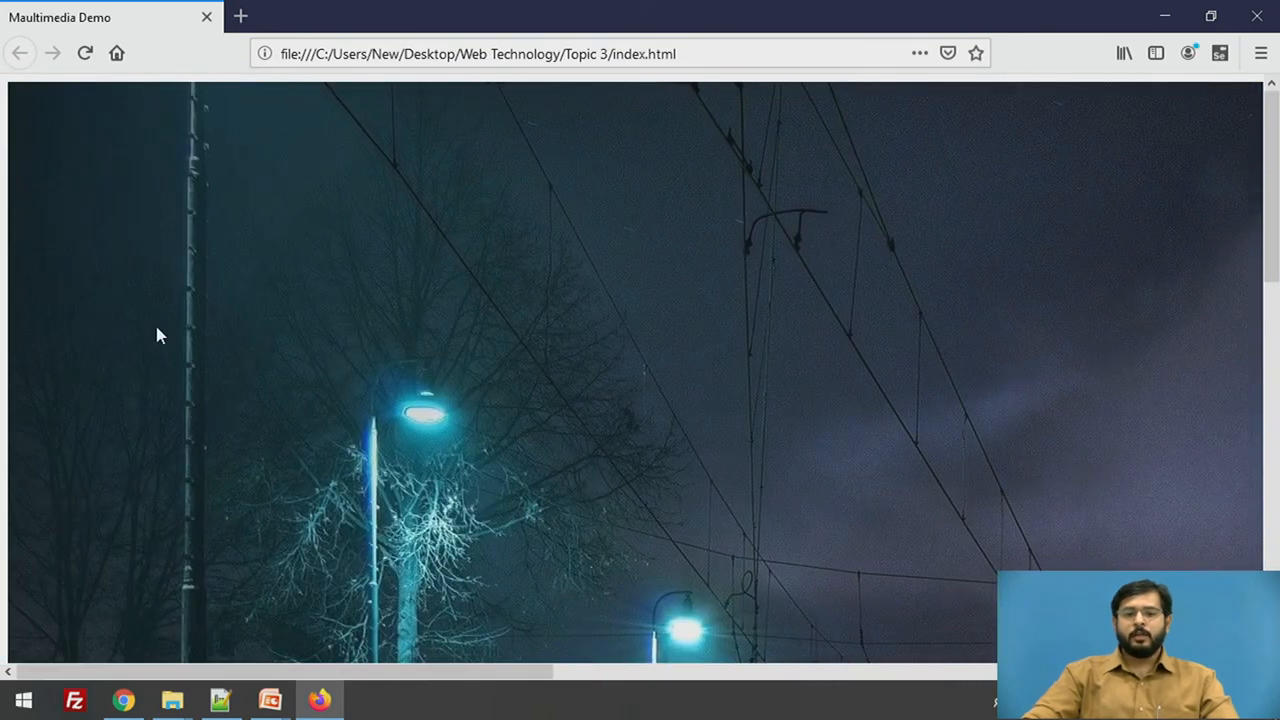
{"action": "mouse_move", "coordinate": [228, 280]}
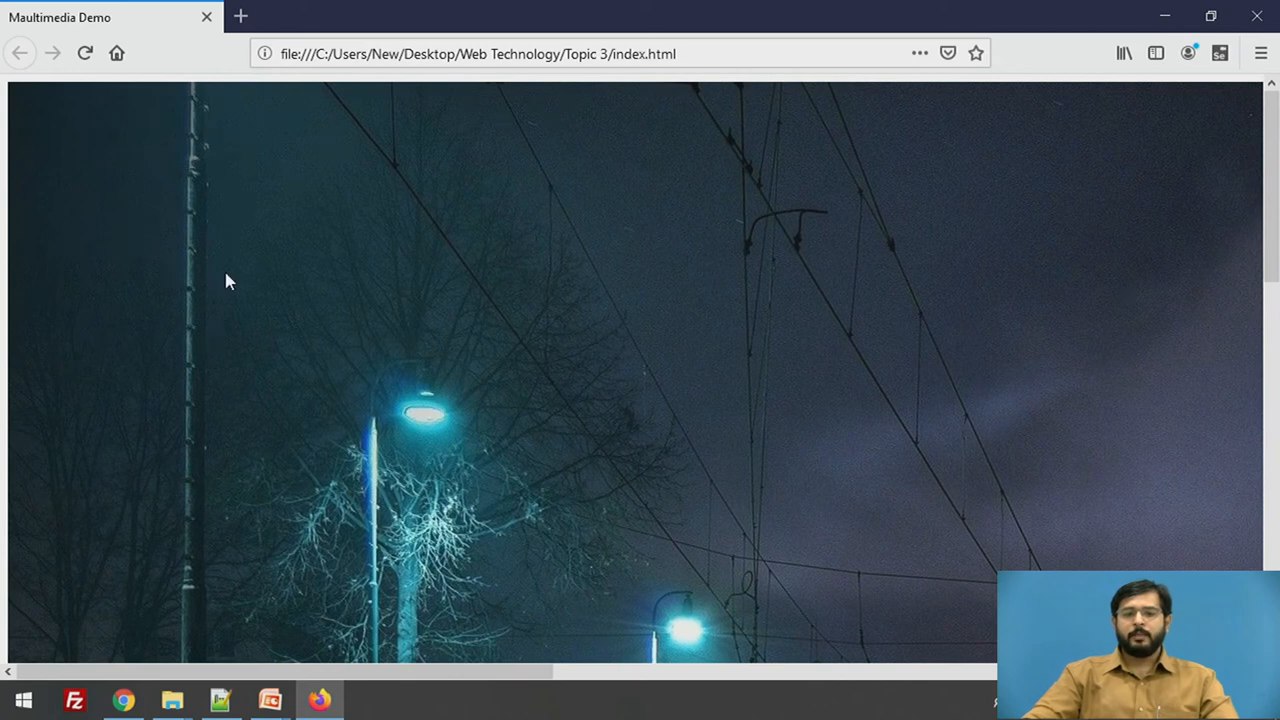
{"action": "key", "text": "alt+tab"}
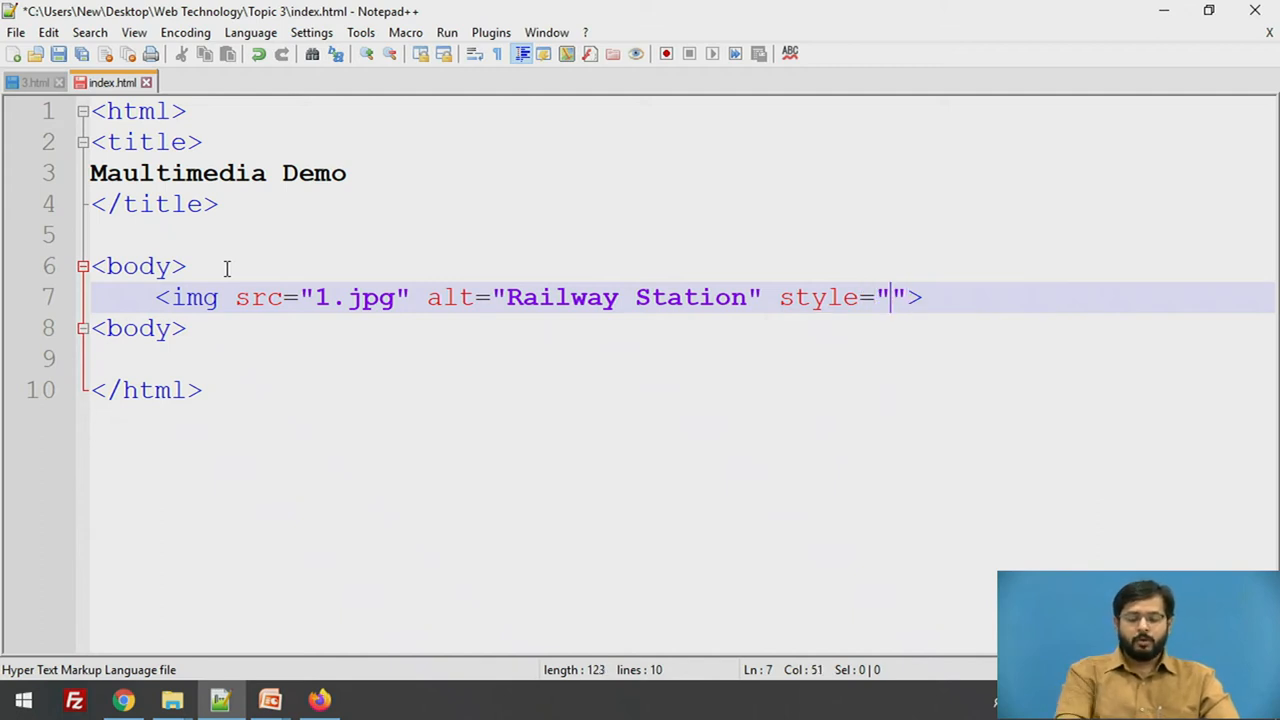
Step: Set the image's style to width:50%;
{"action": "type", "text": "width:"}
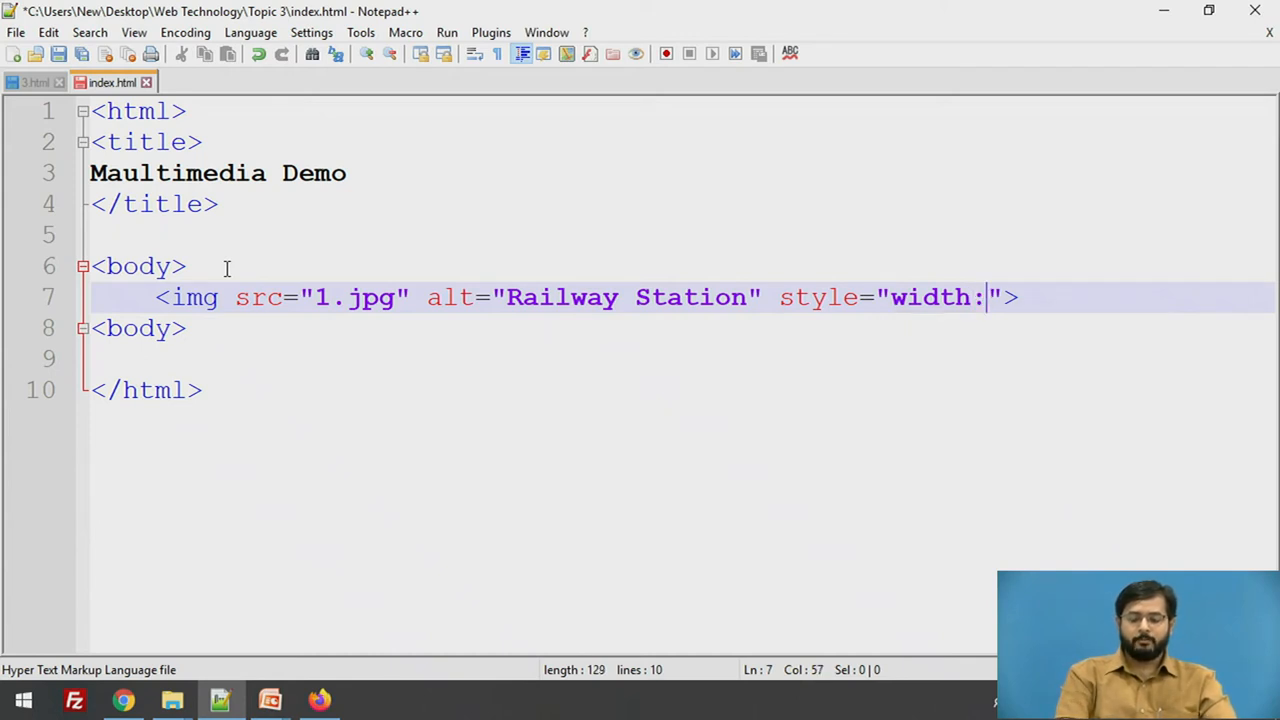
{"action": "type", "text": "50%;"}
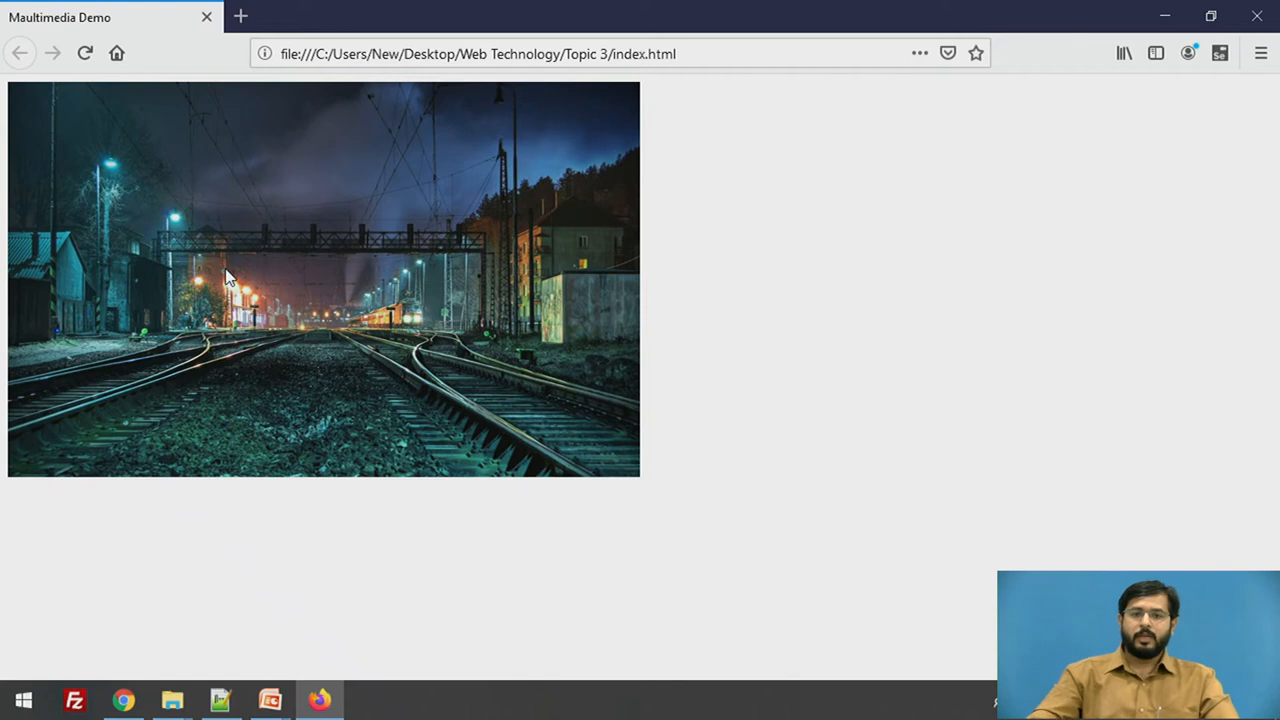
{"action": "mouse_move", "coordinate": [16, 318]}
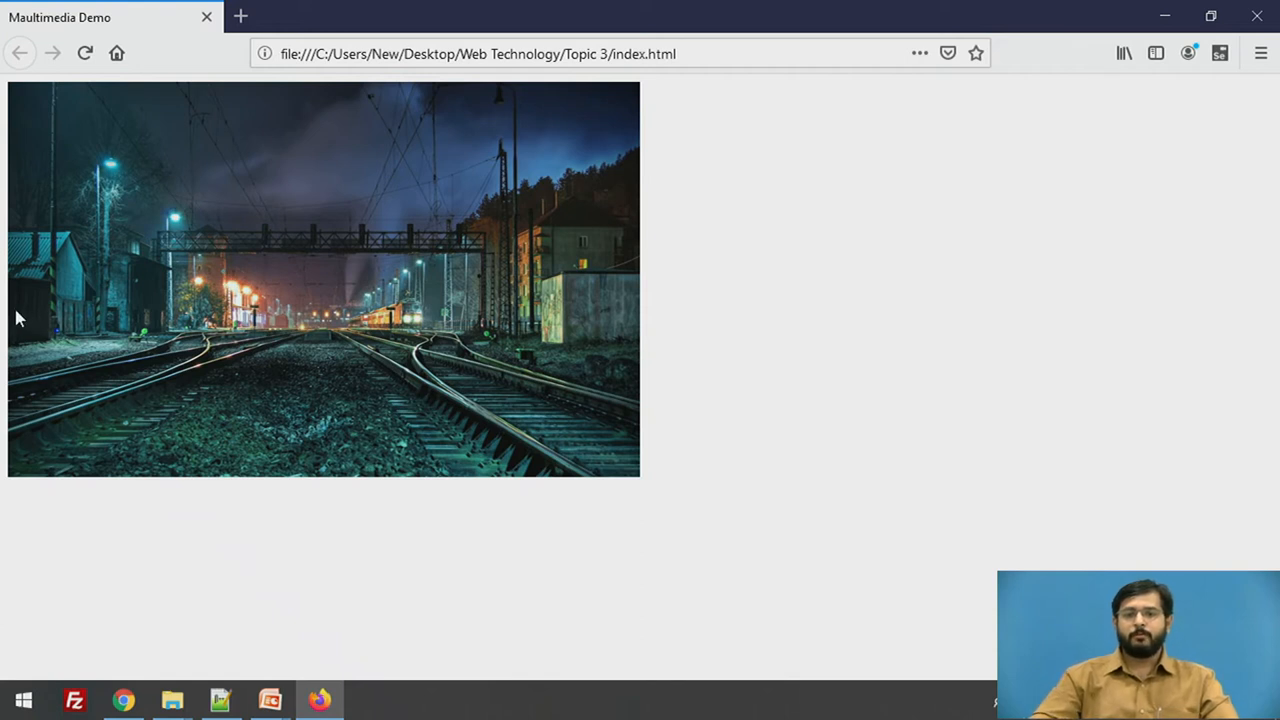
{"action": "mouse_move", "coordinate": [4, 304]}
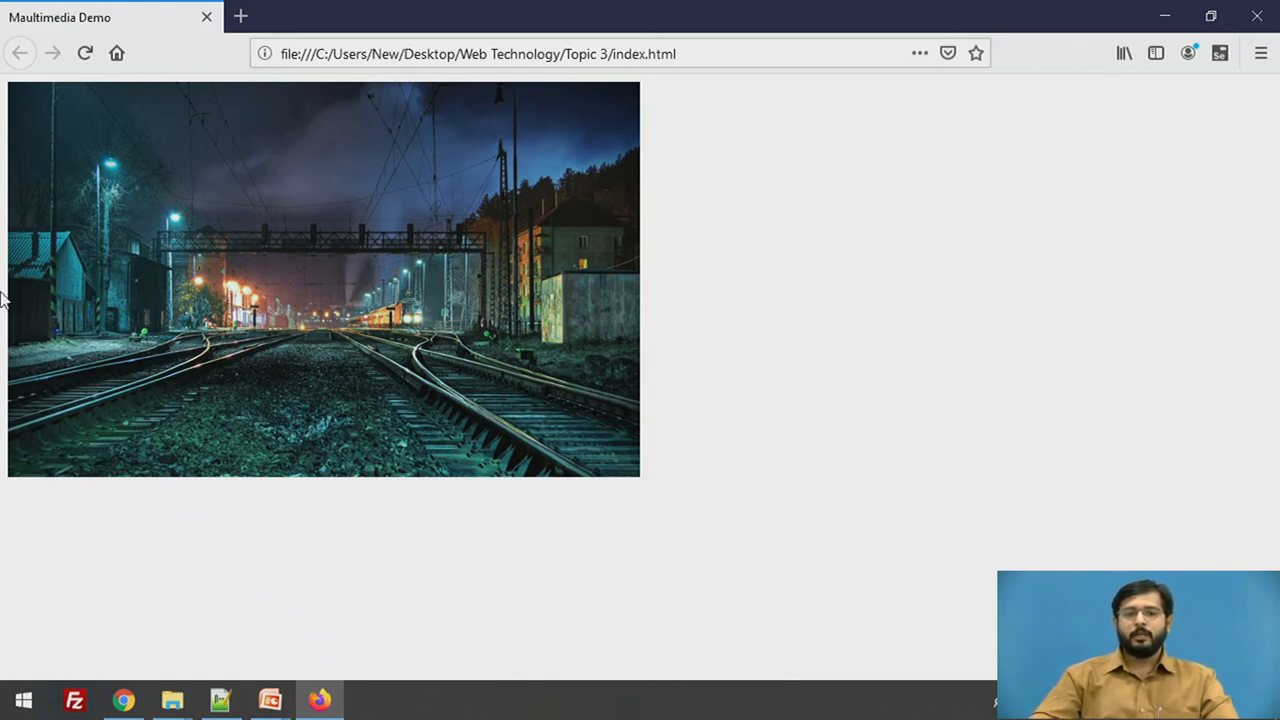
{"action": "mouse_move", "coordinate": [16, 350]}
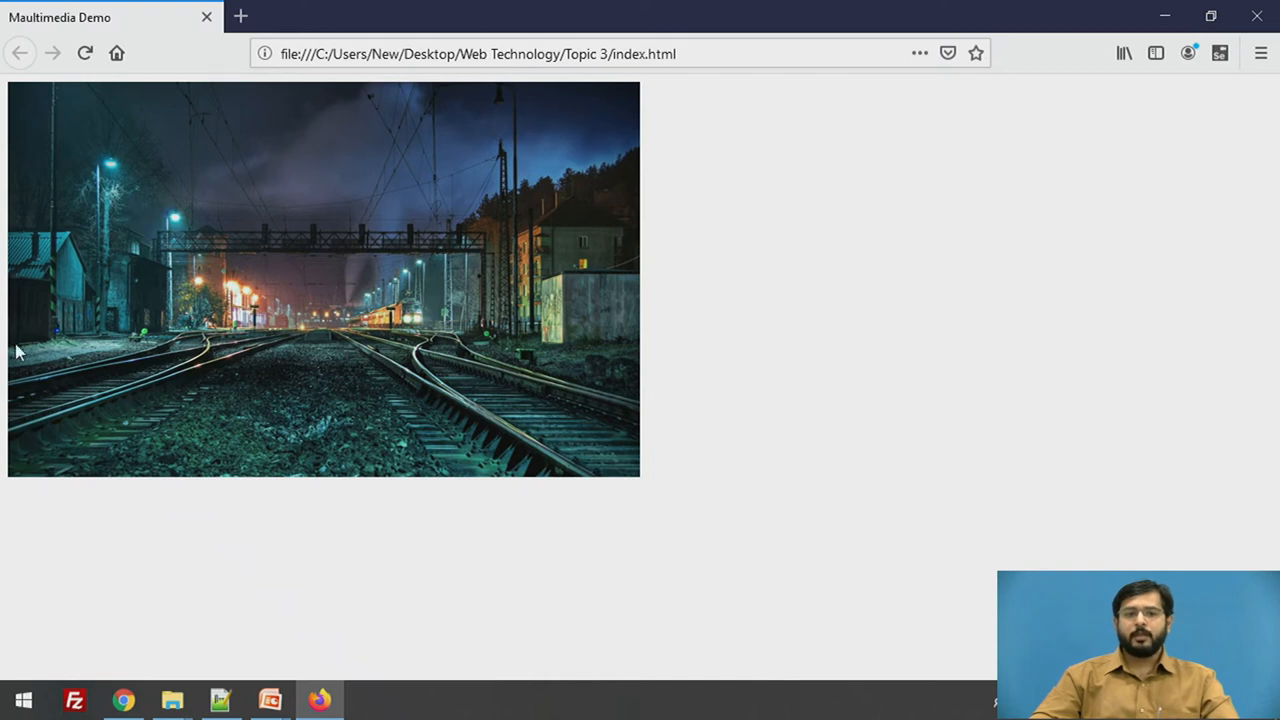
{"action": "mouse_move", "coordinate": [320, 424]}
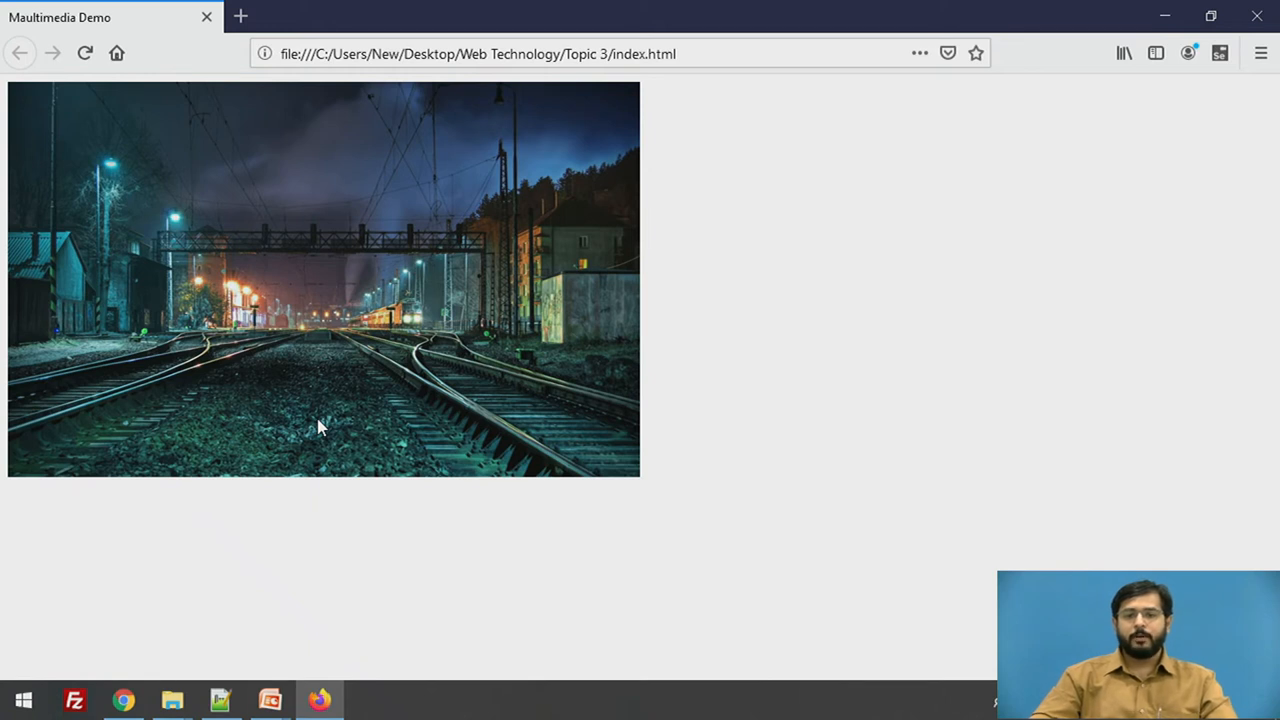
Step: Add <br><br> after the image line and open a blank line below
{"action": "left_click", "coordinate": [220, 700]}
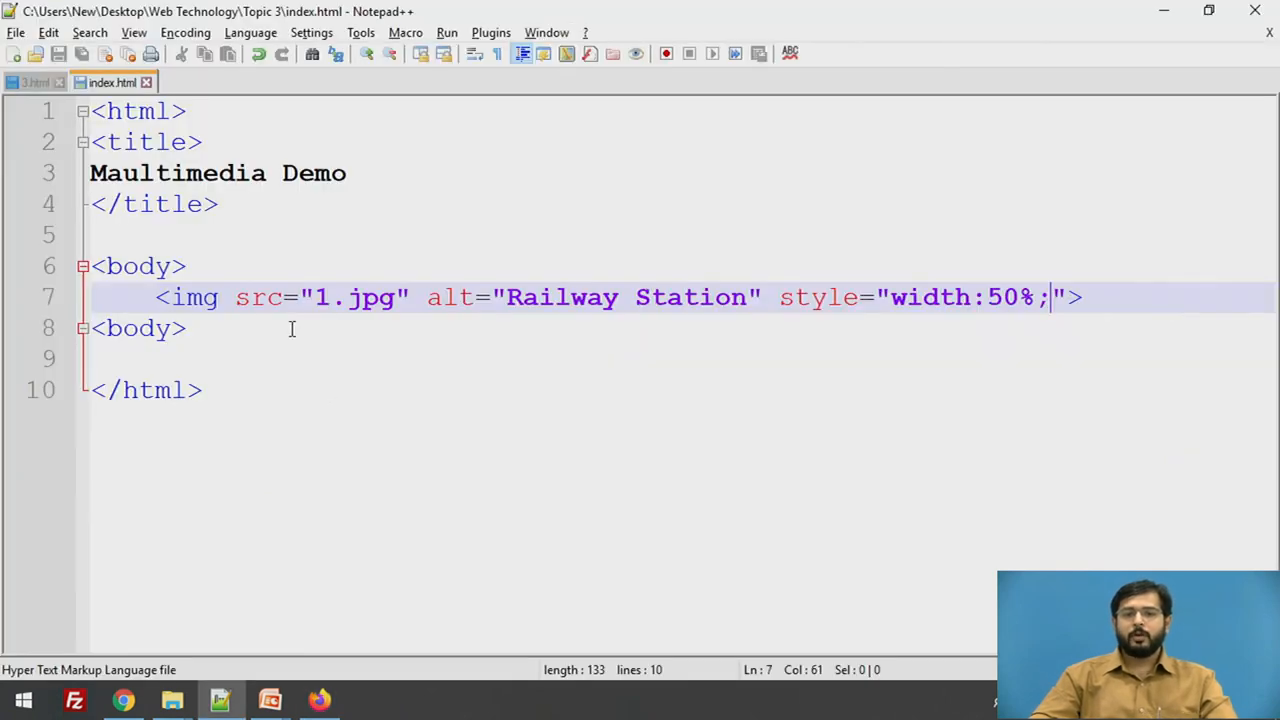
{"action": "left_click", "coordinate": [186, 328]}
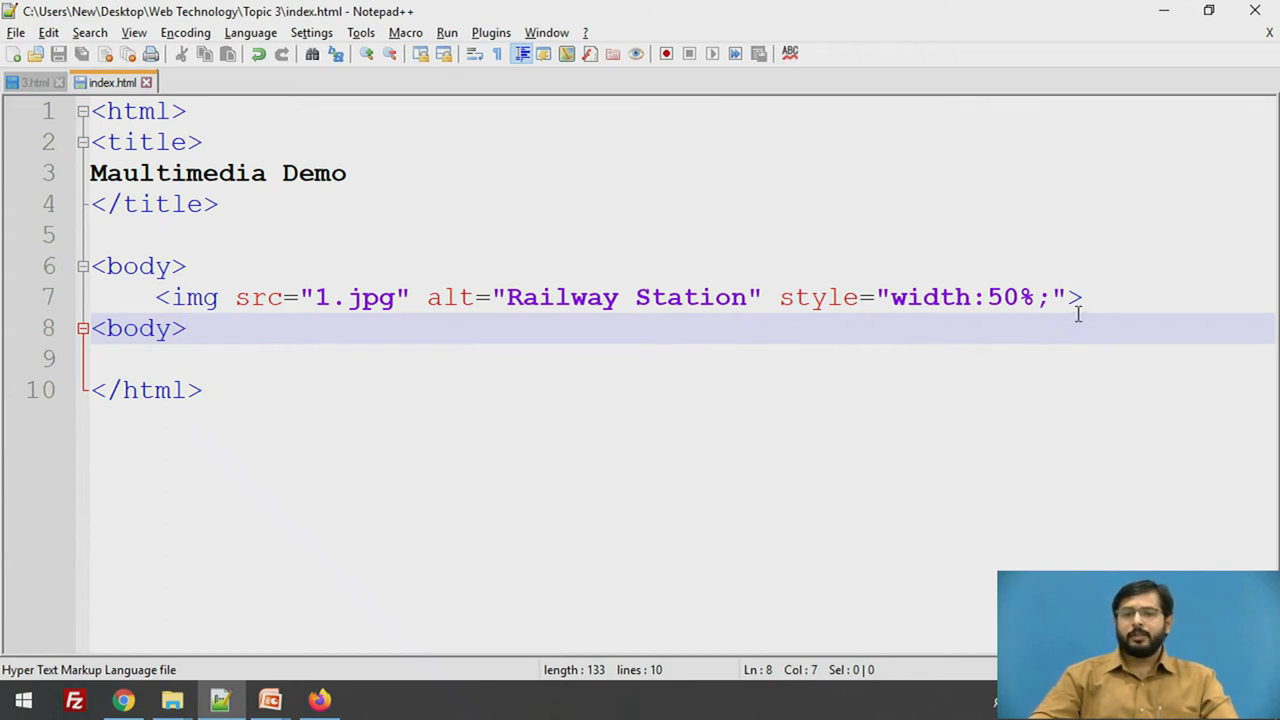
{"action": "left_click", "coordinate": [1082, 296]}
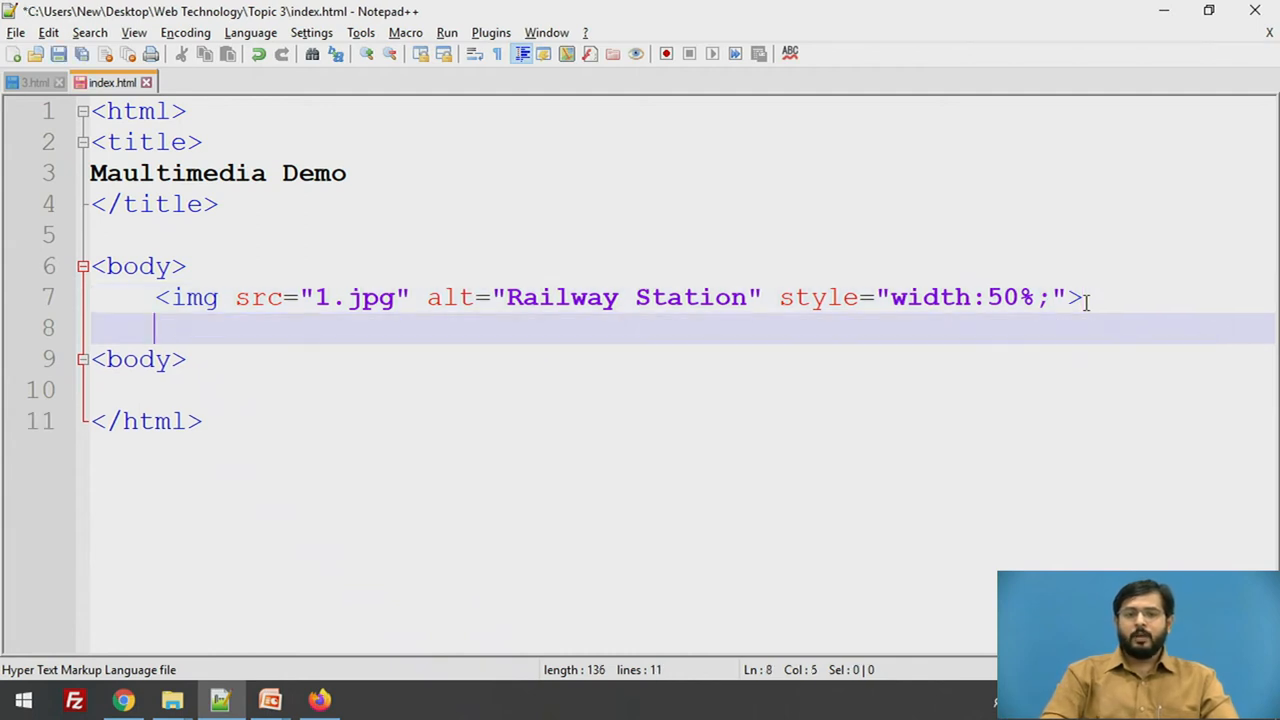
{"action": "type", "text": "<br>>"}
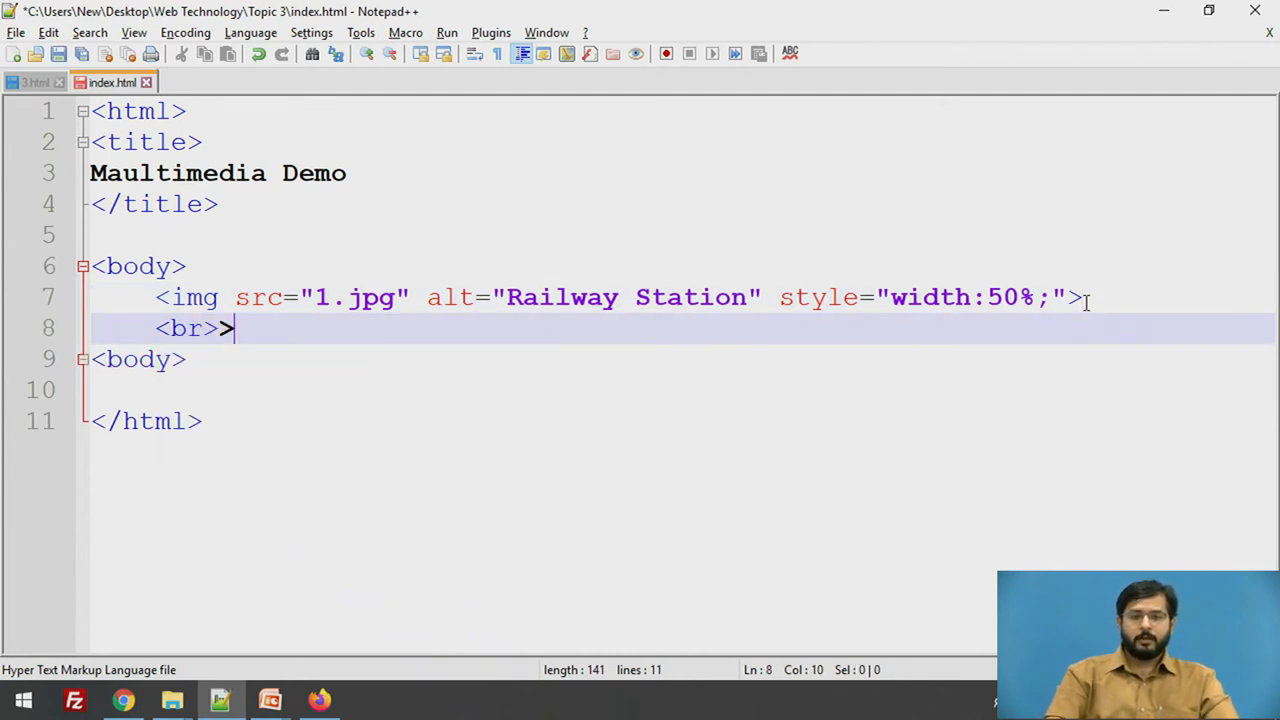
{"action": "type", "text": "<"}
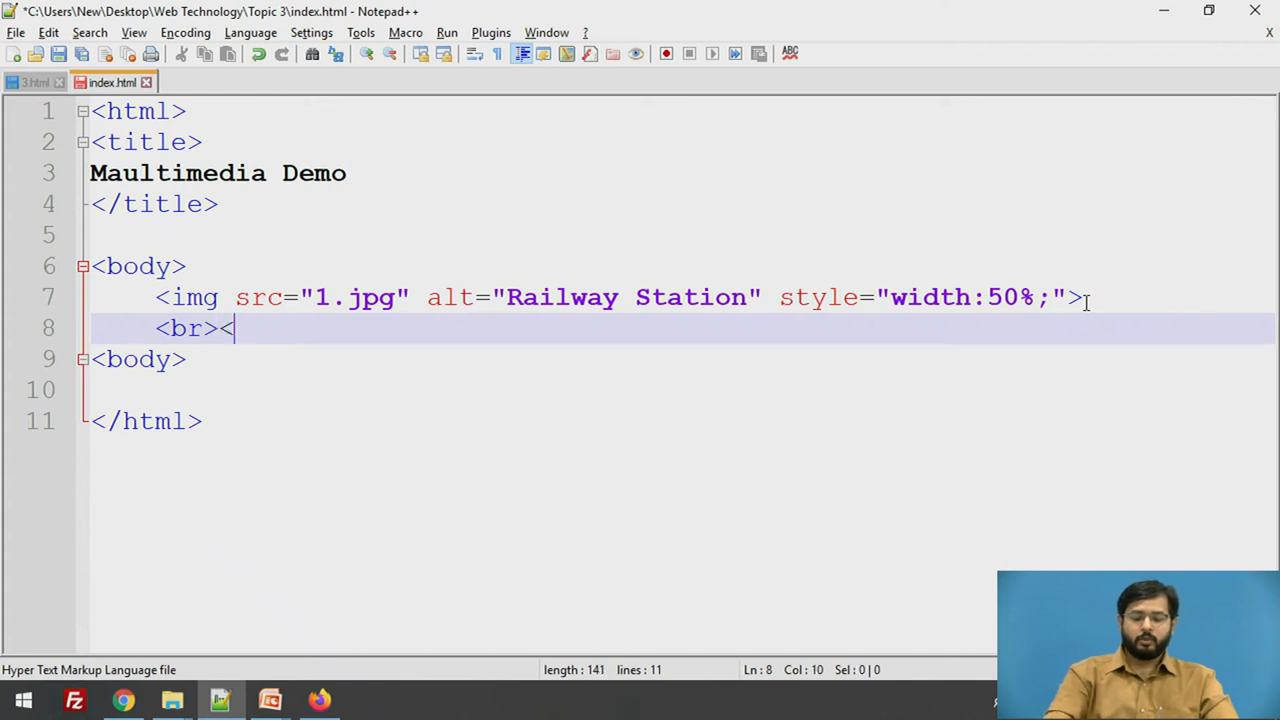
{"action": "type", "text": "br>"}
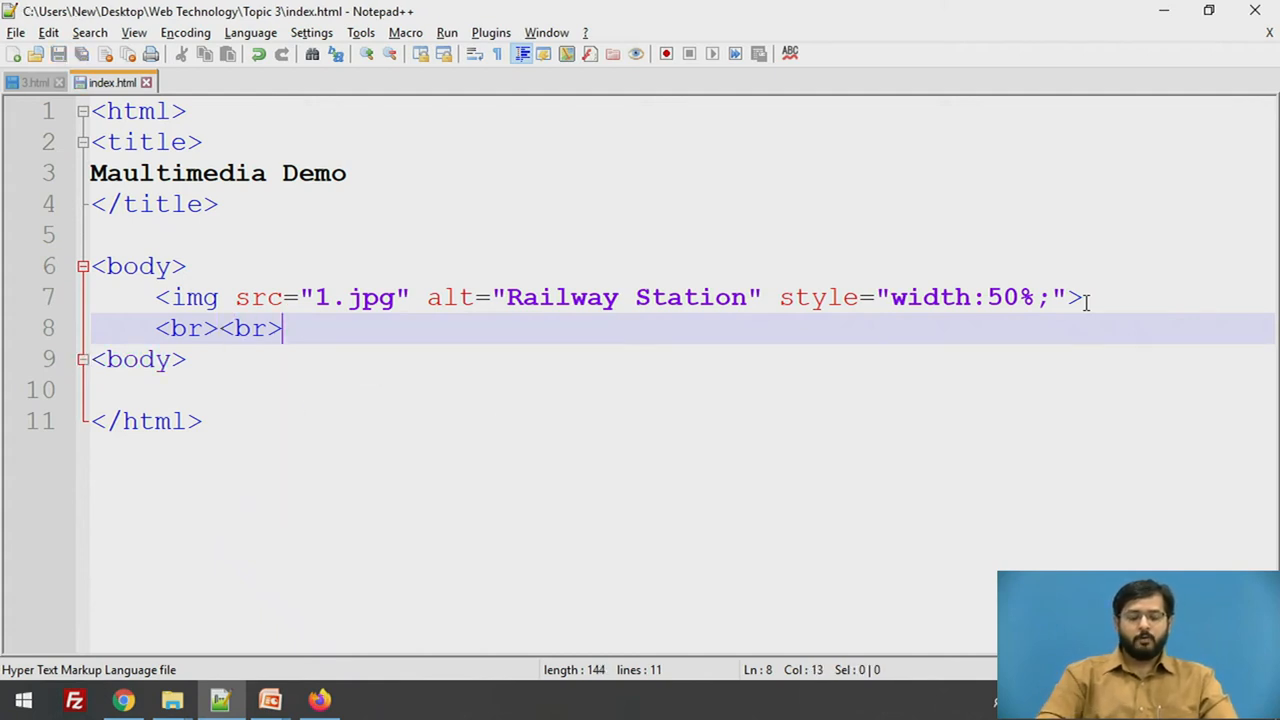
{"action": "key", "text": "Enter"}
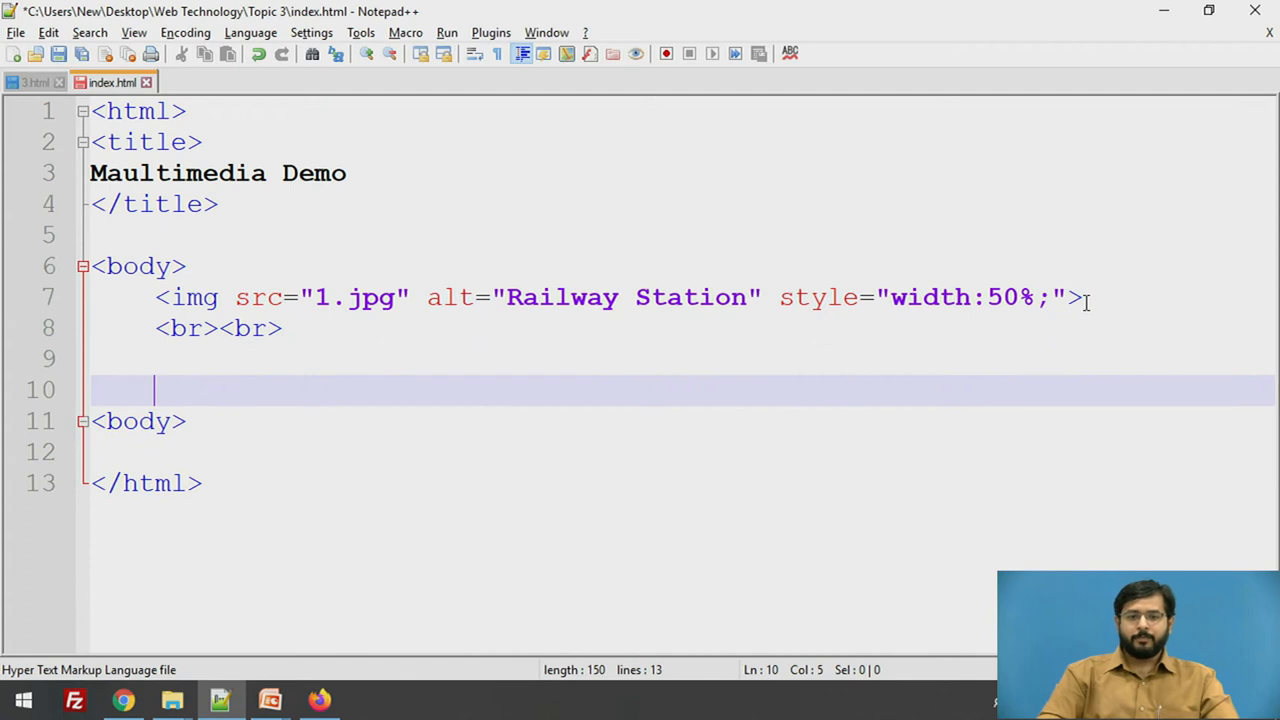
Step: Add an <audio controls></audio> element below the line breaks
{"action": "type", "text": "<"}
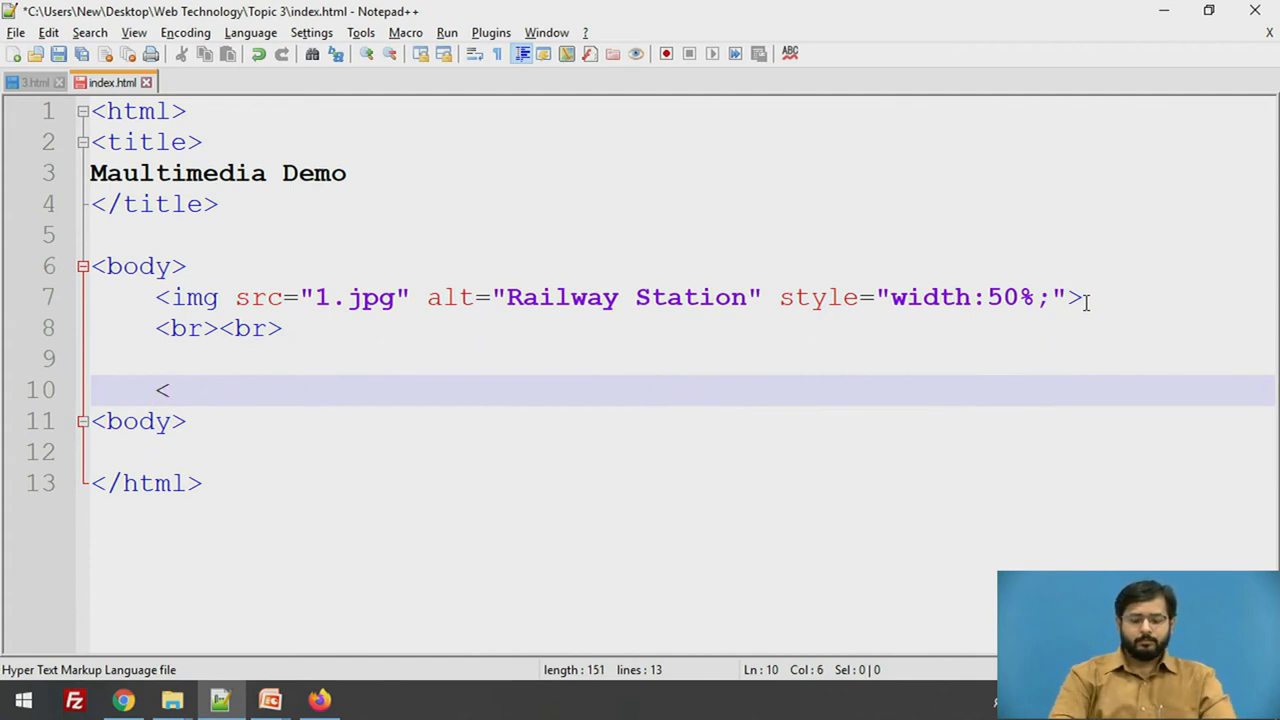
{"action": "type", "text": "audio"}
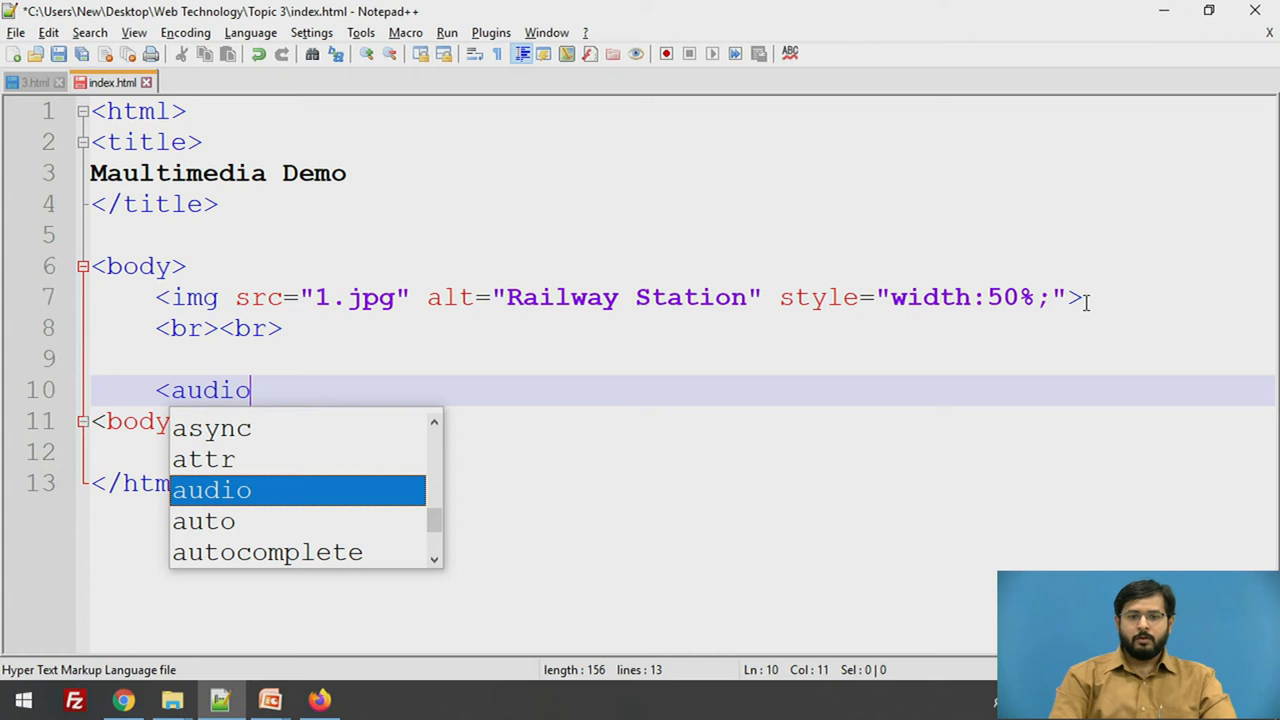
{"action": "type", "text": "c"}
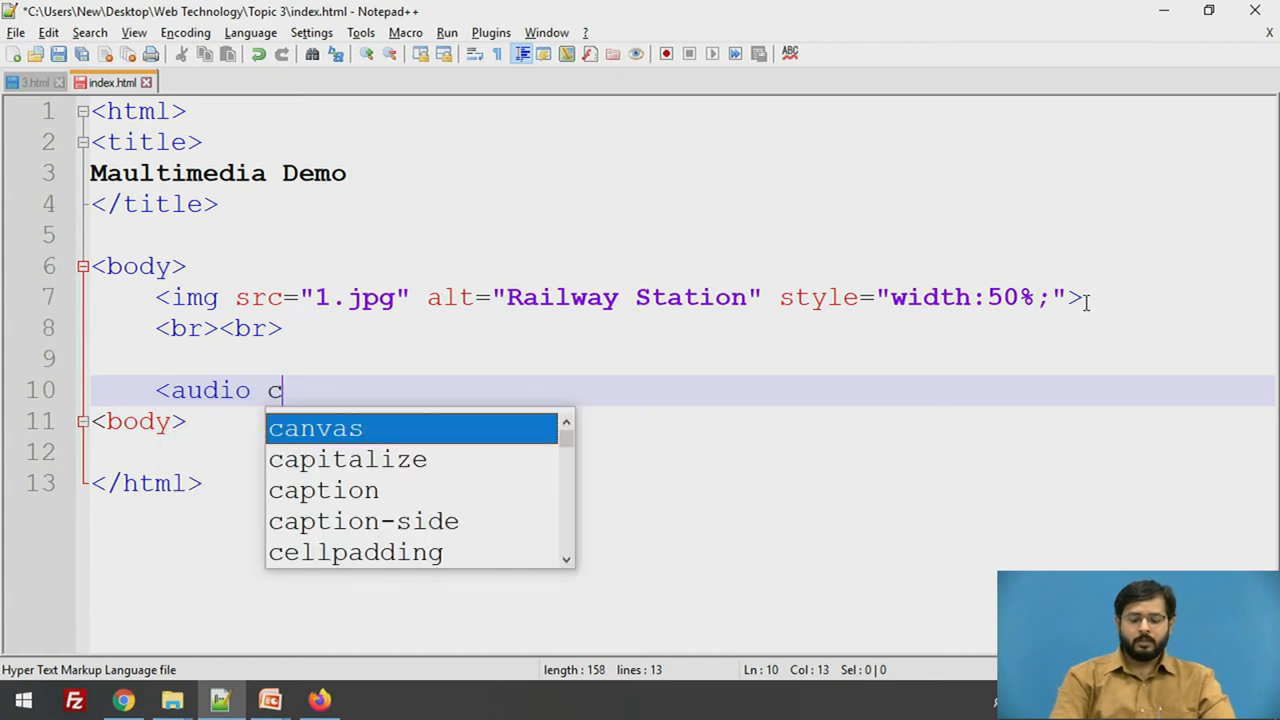
{"action": "type", "text": "ontrols>"}
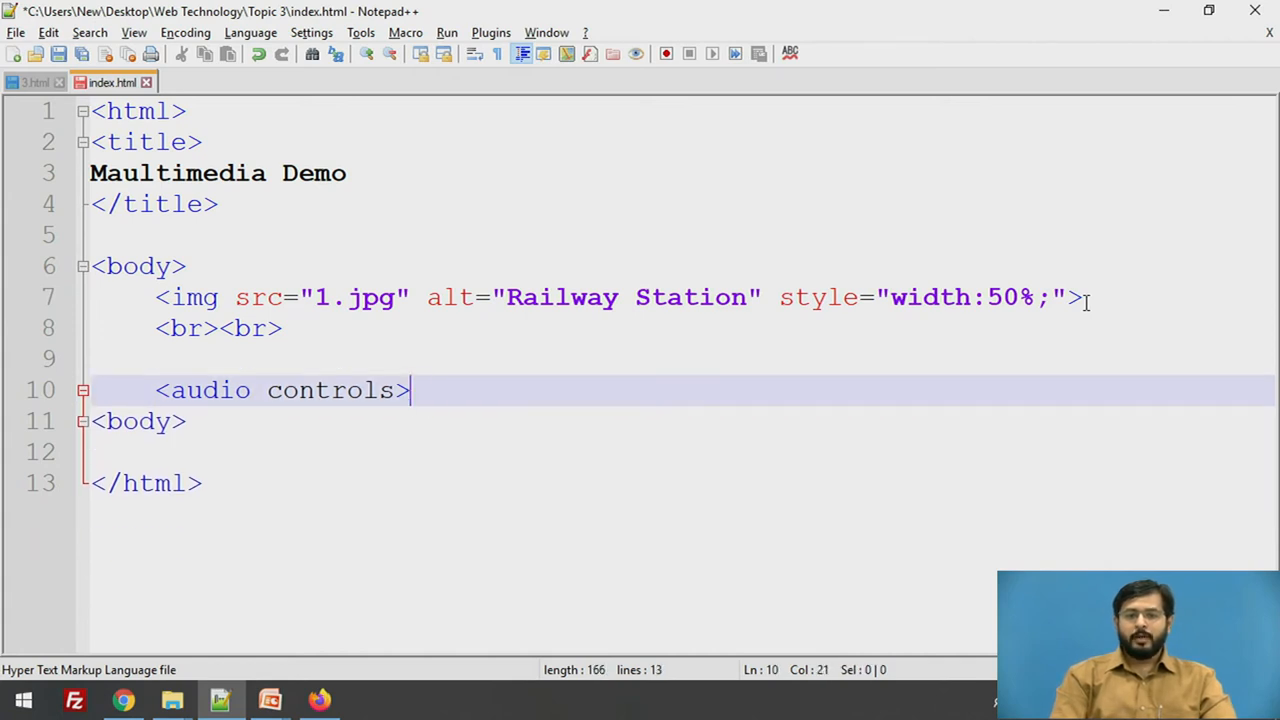
{"action": "key", "text": "enter"}
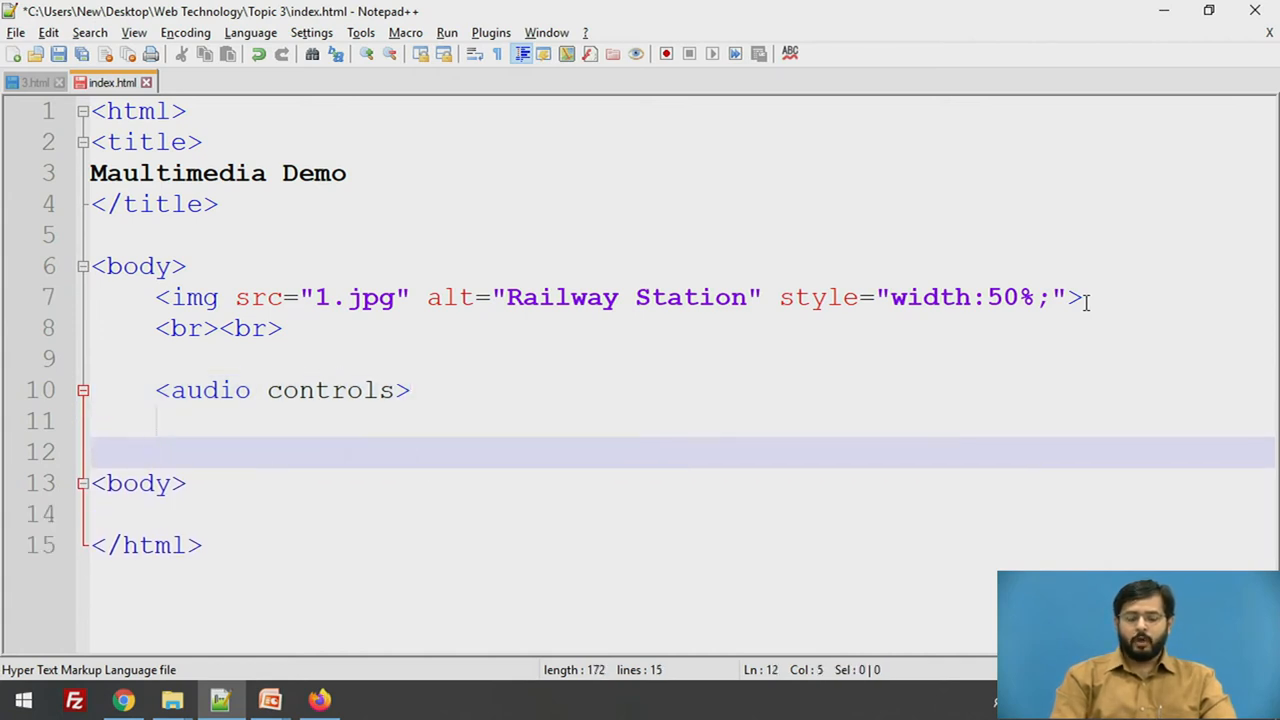
{"action": "type", "text": "</a"}
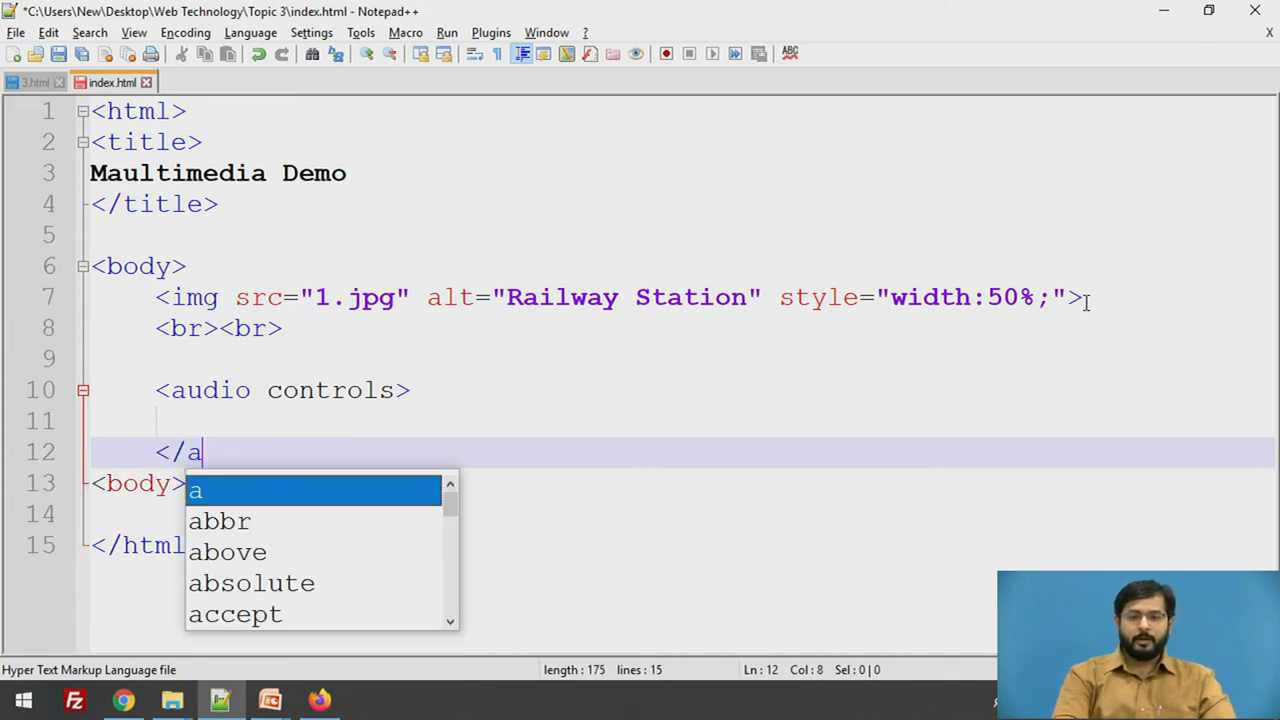
{"action": "type", "text": "udion"}
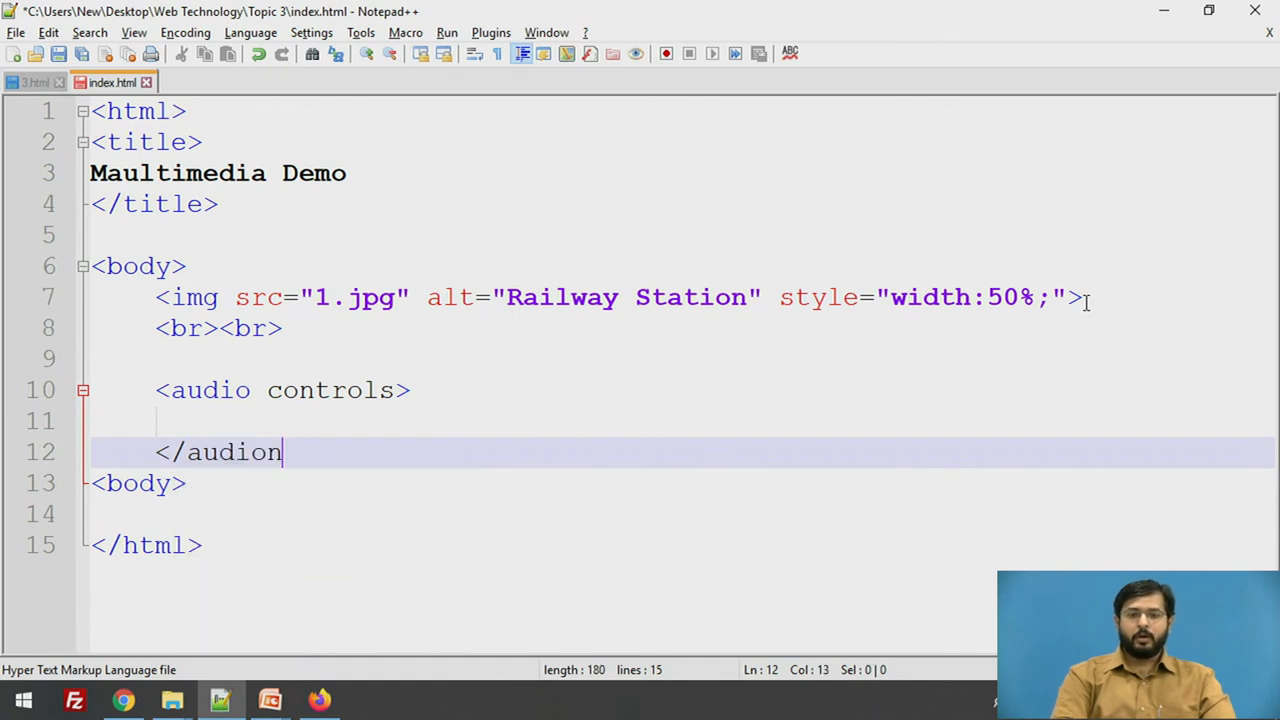
{"action": "type", "text": ">"}
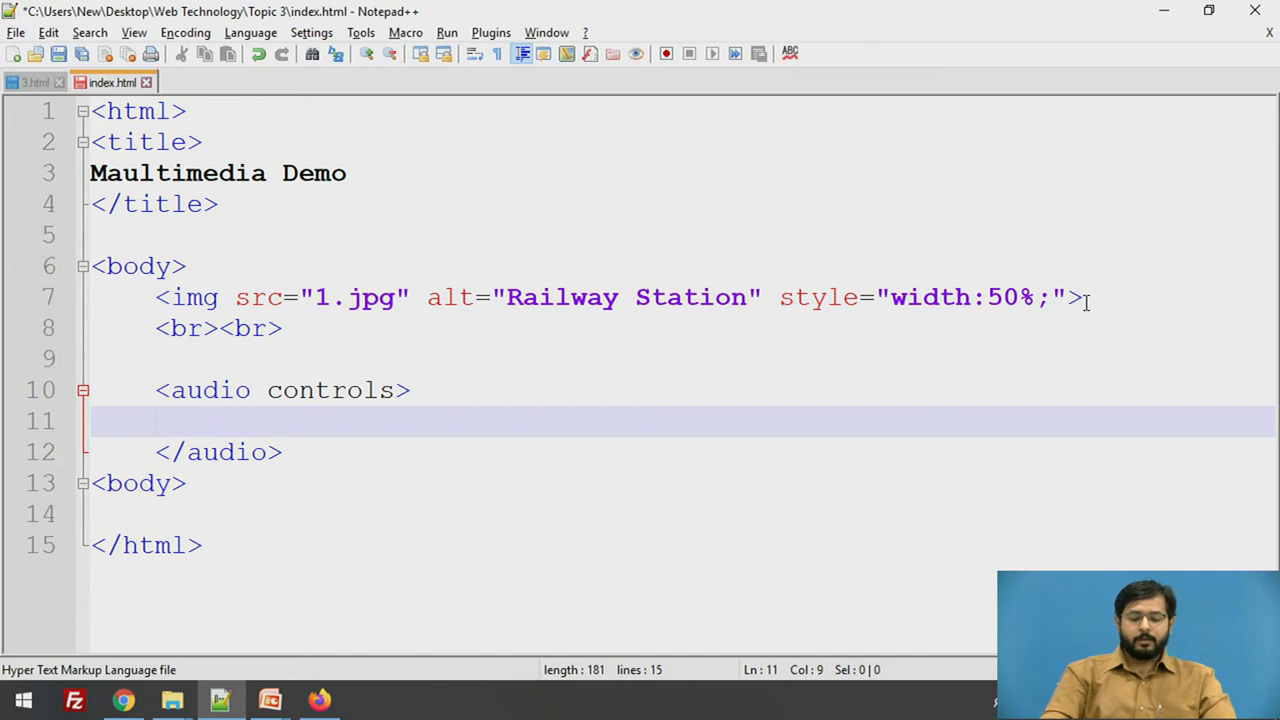
Step: Begin a <source src="" tag inside the audio element
{"action": "type", "text": "<"}
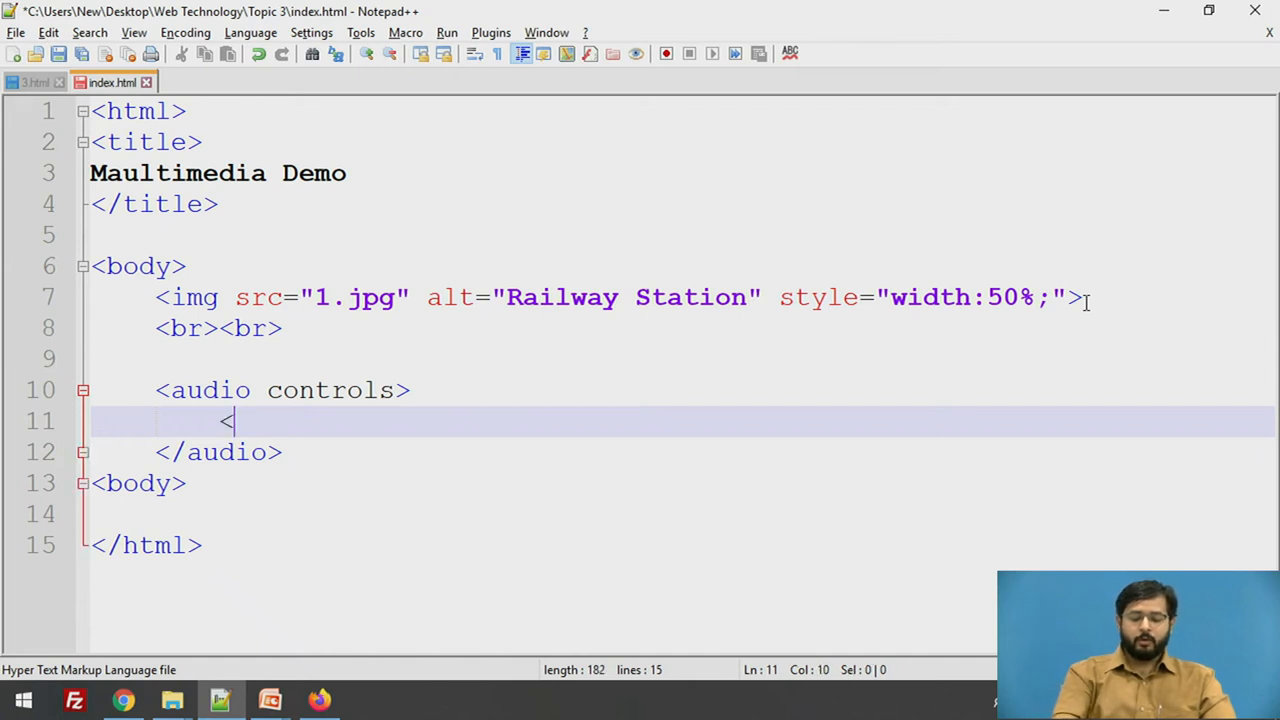
{"action": "type", "text": "sor"}
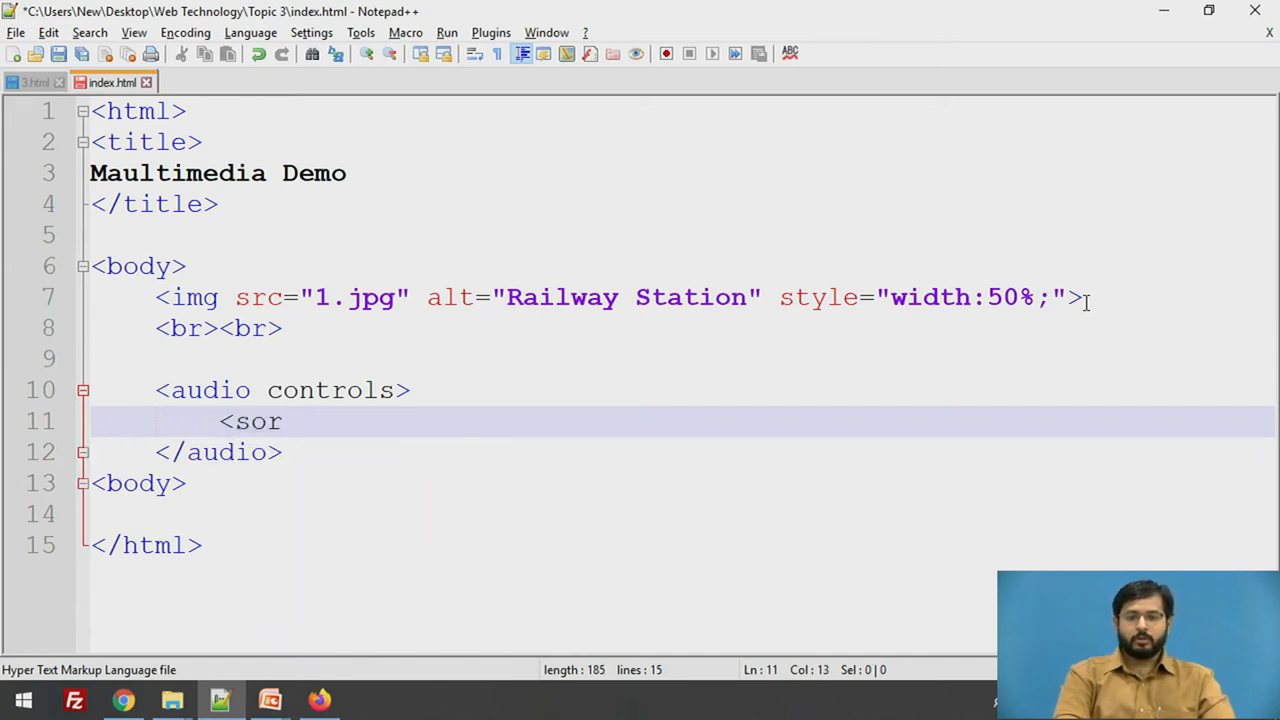
{"action": "type", "text": "uce"}
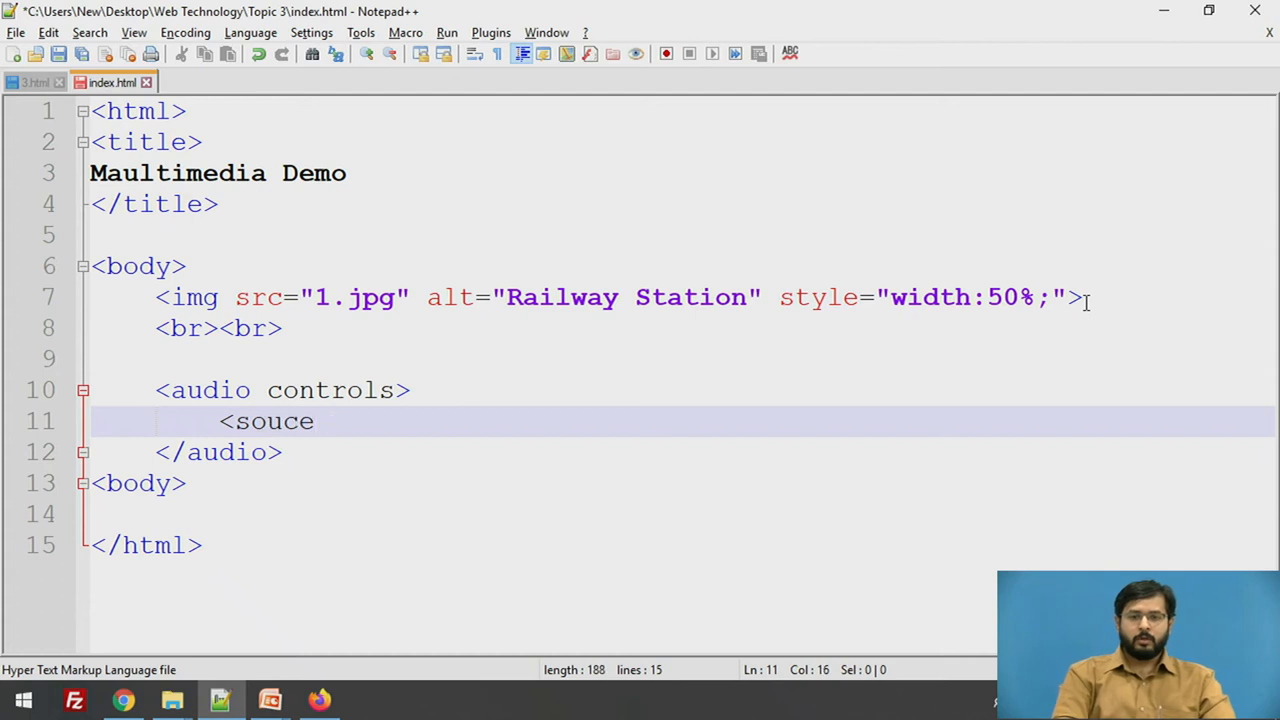
{"action": "type", "text": "r"}
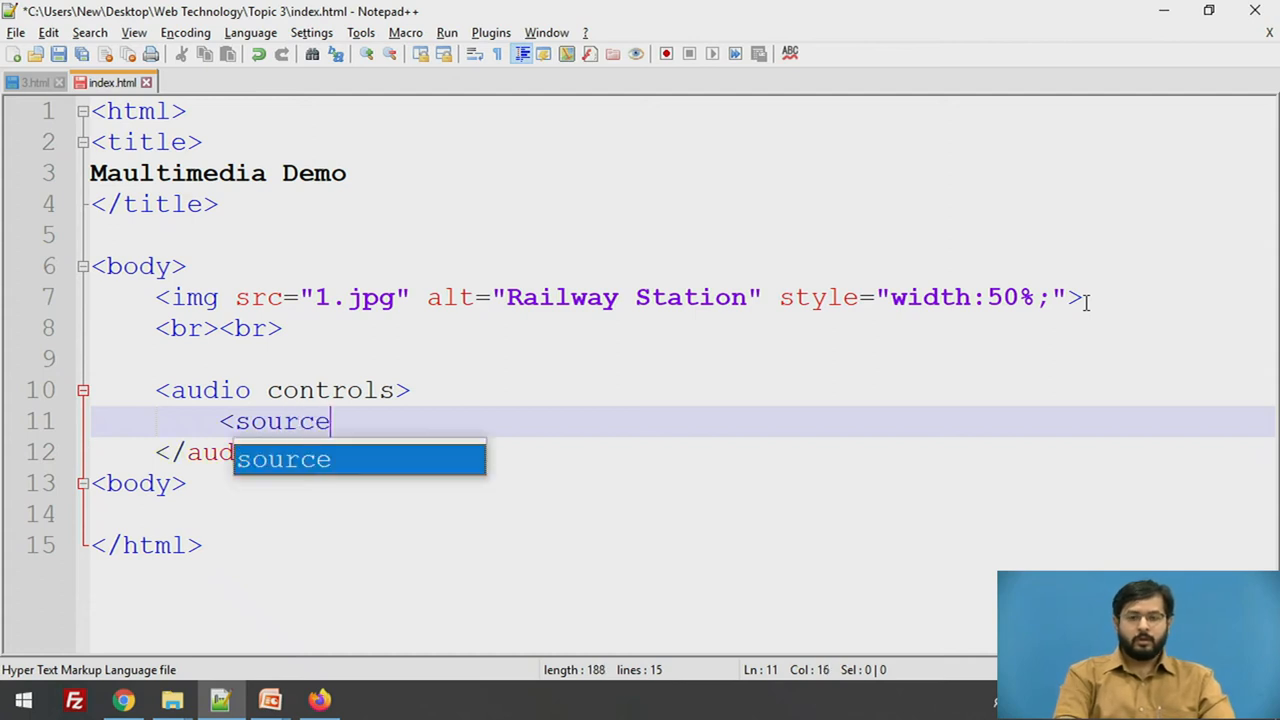
{"action": "type", "text": "src="}
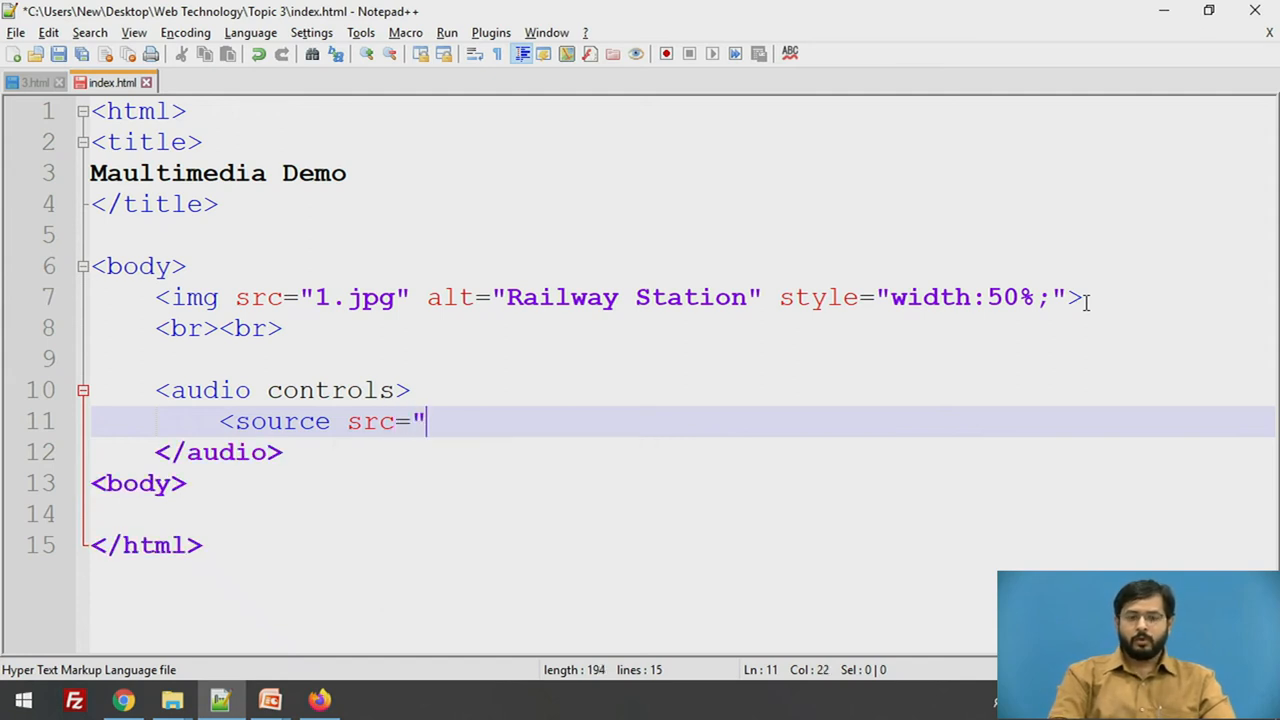
{"action": "type", "text": "\""}
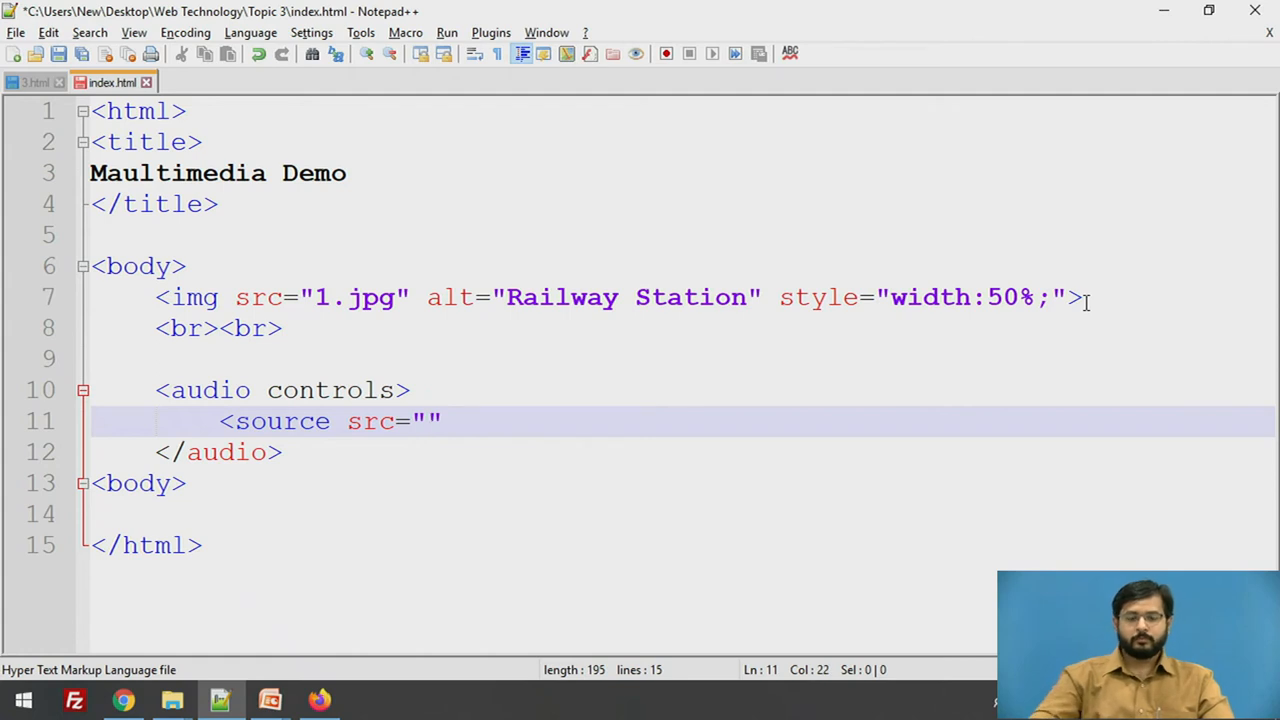
{"action": "mouse_move", "coordinate": [576, 172]}
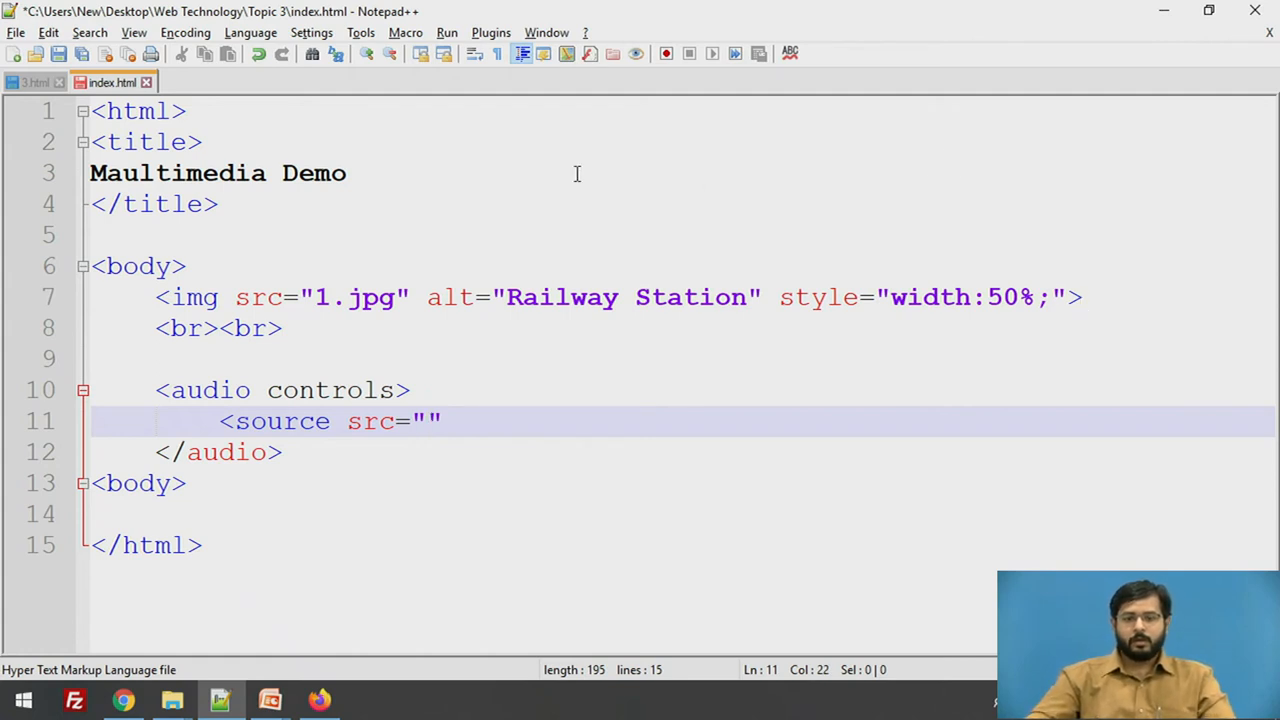
{"action": "key", "text": "alt+tab"}
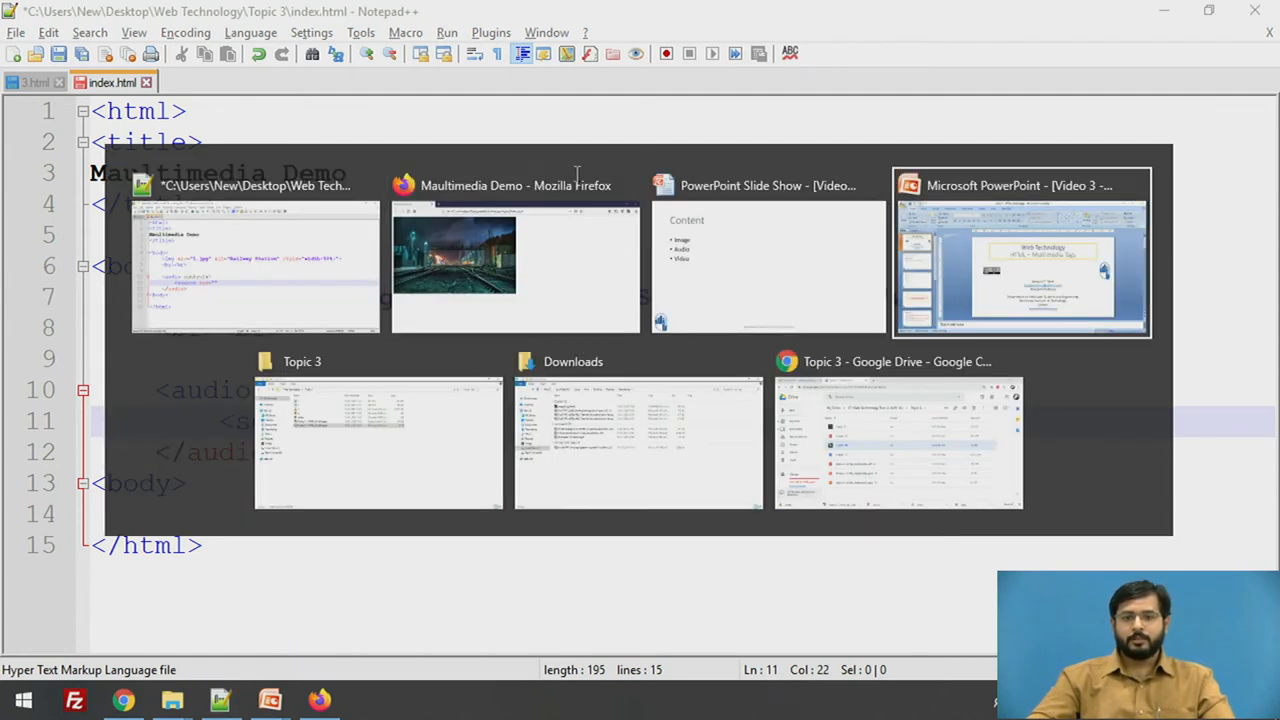
{"action": "left_click", "coordinate": [378, 440]}
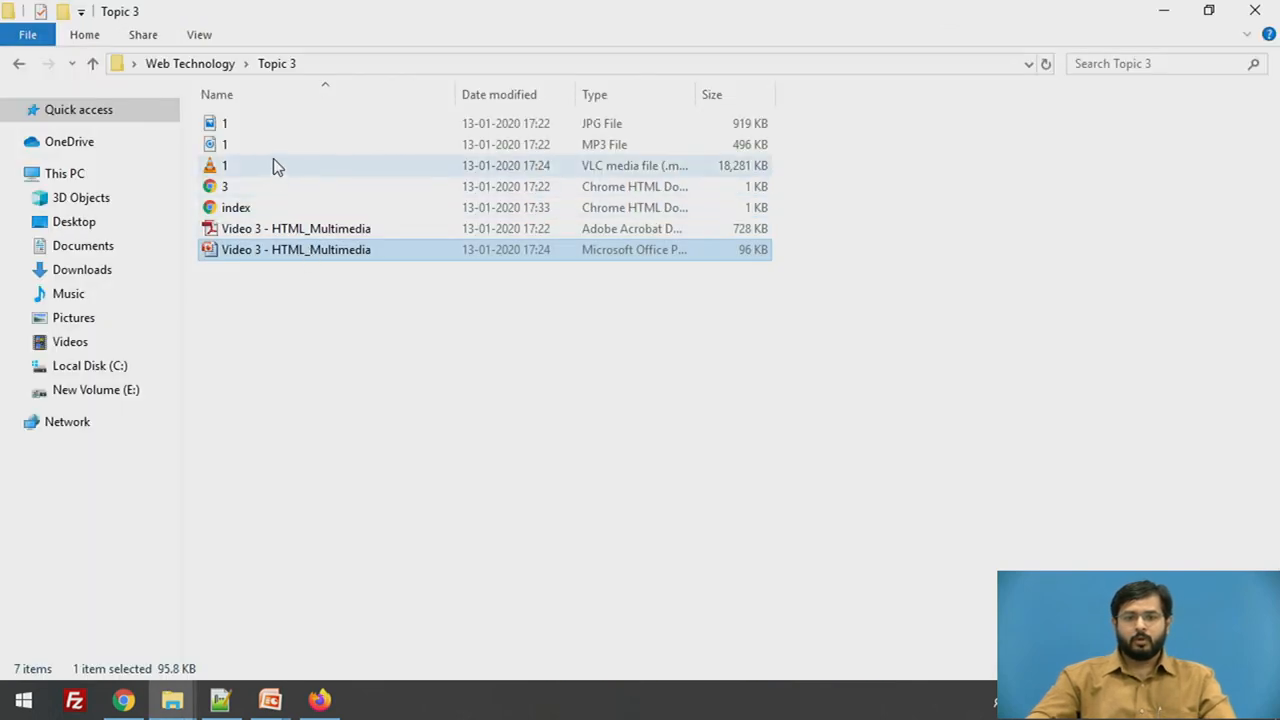
{"action": "key", "text": "alt+tab"}
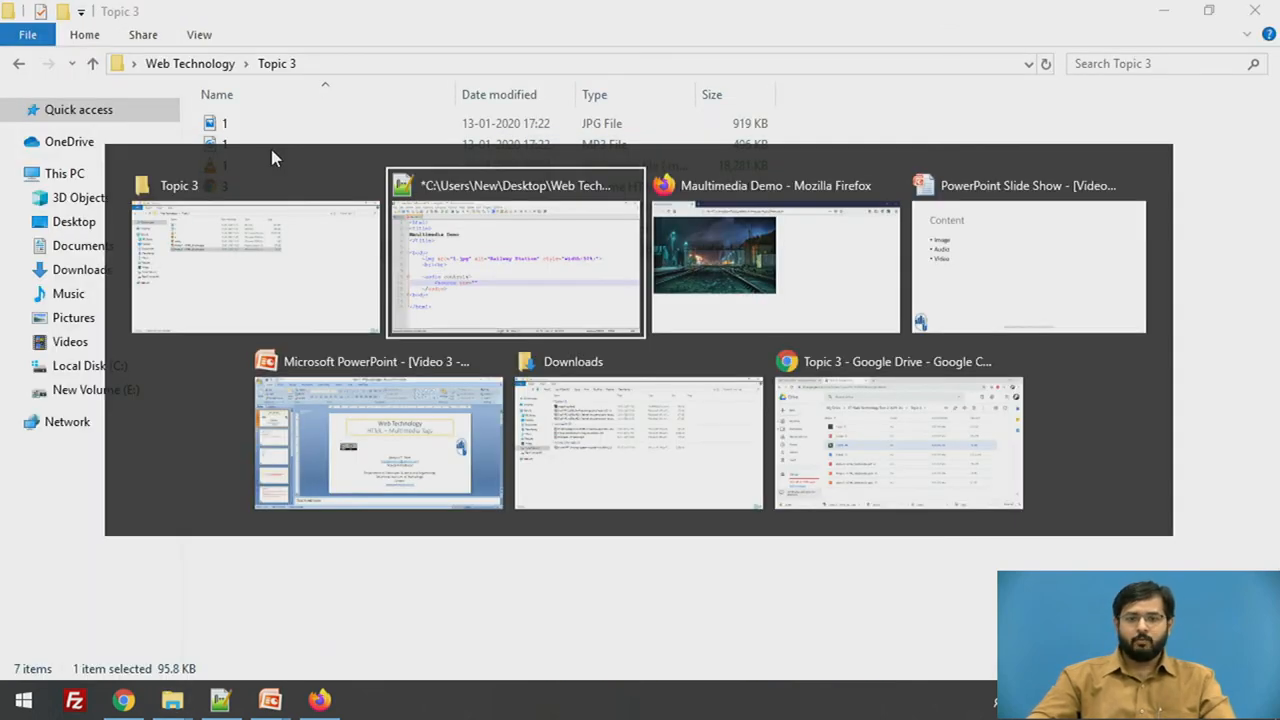
{"action": "left_click", "coordinate": [516, 256]}
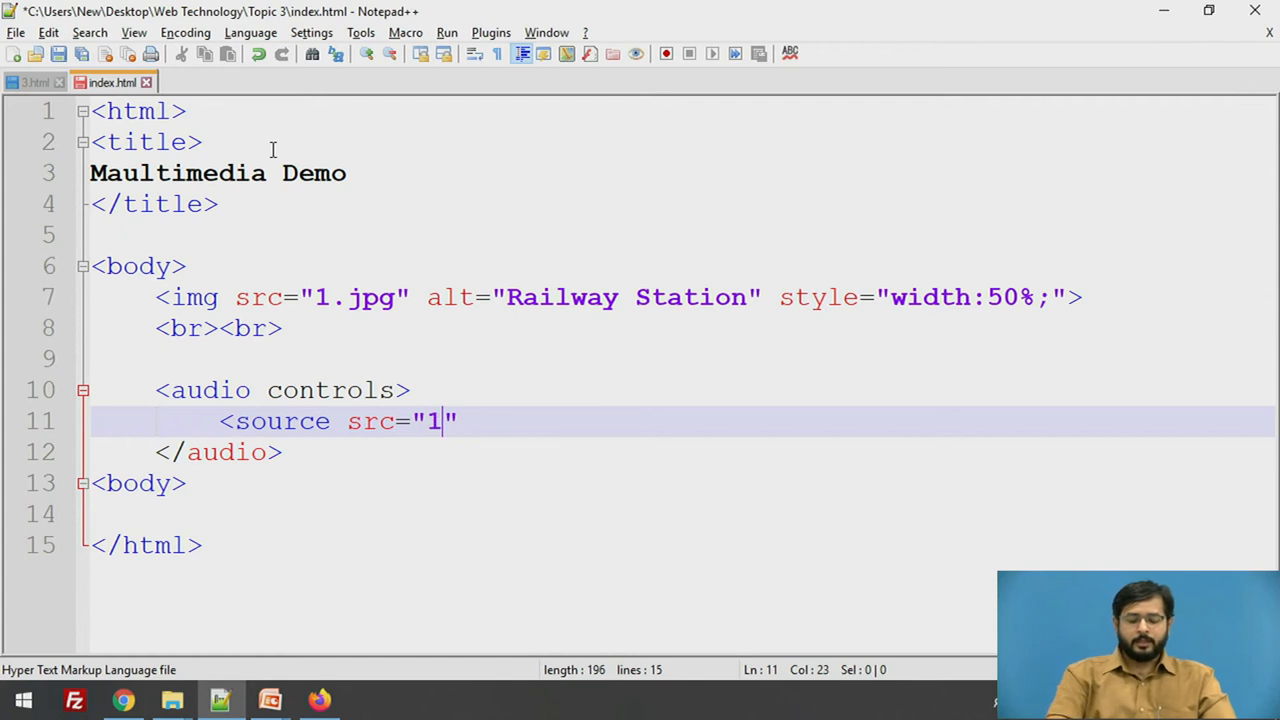
{"action": "type", "text": ".mp3"}
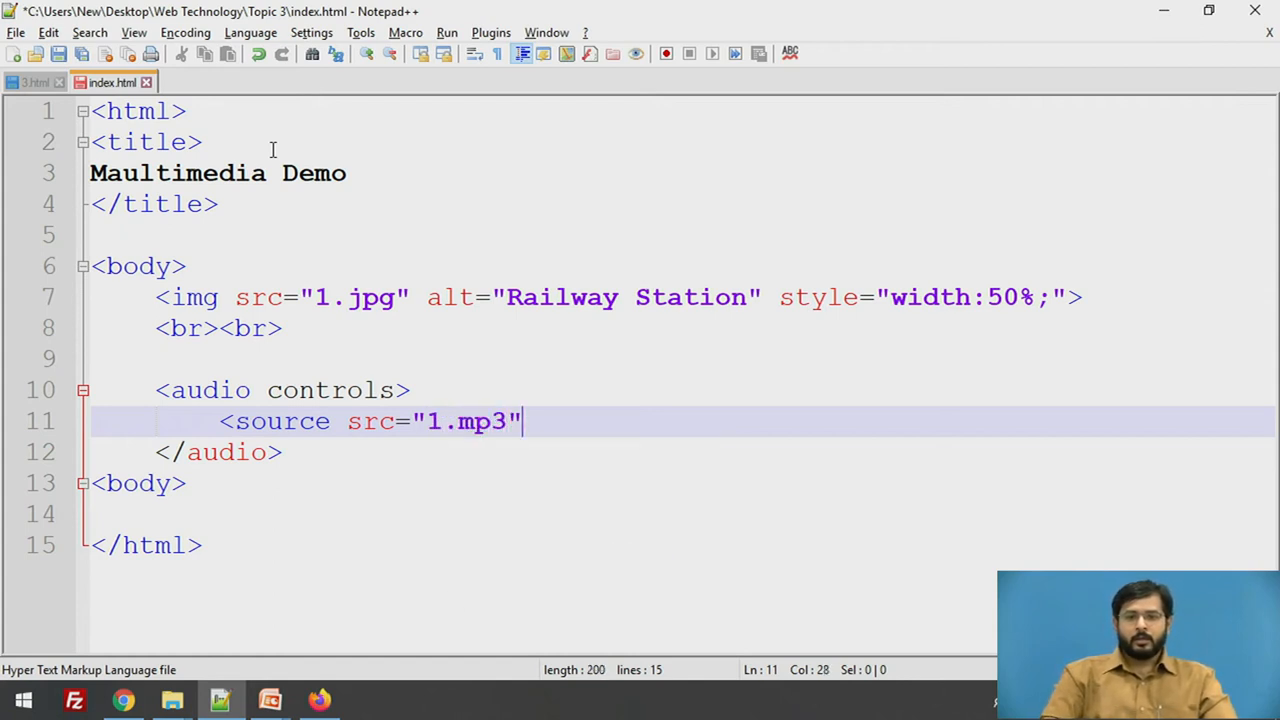
Step: Complete the audio source tag with type="audio/mpeg" and close it
{"action": "type", "text": "type="}
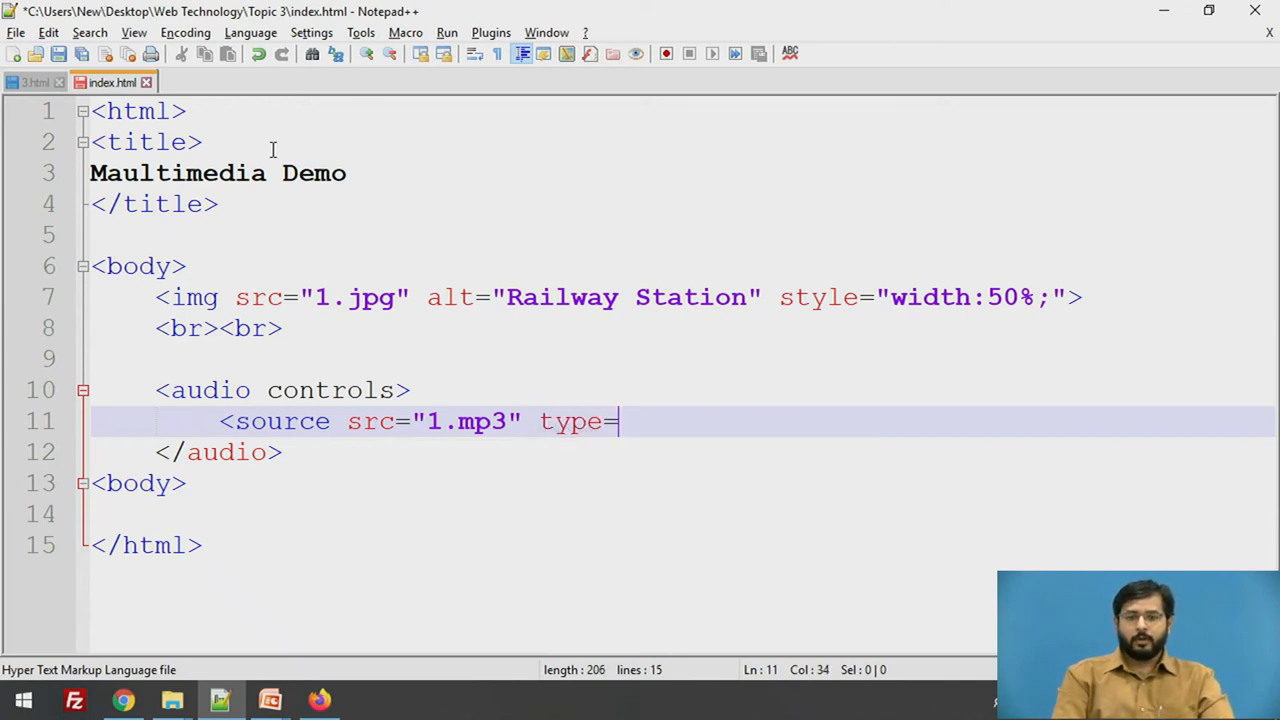
{"action": "type", "text": "\"\""}
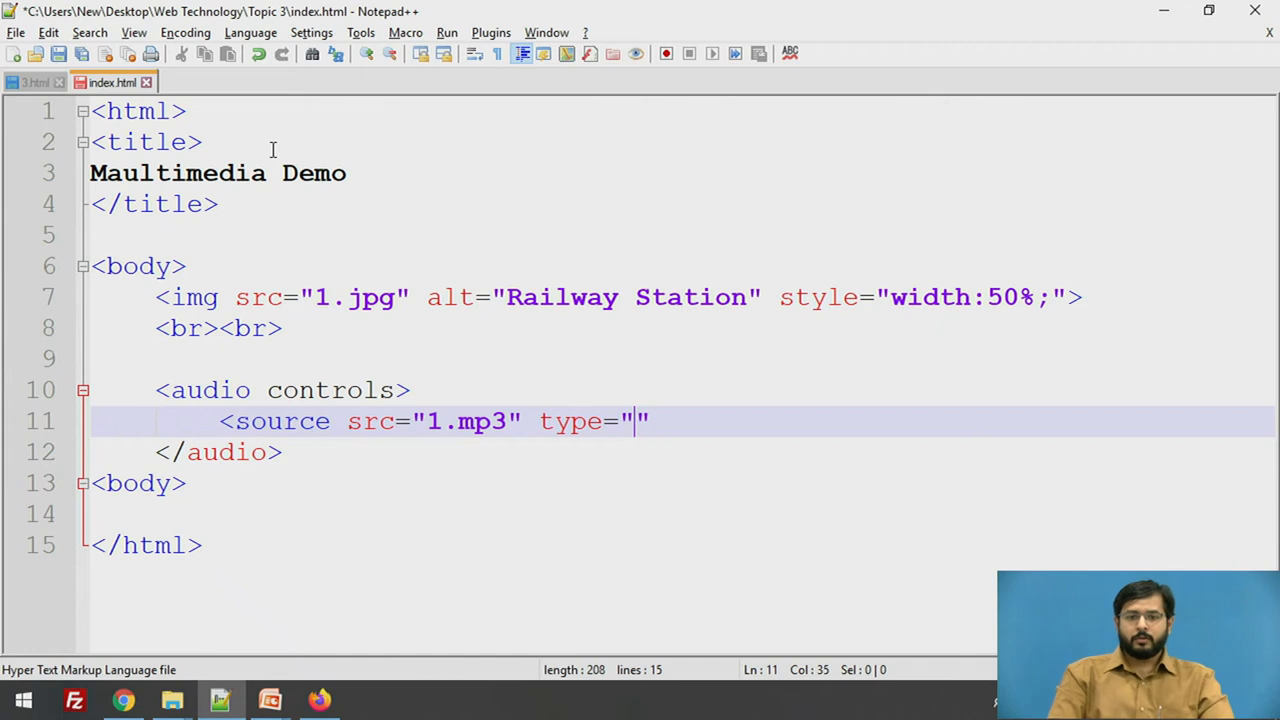
{"action": "type", "text": "audio"}
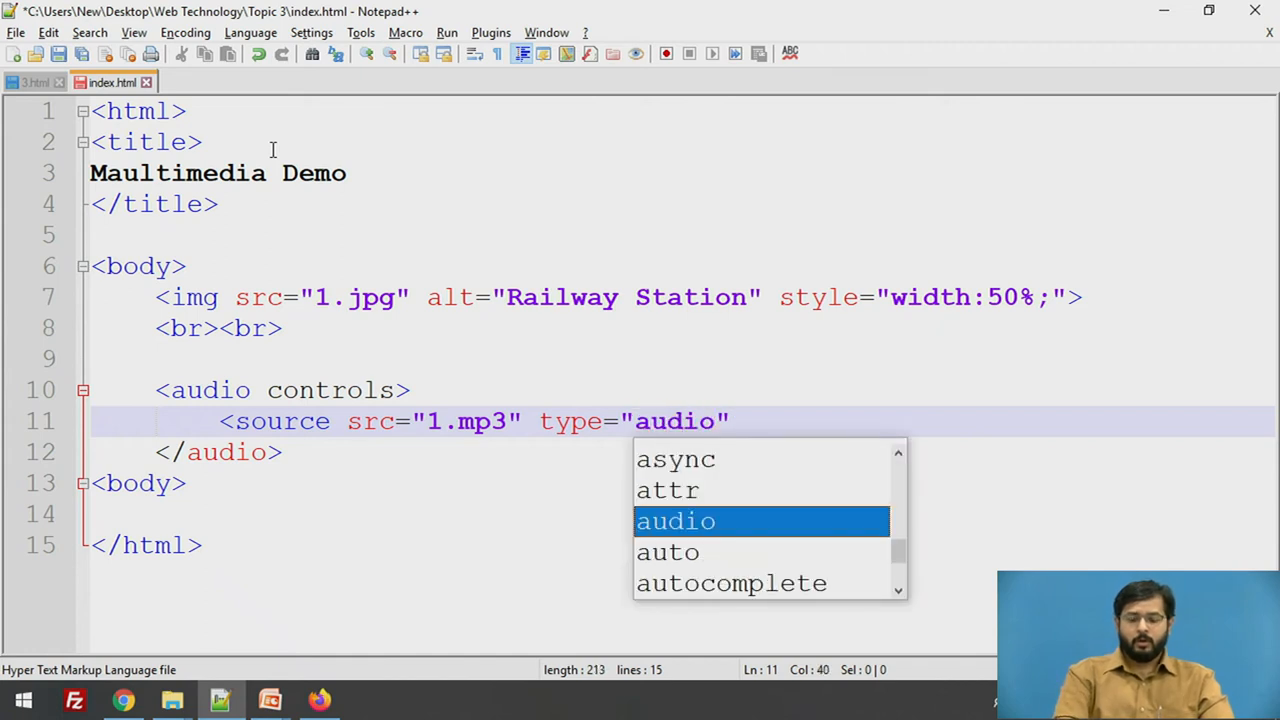
{"action": "type", "text": "/m"}
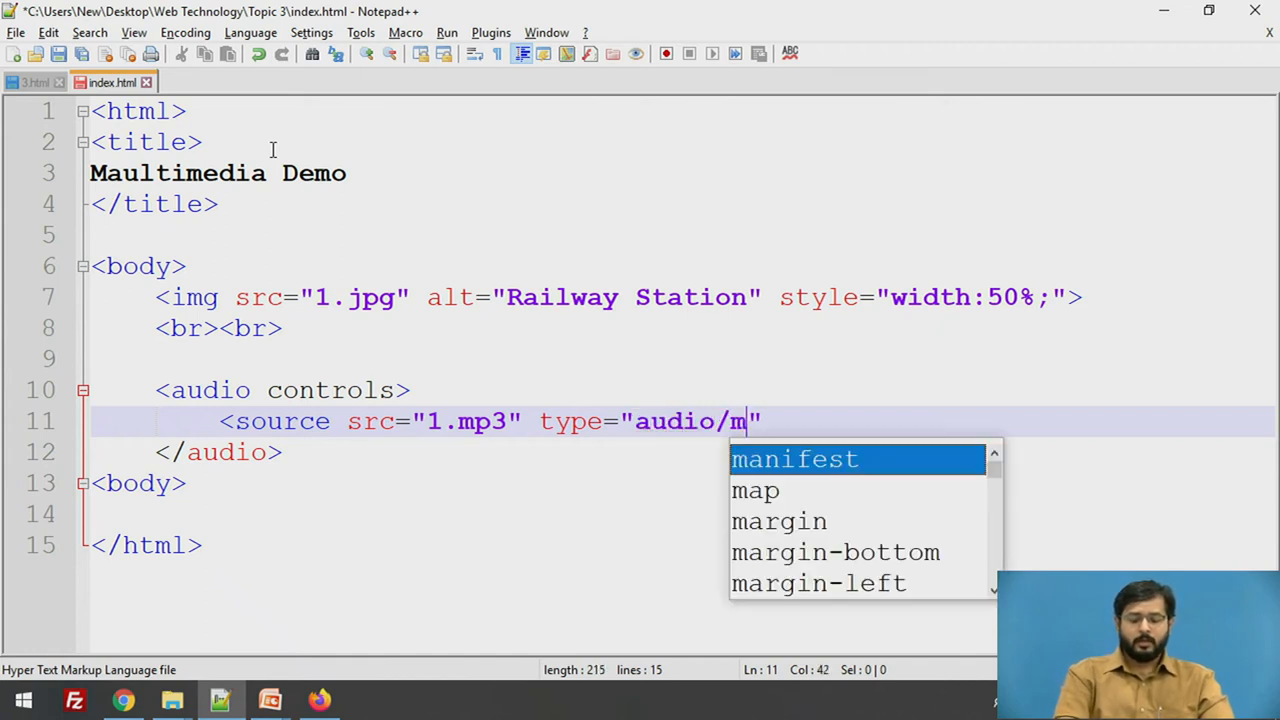
{"action": "type", "text": "p"}
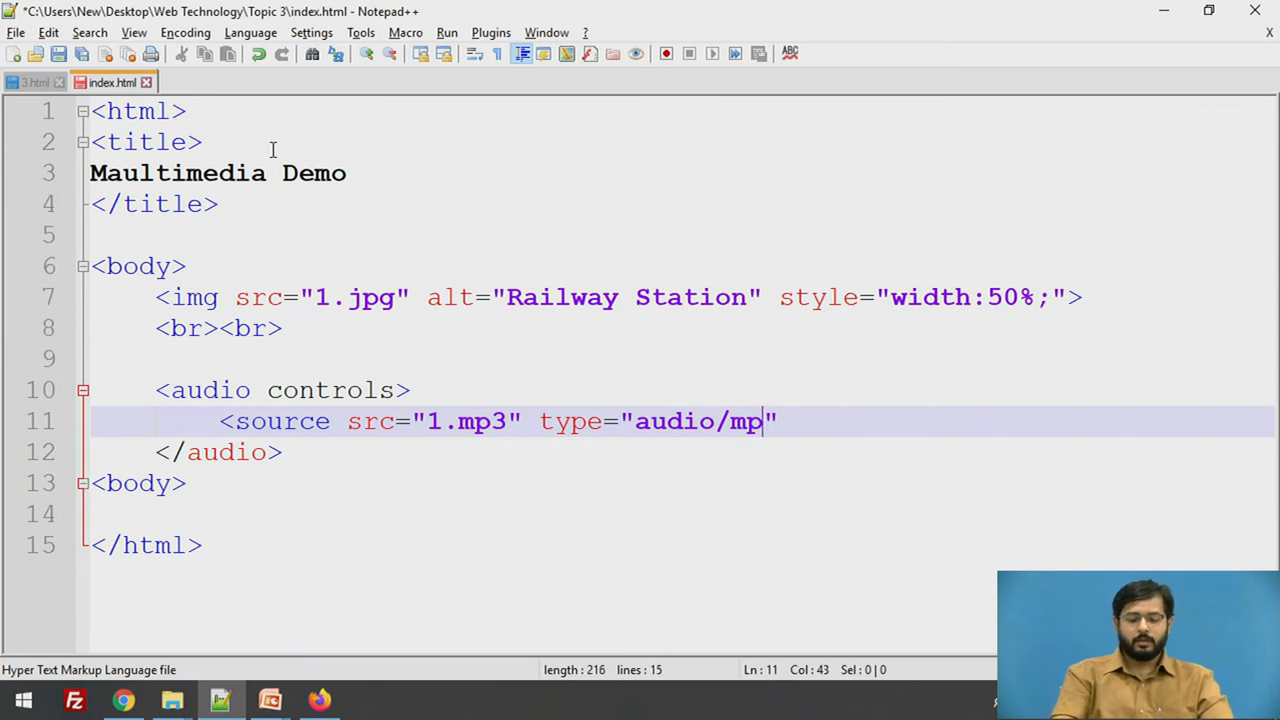
{"action": "type", "text": "eg"}
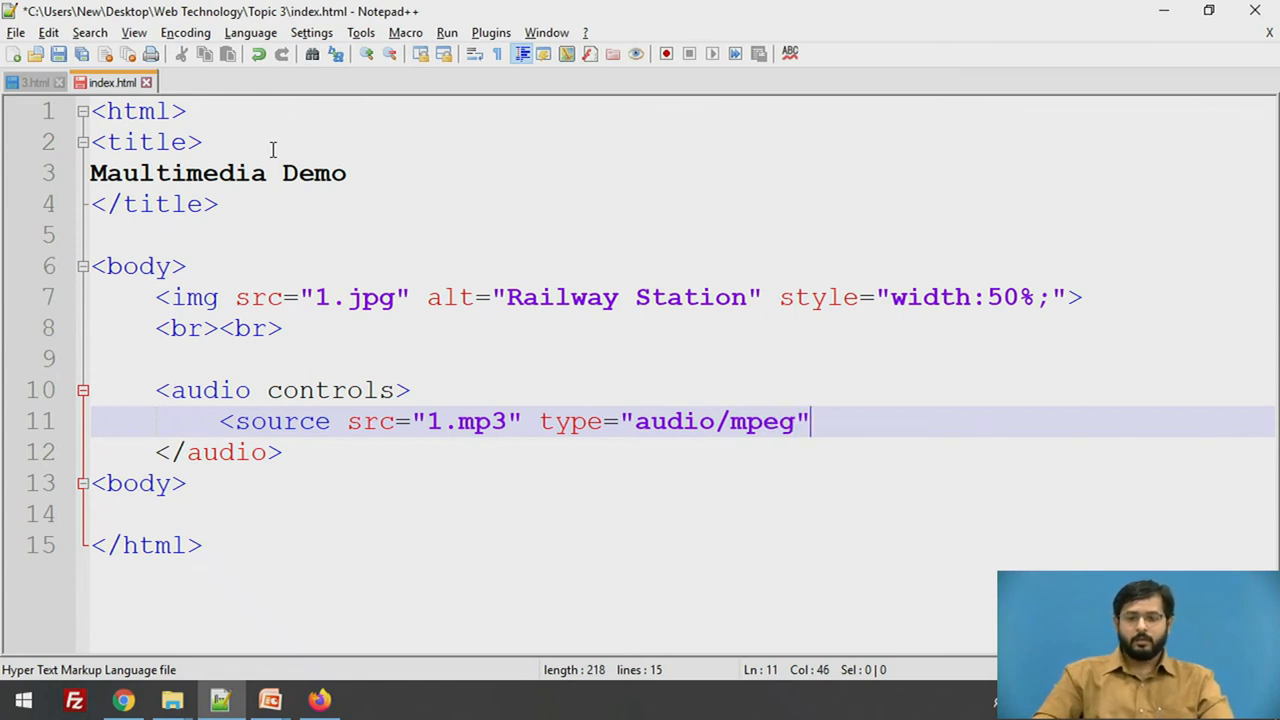
{"action": "type", "text": ">"}
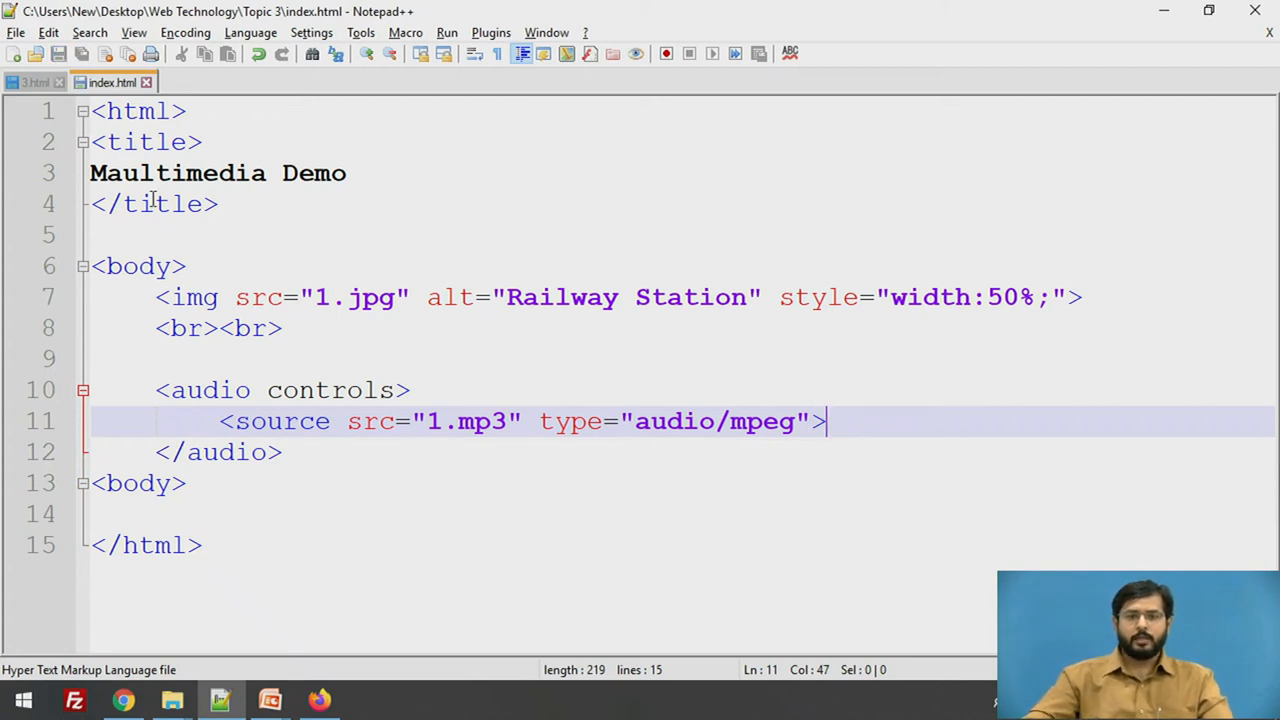
Step: Wrap the img tag and its line breaks in an <!-- --> HTML comment
{"action": "left_click", "coordinate": [160, 296]}
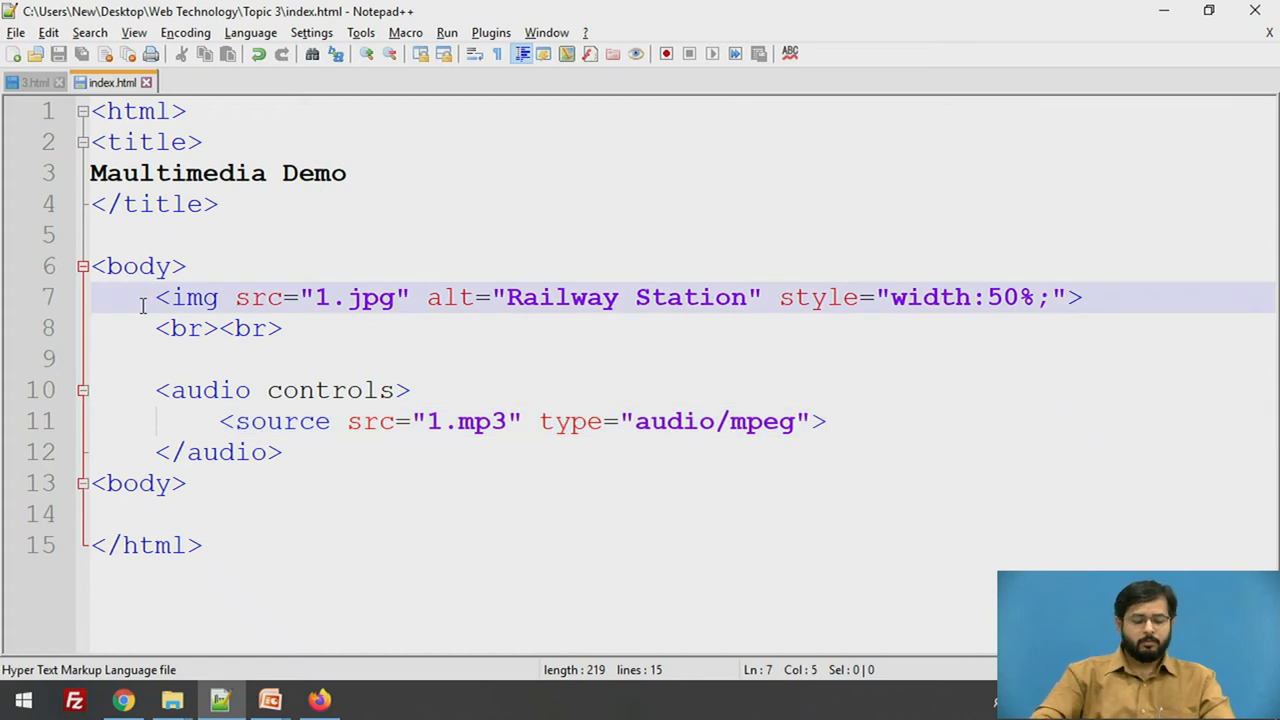
{"action": "type", "text": "<!"}
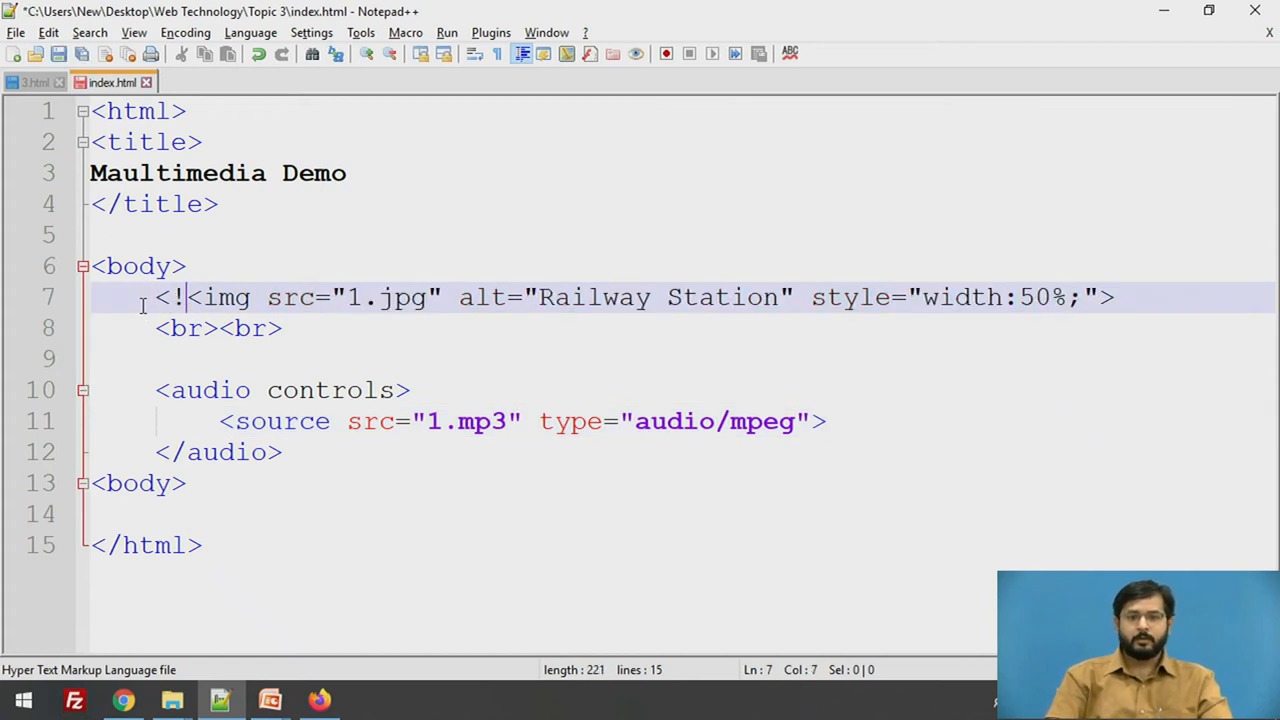
{"action": "type", "text": "--"}
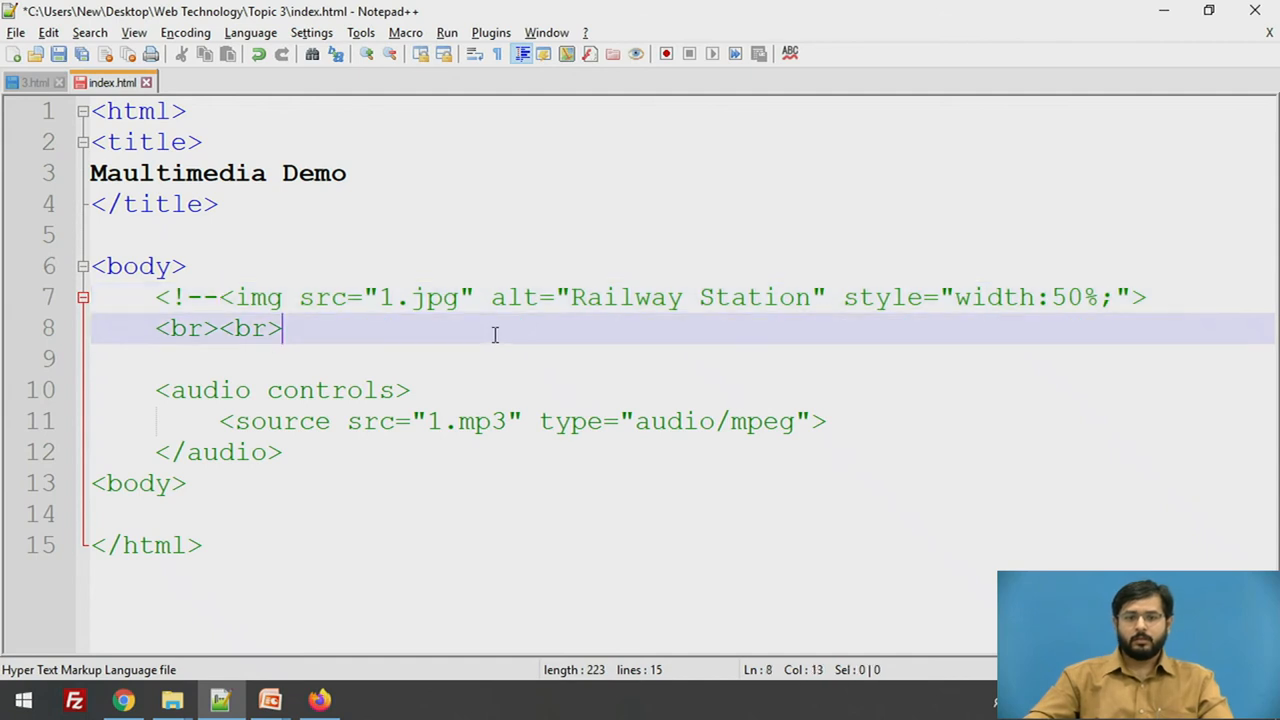
{"action": "type", "text": "-->"}
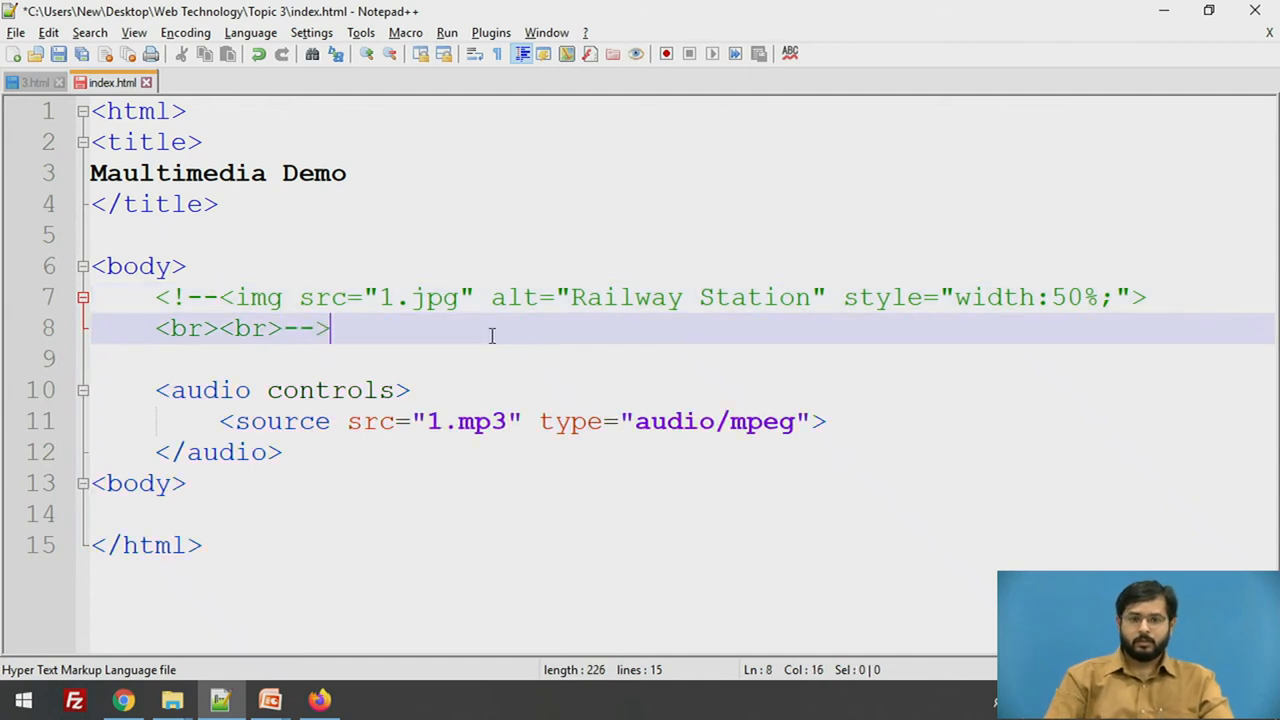
{"action": "key", "text": "alt+tab"}
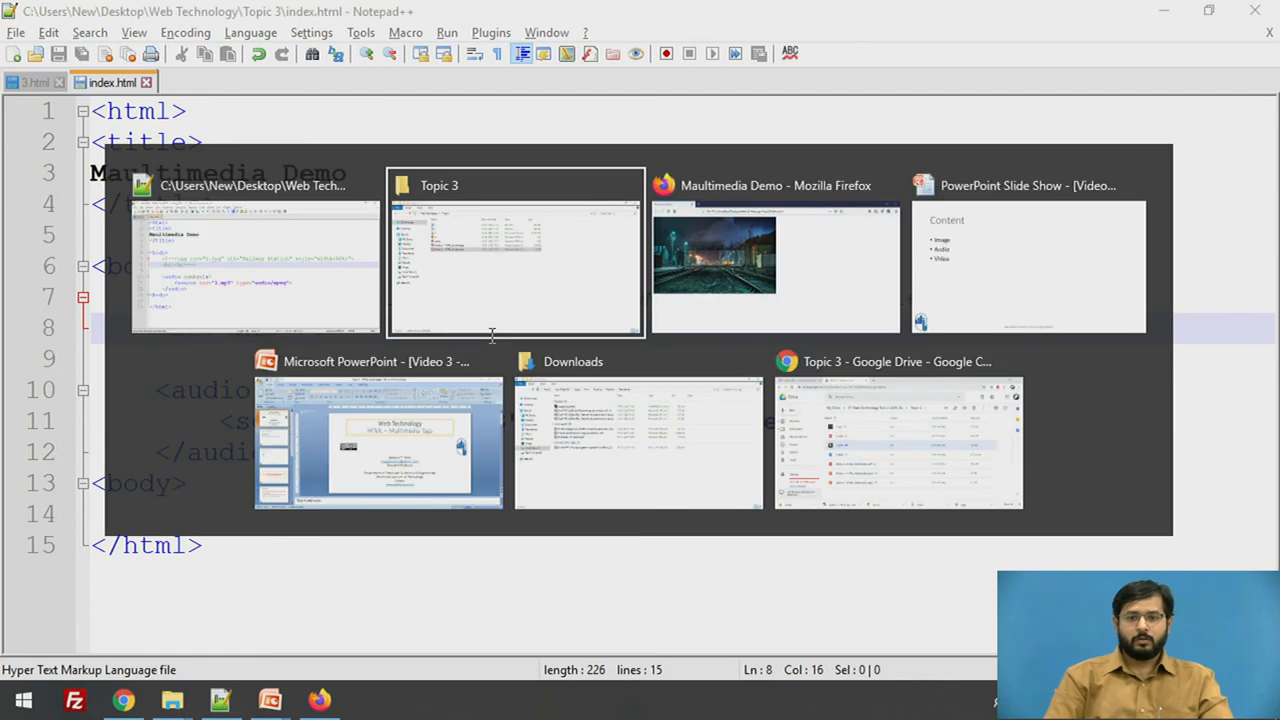
Step: Preview the audio-only page in Firefox, play the track briefly, pause it, and return to the editor
{"action": "left_click", "coordinate": [776, 250]}
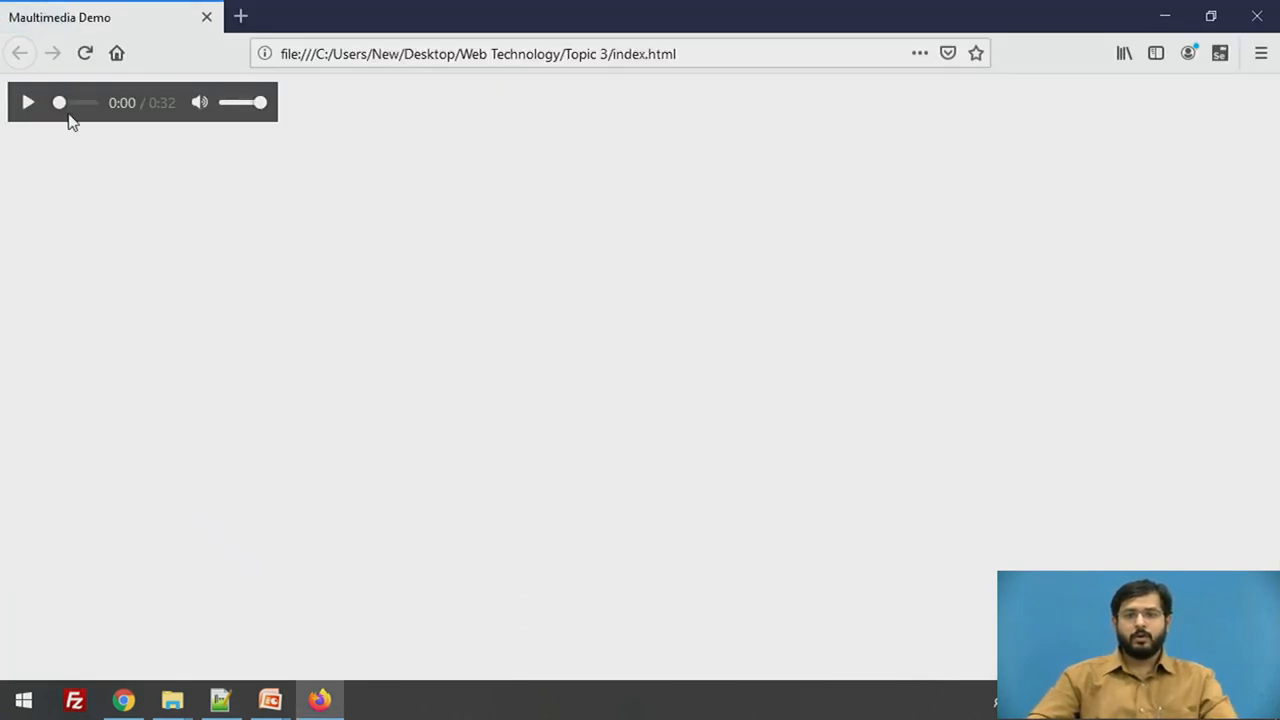
{"action": "mouse_move", "coordinate": [28, 102]}
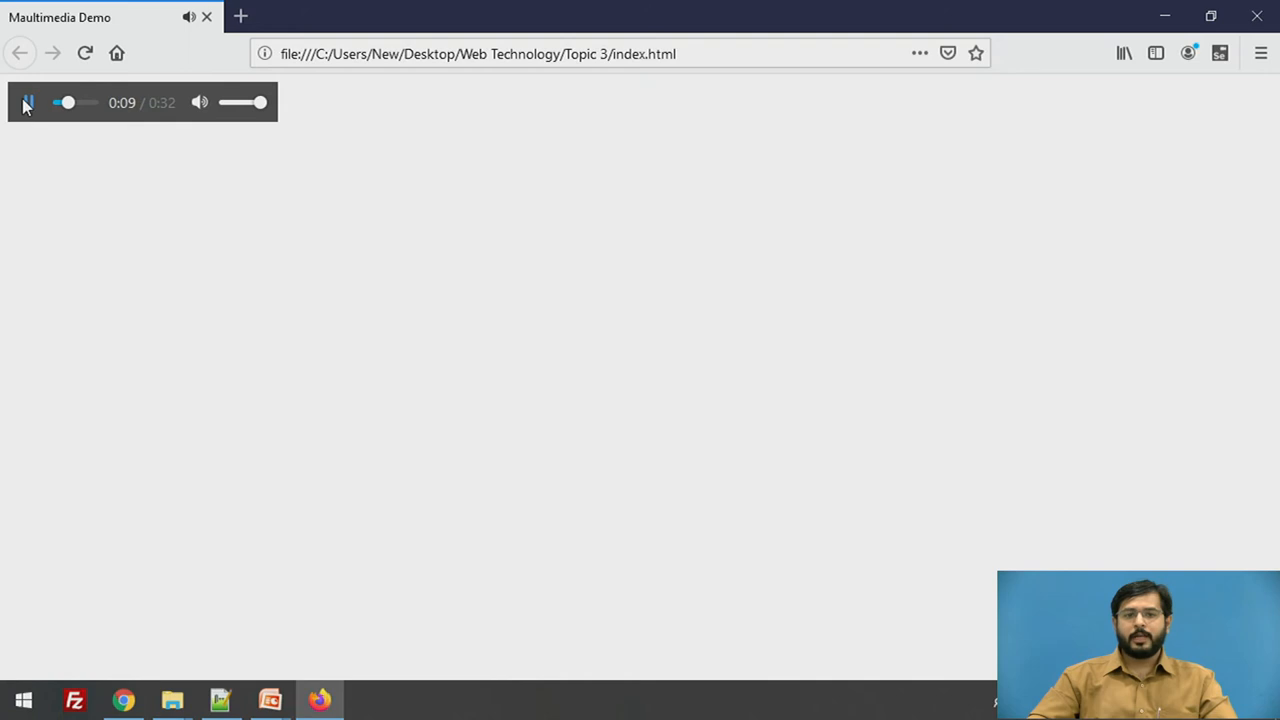
{"action": "left_click", "coordinate": [28, 102]}
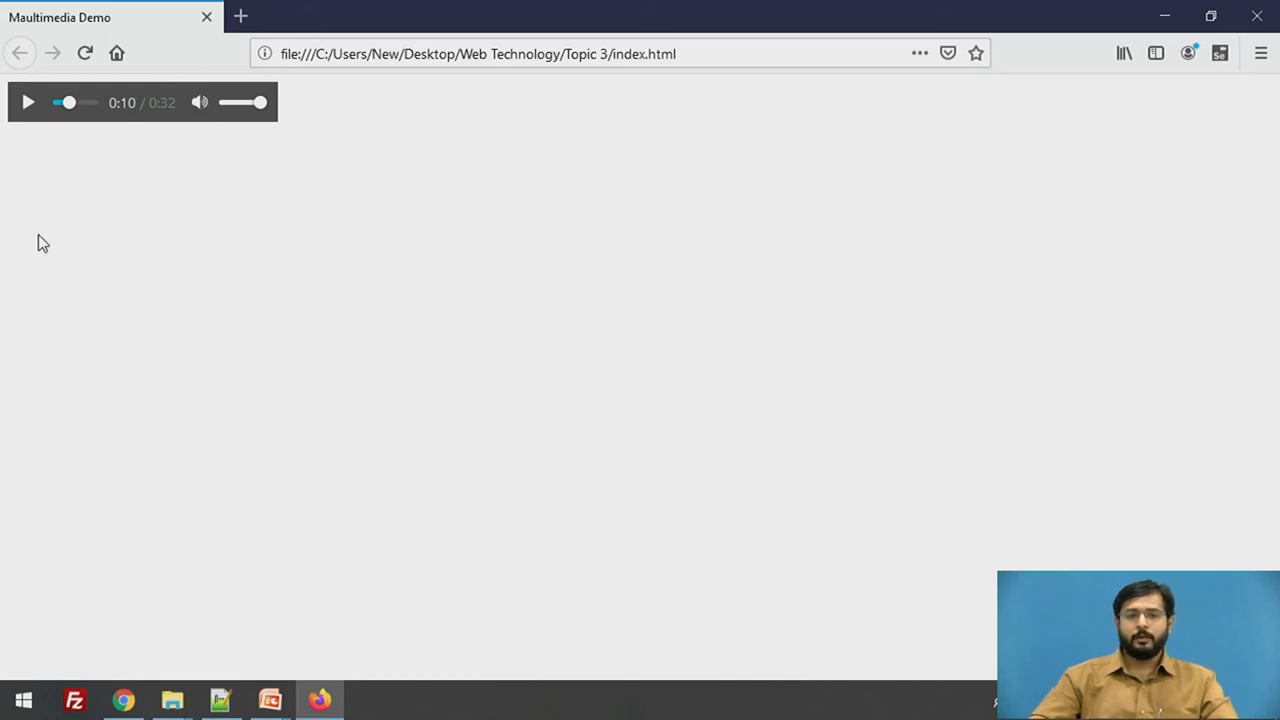
{"action": "left_click", "coordinate": [220, 700]}
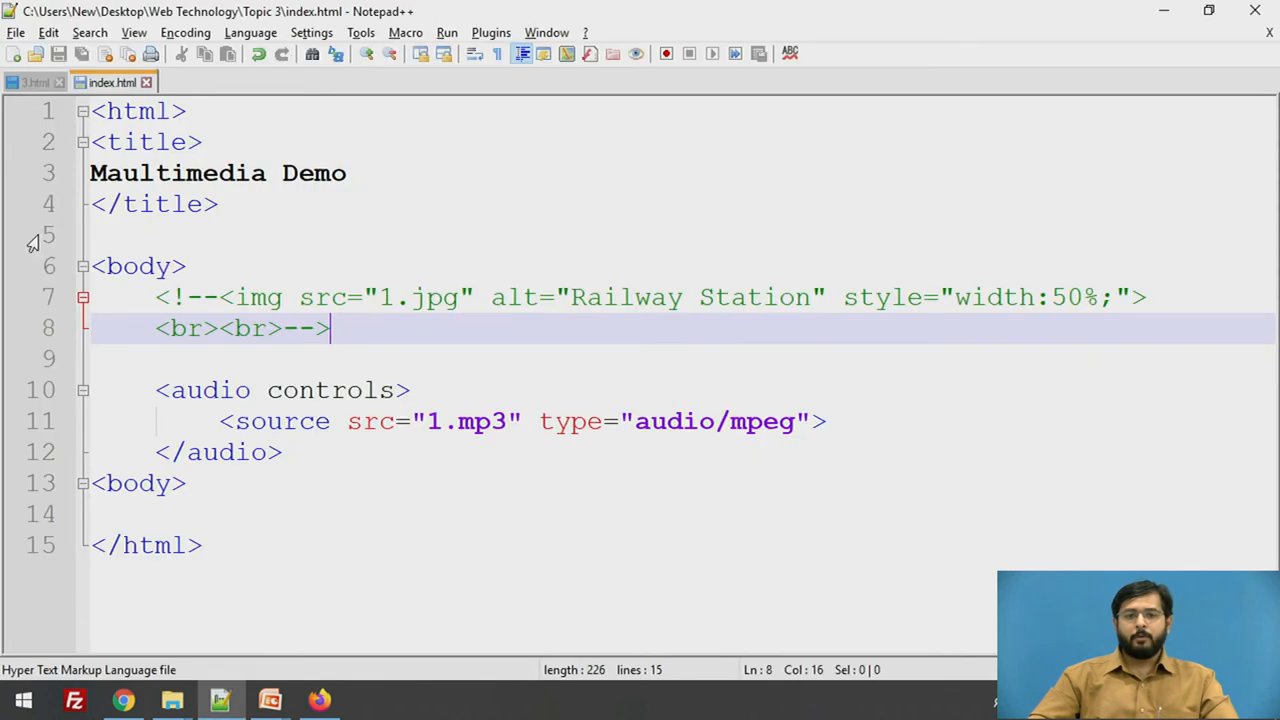
{"action": "mouse_move", "coordinate": [296, 456]}
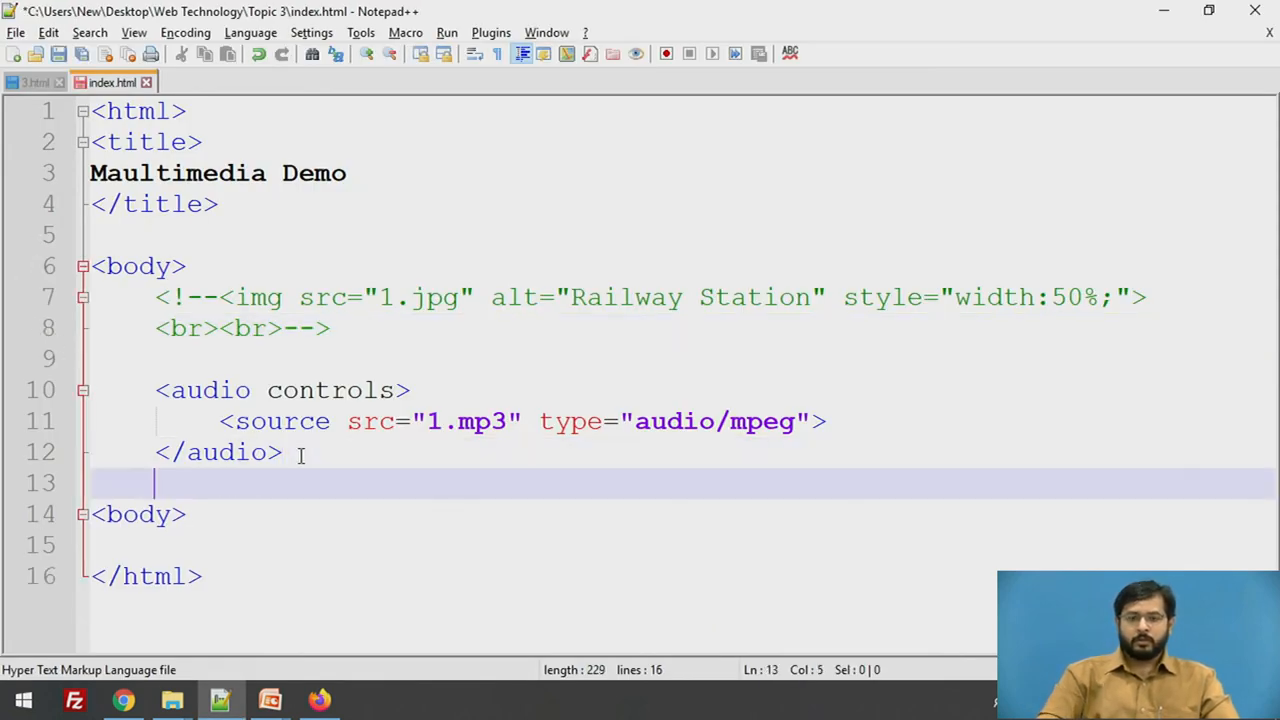
Step: Add a <video></video> element below the audio and start its source tag
{"action": "type", "text": "<"}
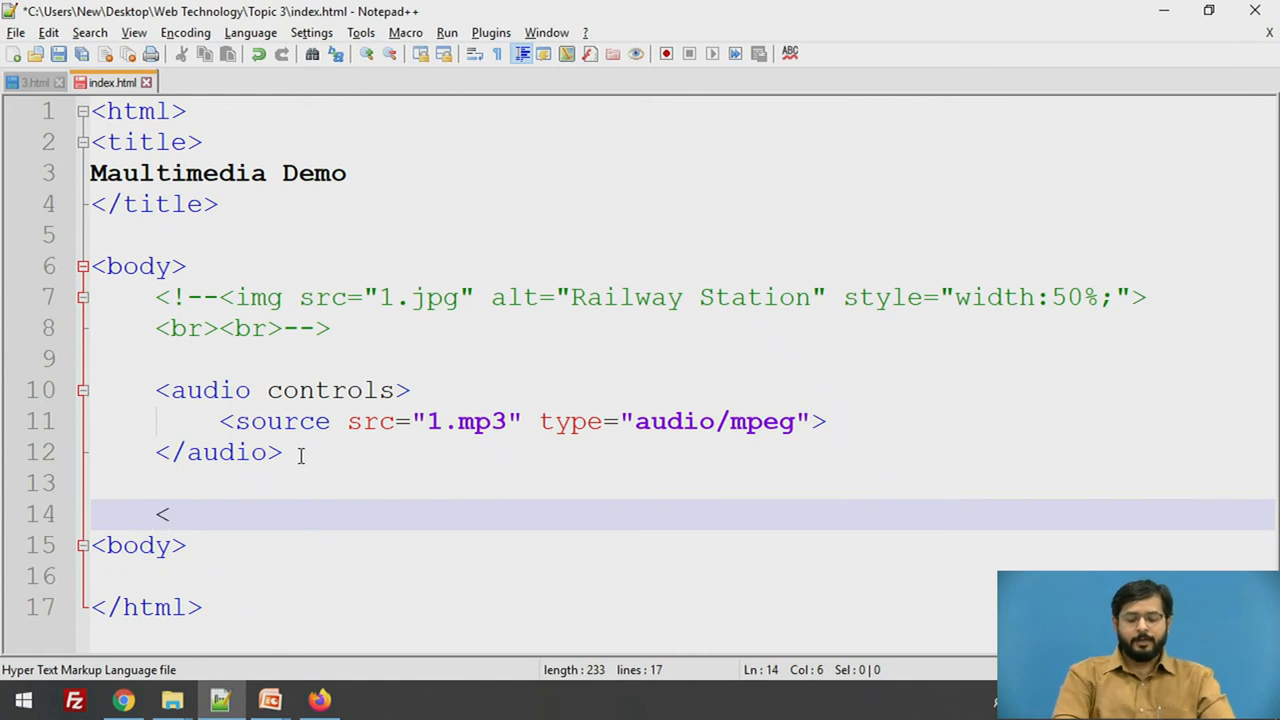
{"action": "type", "text": "video>"}
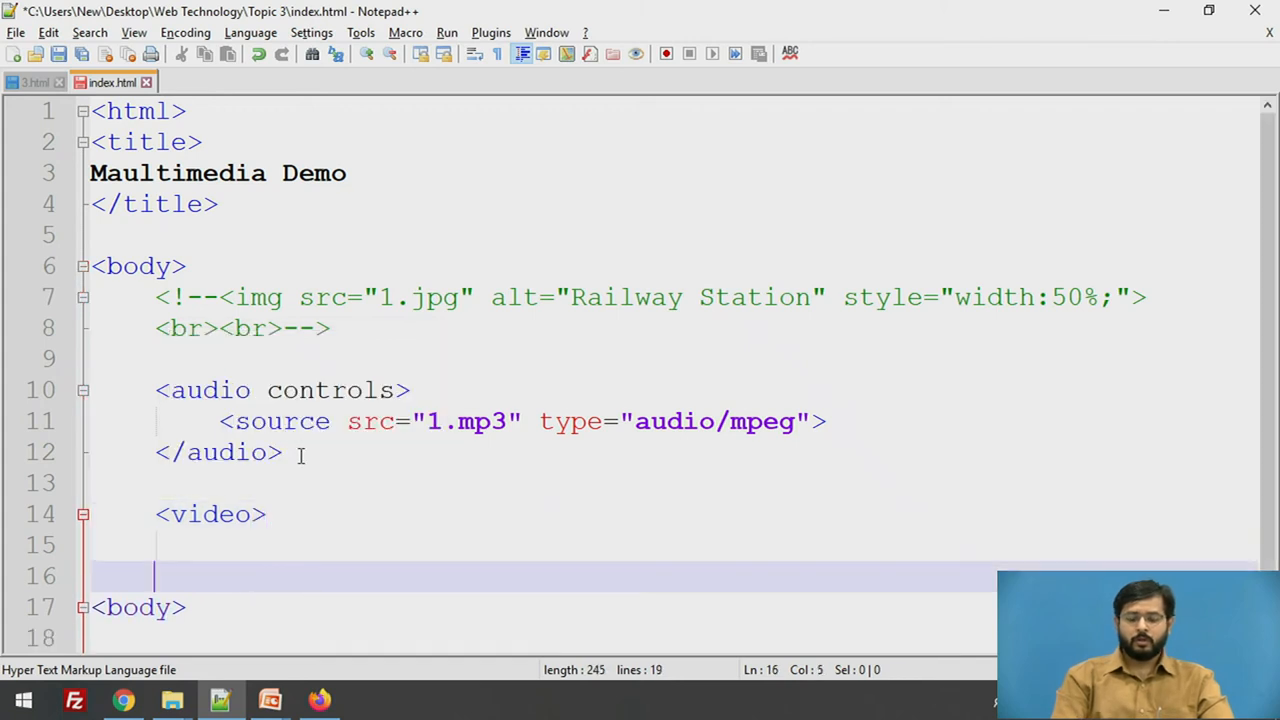
{"action": "type", "text": "</video>"}
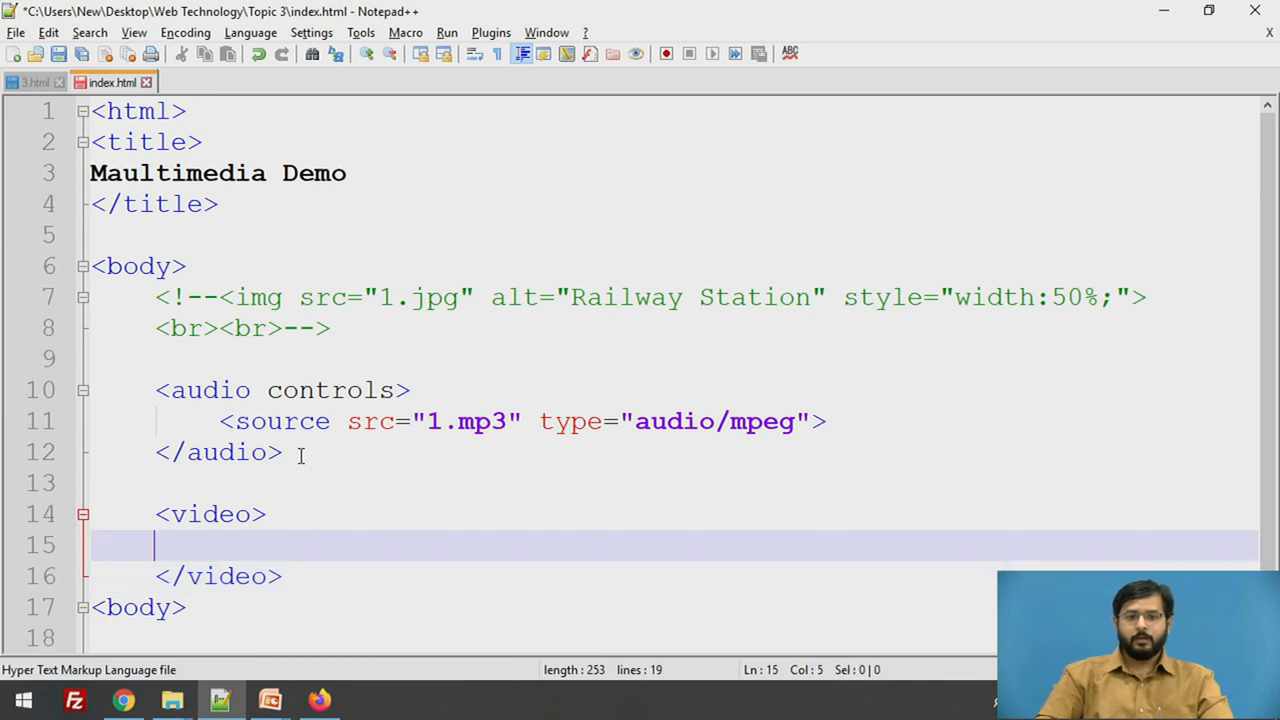
{"action": "type", "text": "<source src="}
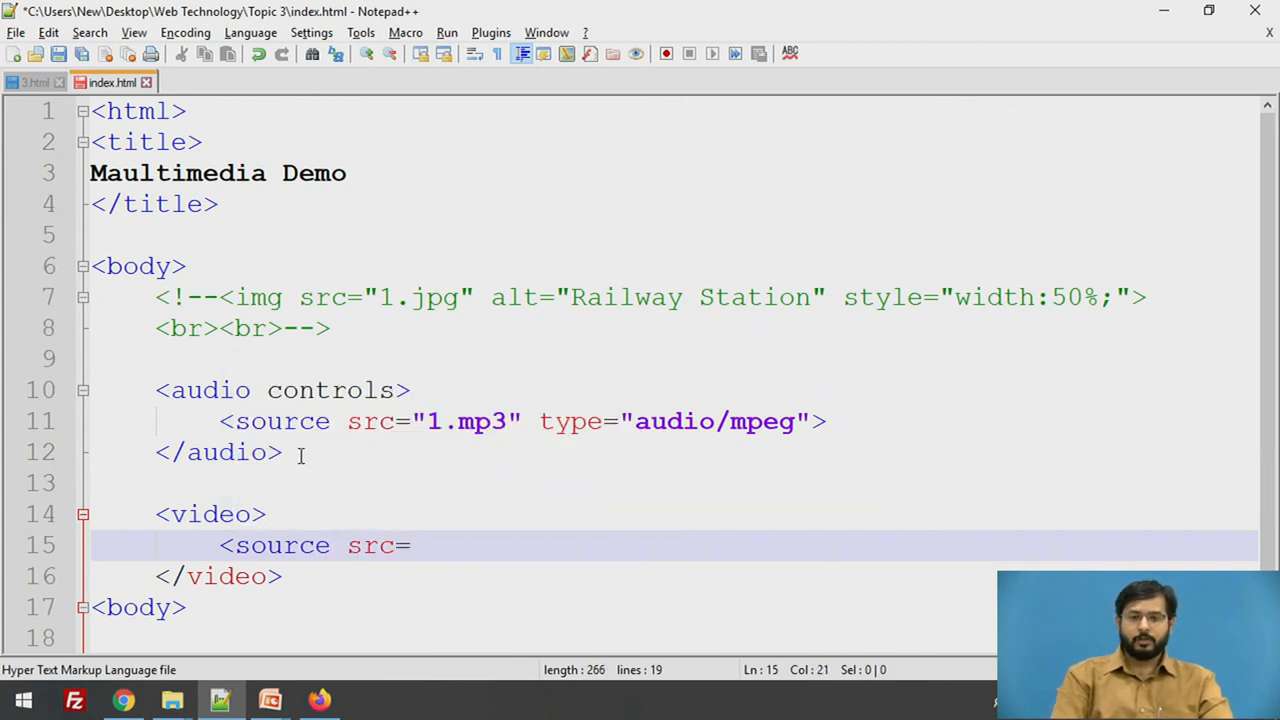
Step: Give the video source src="1.mp4" and type video/mpeg, then head to the browser
{"action": "type", "text": "\"1\""}
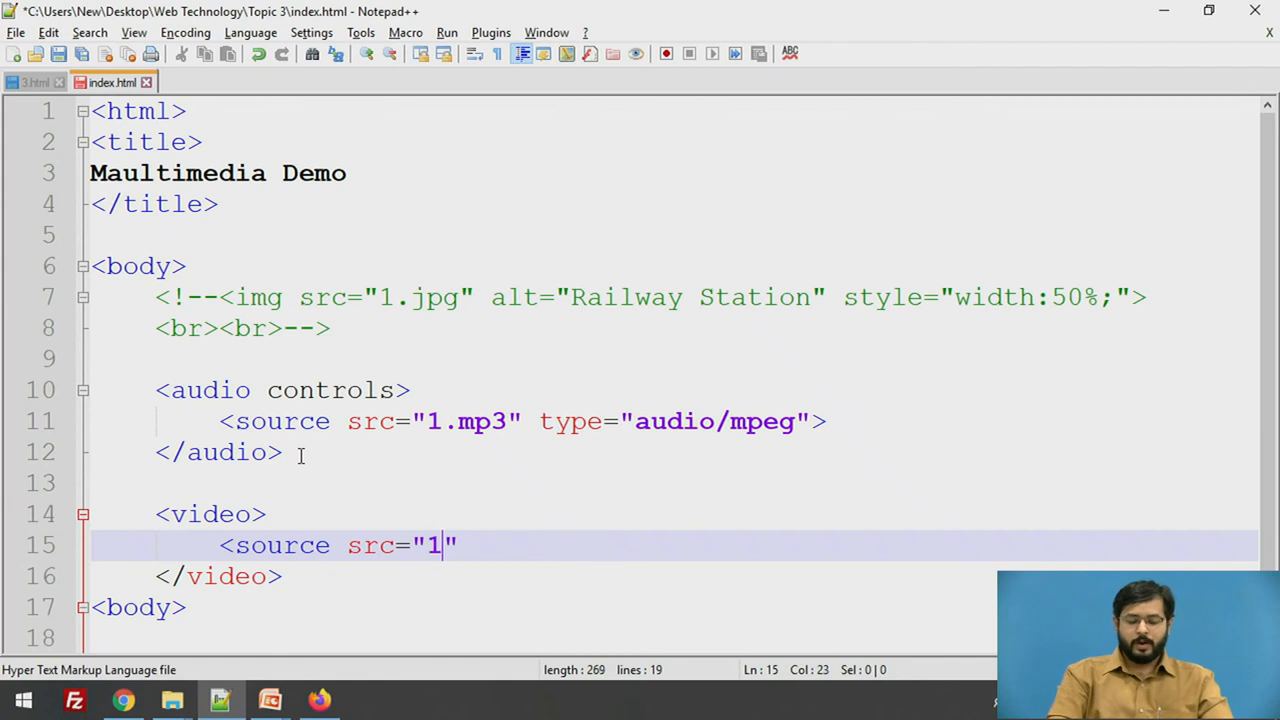
{"action": "type", "text": ".mp4"}
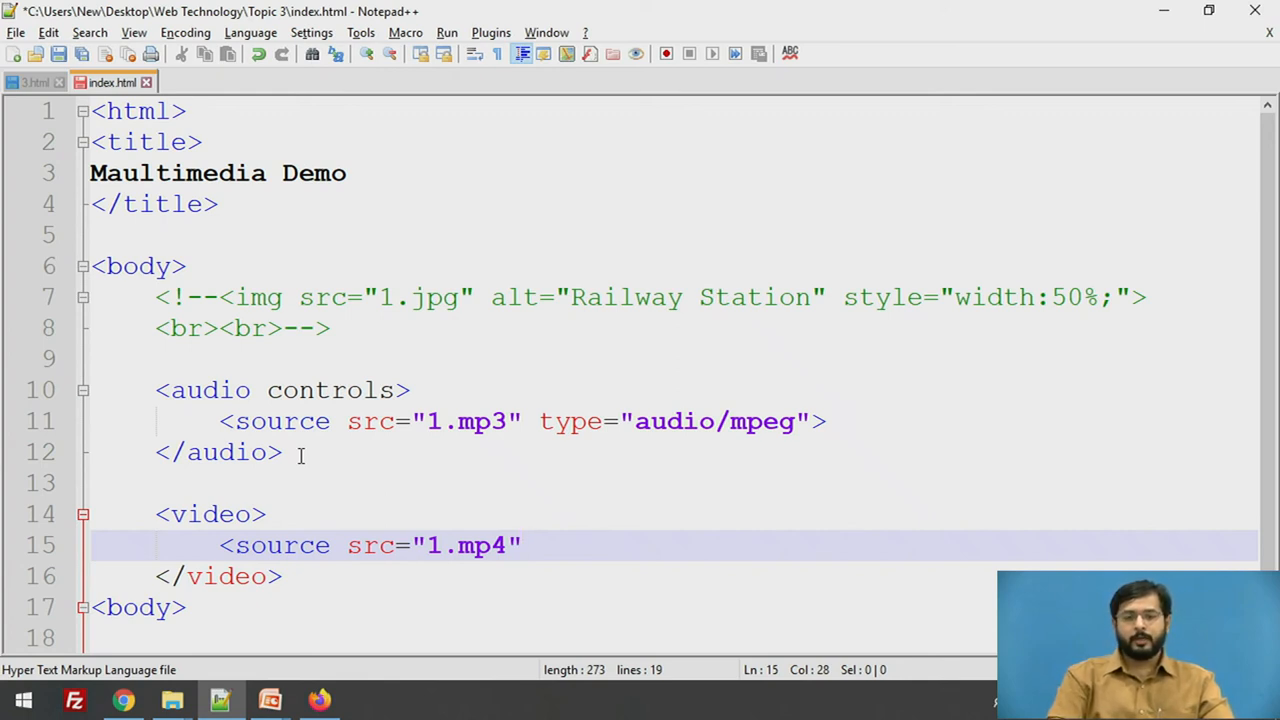
{"action": "type", "text": "type=\""}
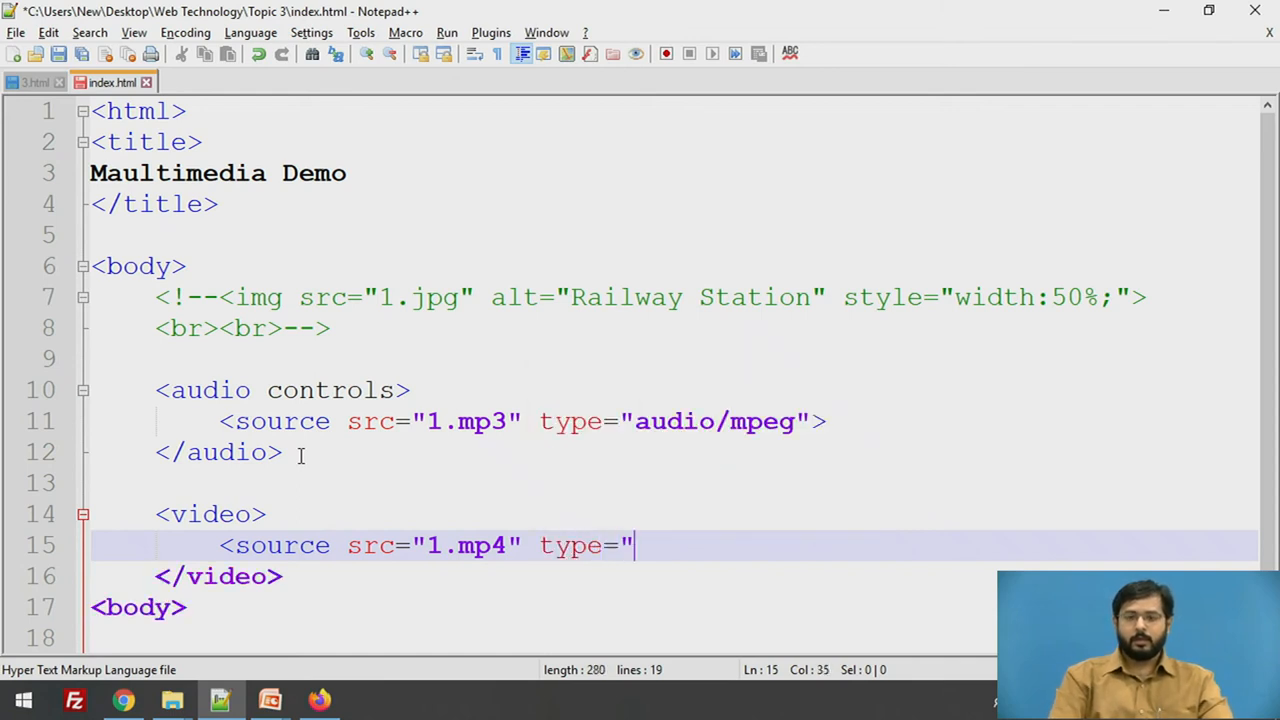
{"action": "type", "text": "v\""}
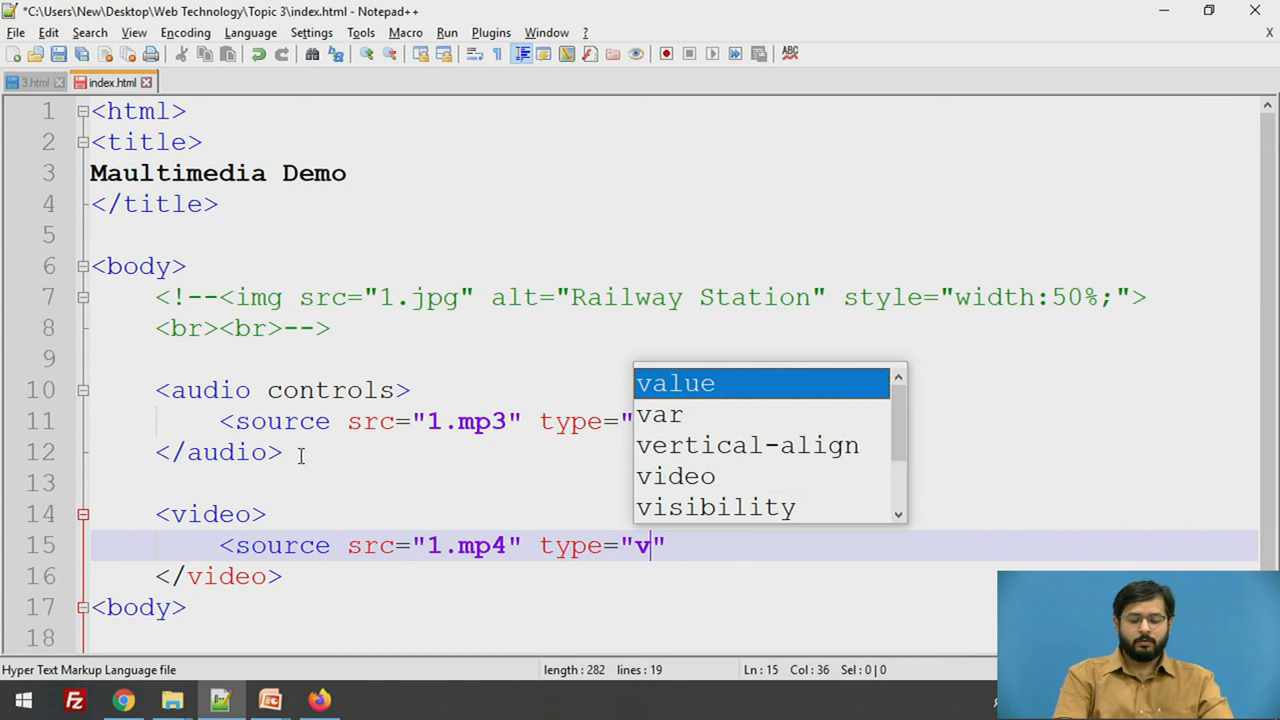
{"action": "type", "text": "ideo/mpeg"}
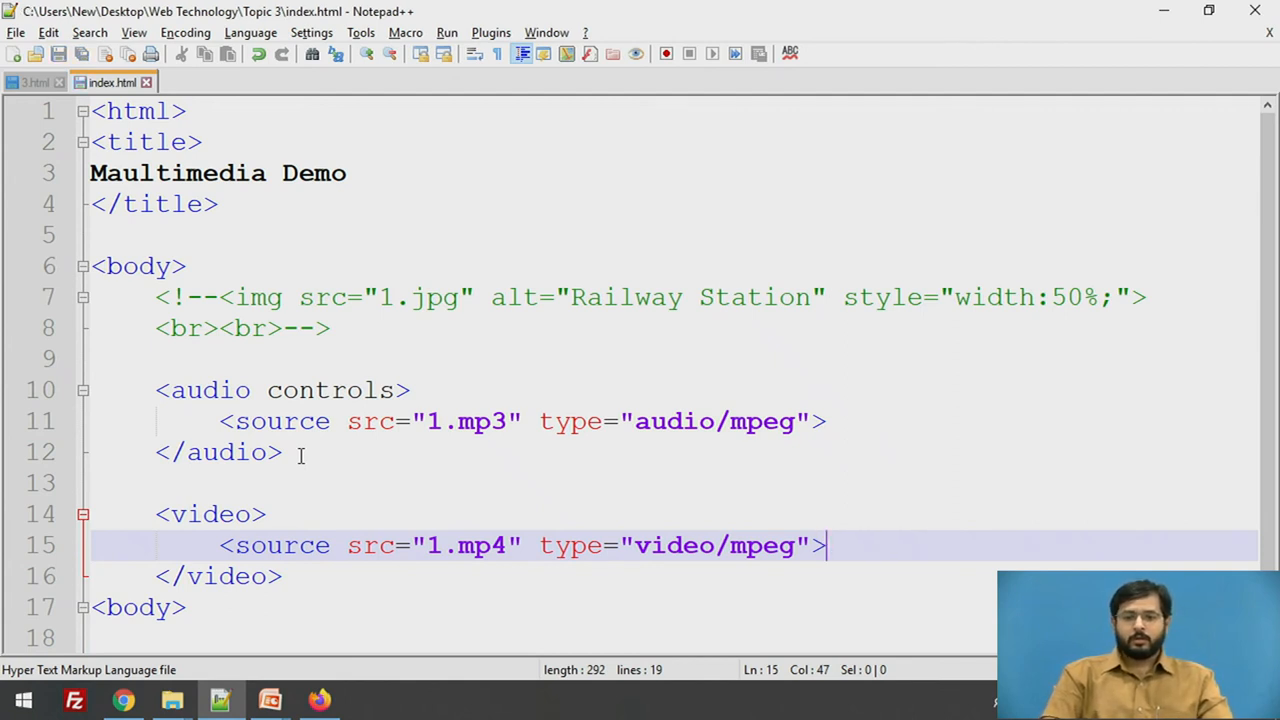
{"action": "key", "text": "alt+tab"}
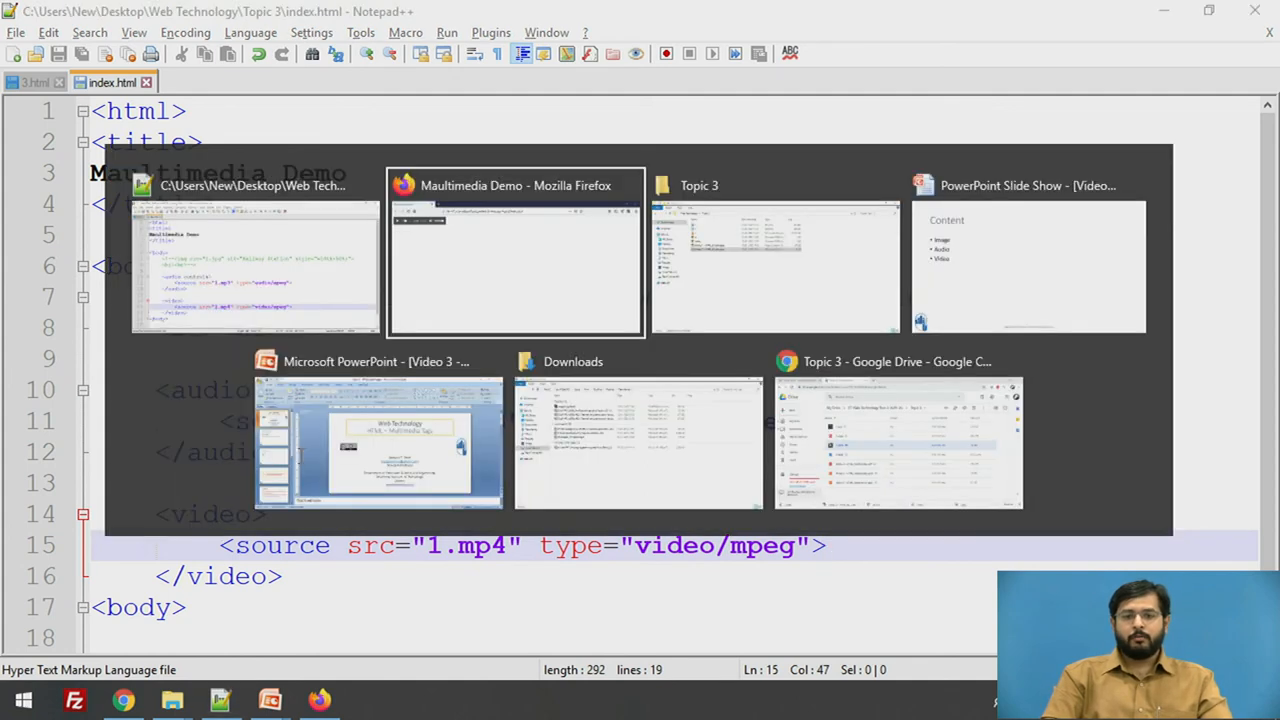
{"action": "left_click", "coordinate": [516, 252]}
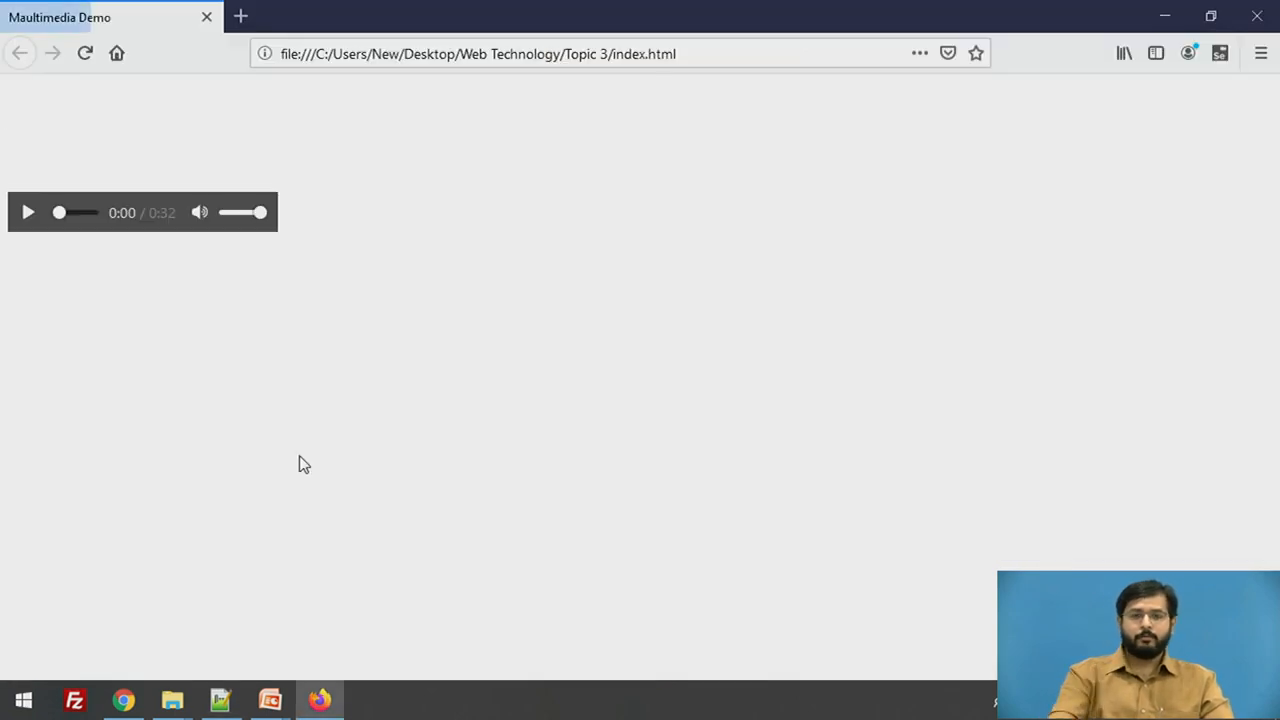
{"action": "mouse_move", "coordinate": [86, 152]}
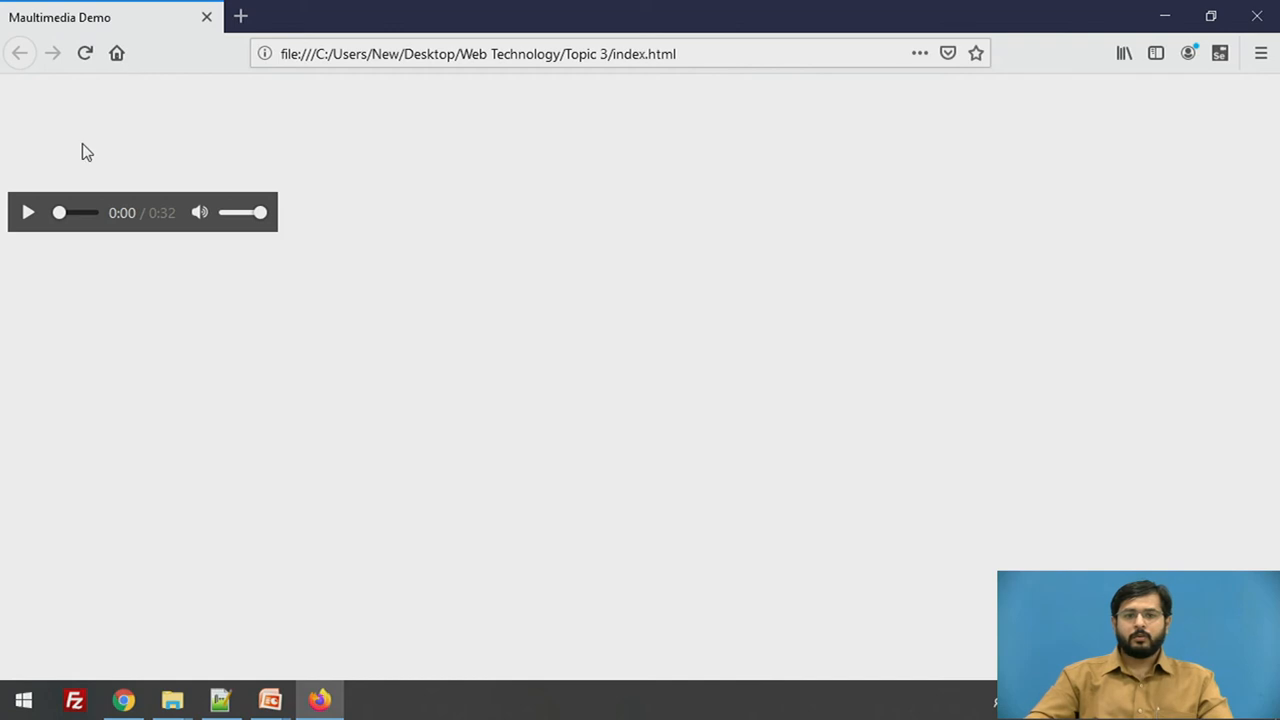
{"action": "left_click", "coordinate": [220, 700]}
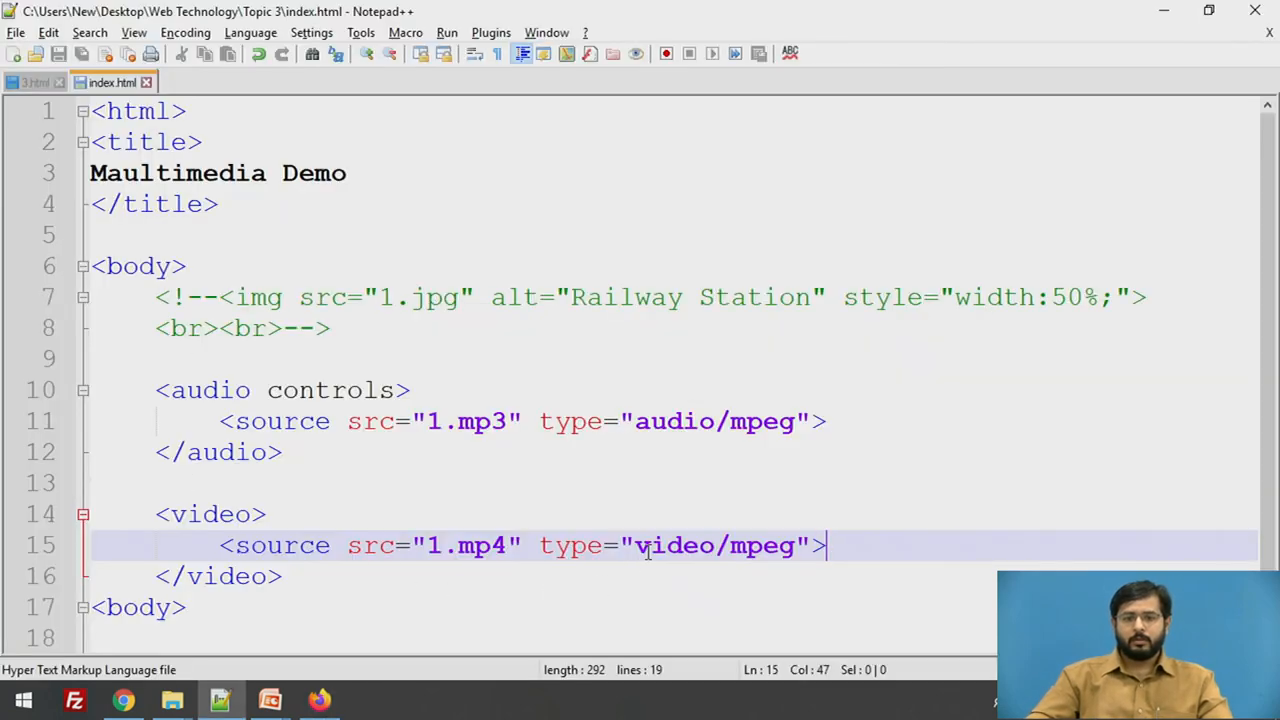
Step: Compare with the video tag in 3.html and change the source type to video/mp4
{"action": "key", "text": "alt+tab"}
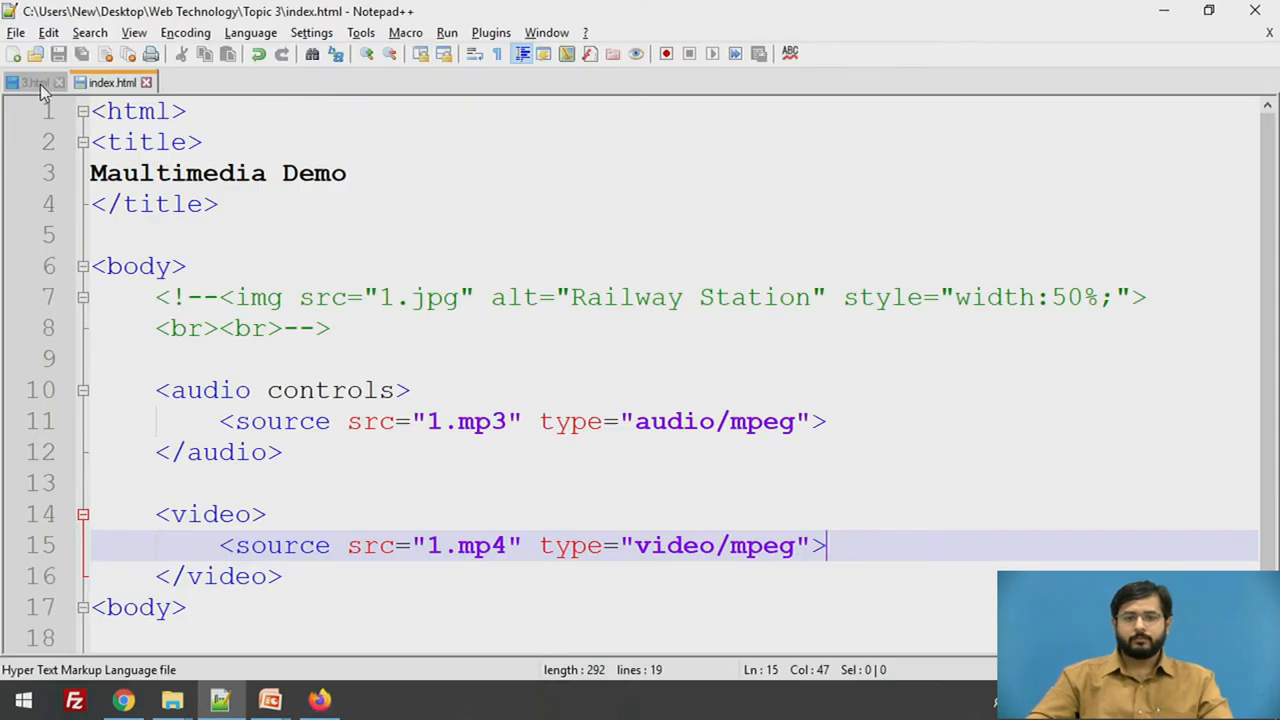
{"action": "left_click", "coordinate": [36, 82]}
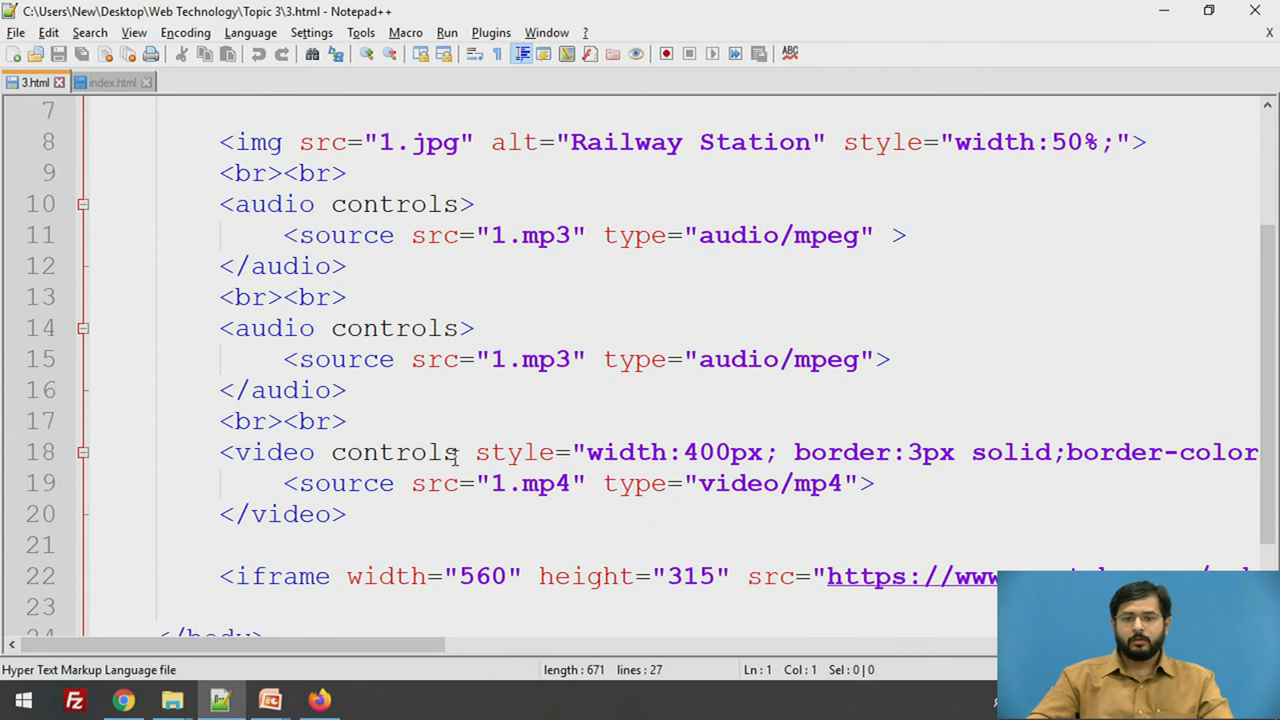
{"action": "left_click", "coordinate": [318, 700]}
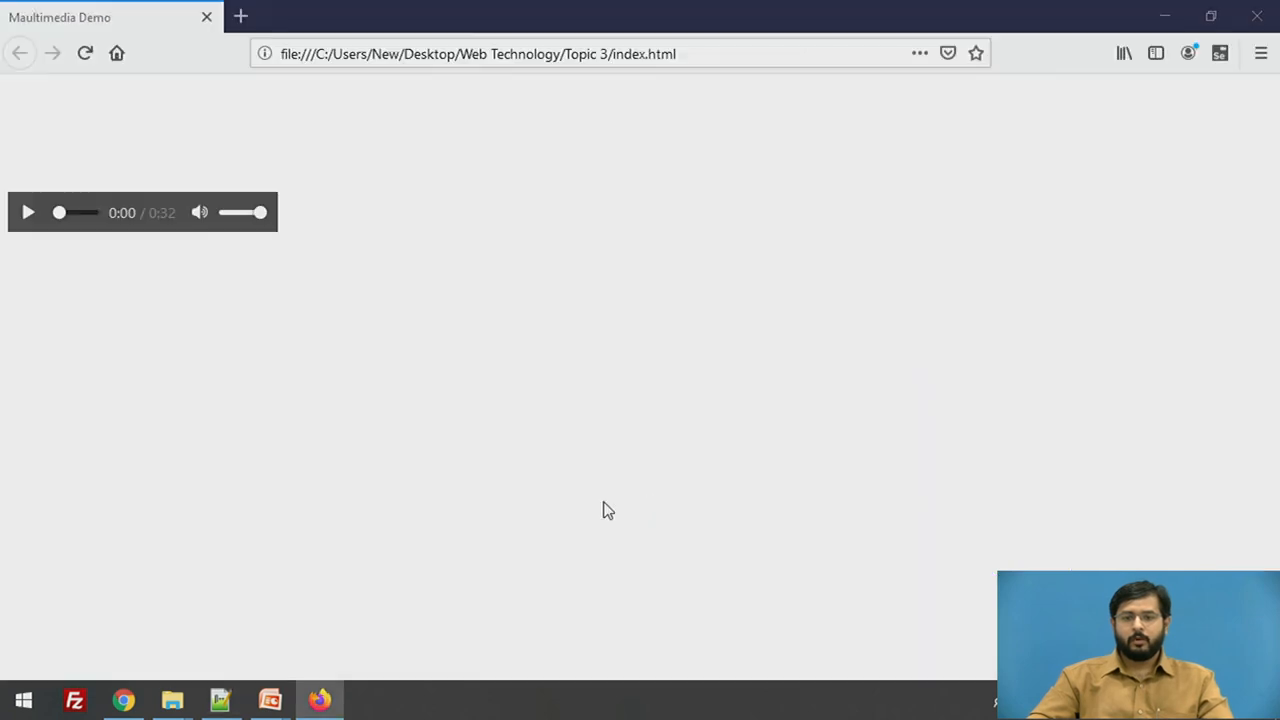
{"action": "left_click", "coordinate": [220, 700]}
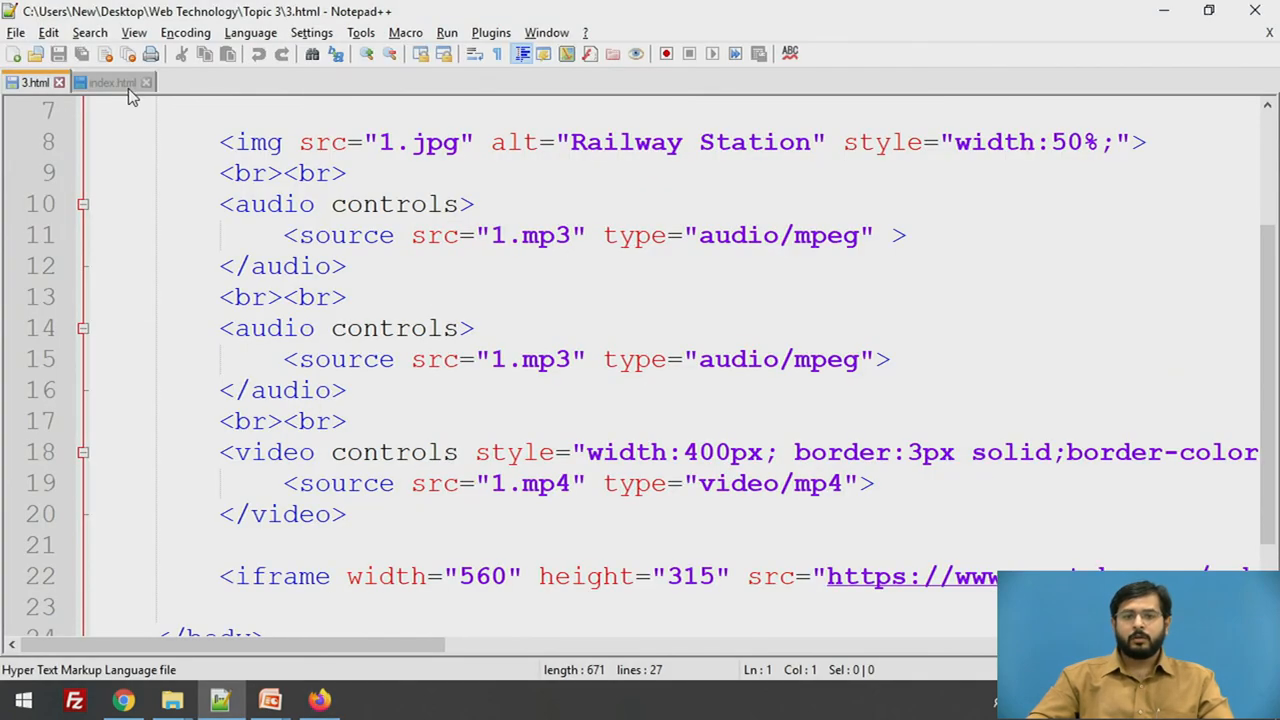
{"action": "left_click", "coordinate": [112, 82]}
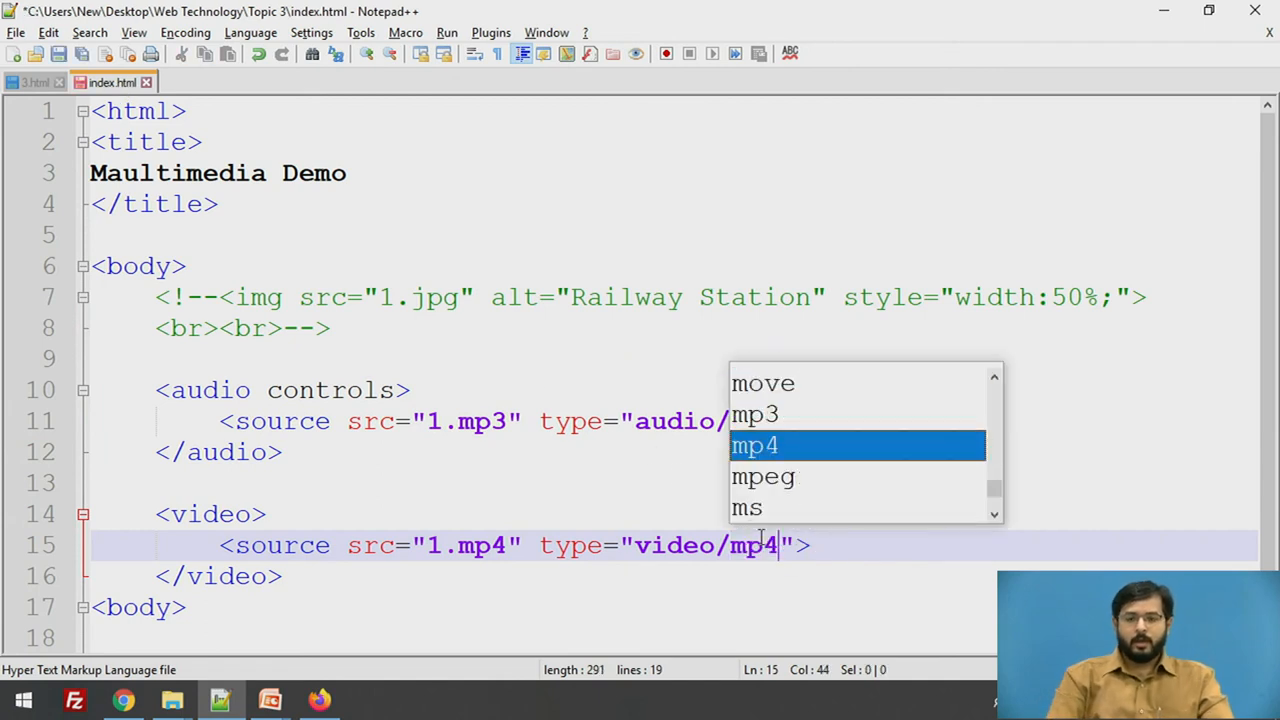
Step: Check the page showing the video still frame beside the audio, glancing at index.html and 3.html
{"action": "left_click", "coordinate": [318, 700]}
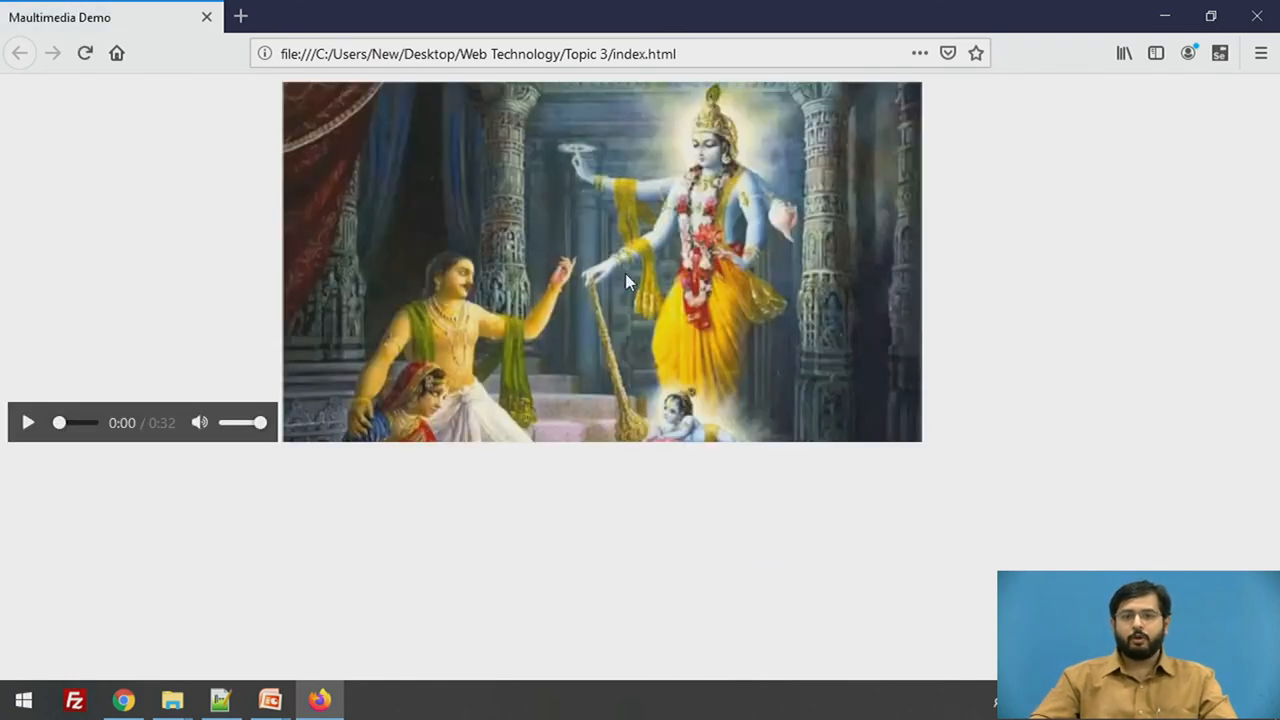
{"action": "mouse_move", "coordinate": [540, 308]}
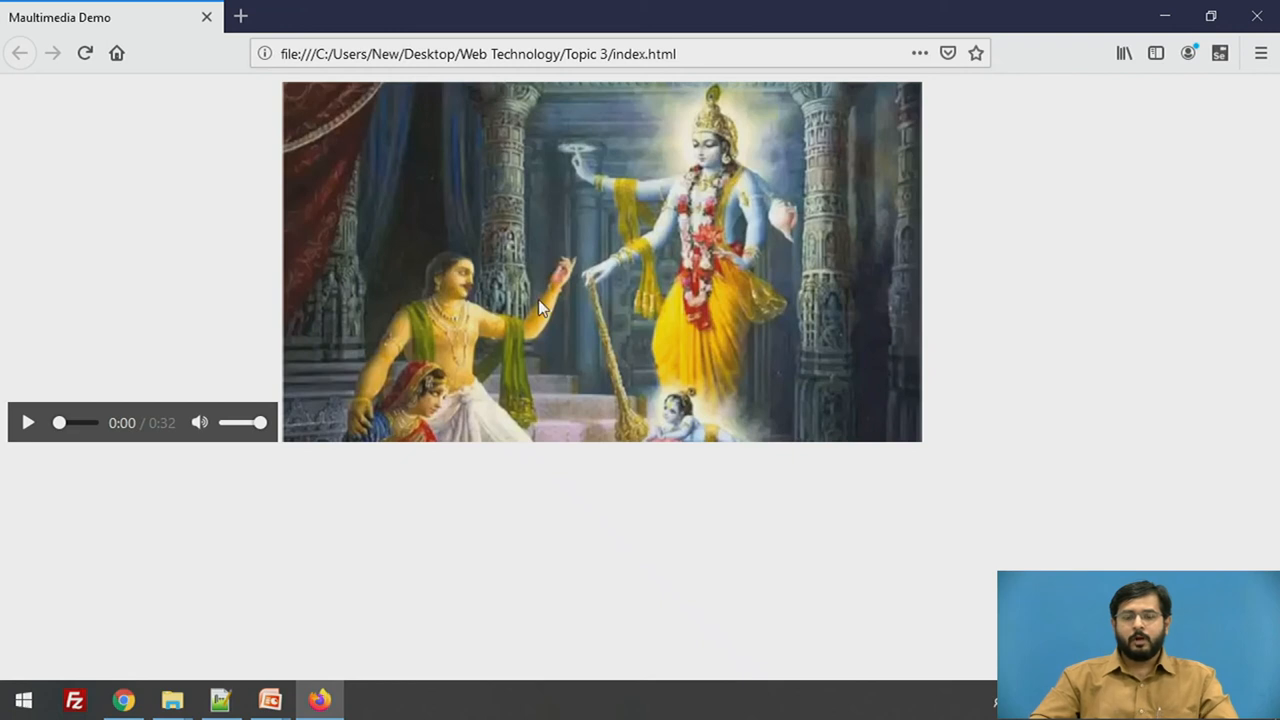
{"action": "mouse_move", "coordinate": [584, 260]}
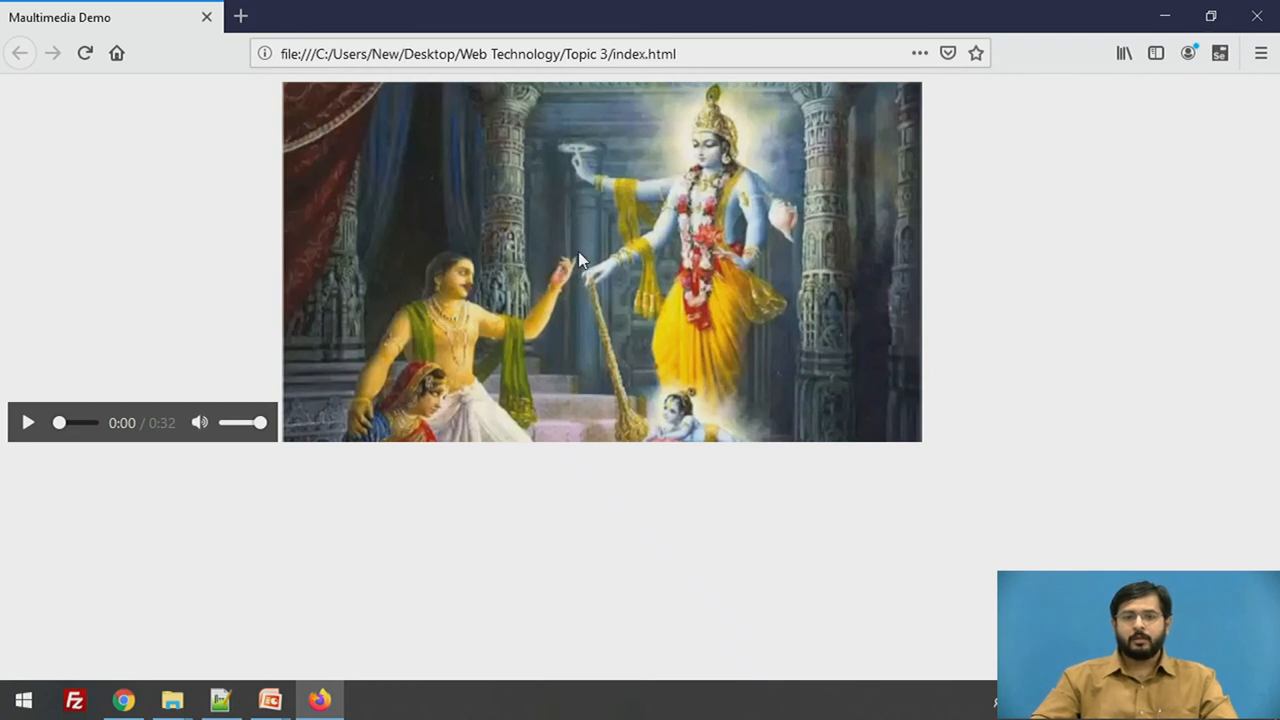
{"action": "key", "text": "alt+tab"}
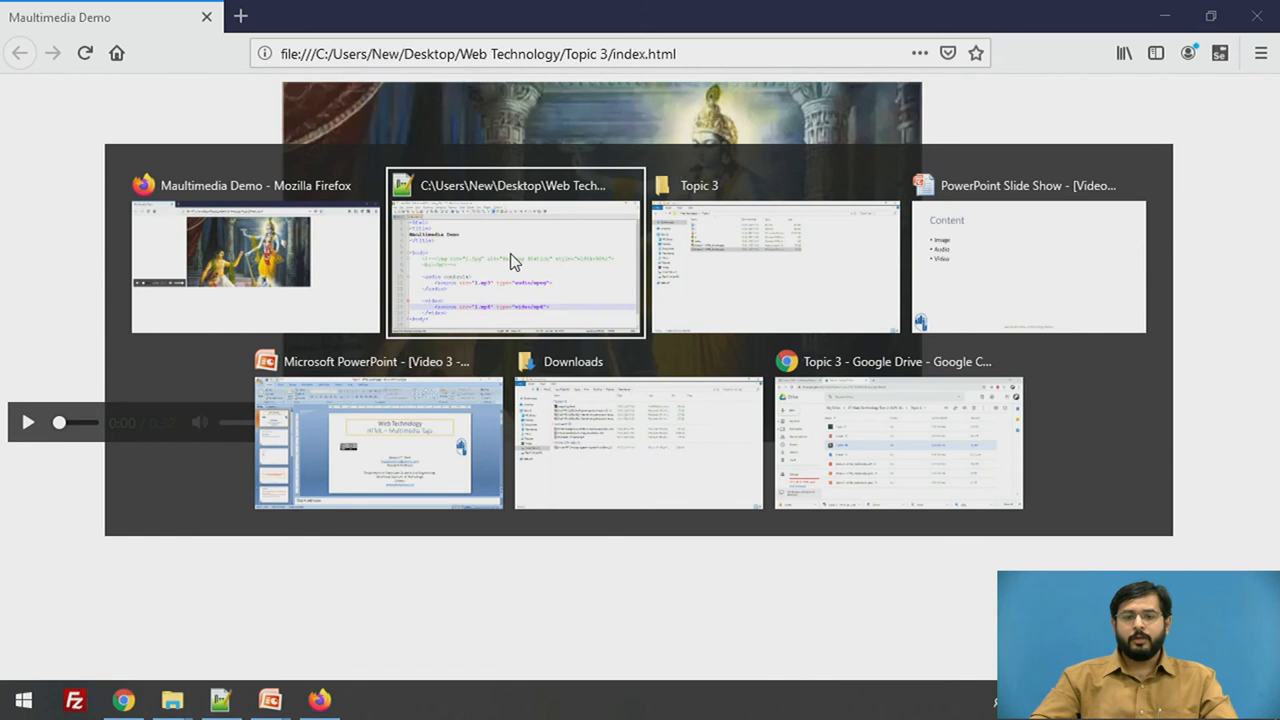
{"action": "left_click", "coordinate": [516, 250]}
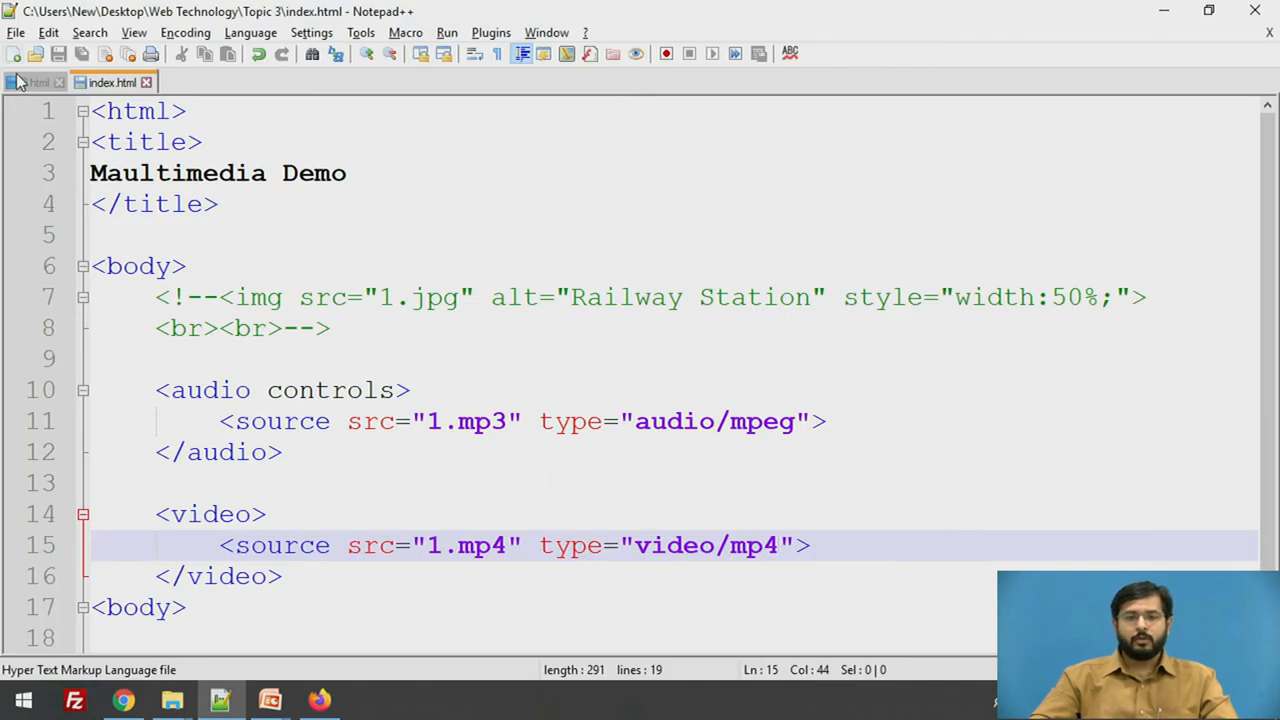
{"action": "left_click", "coordinate": [36, 82]}
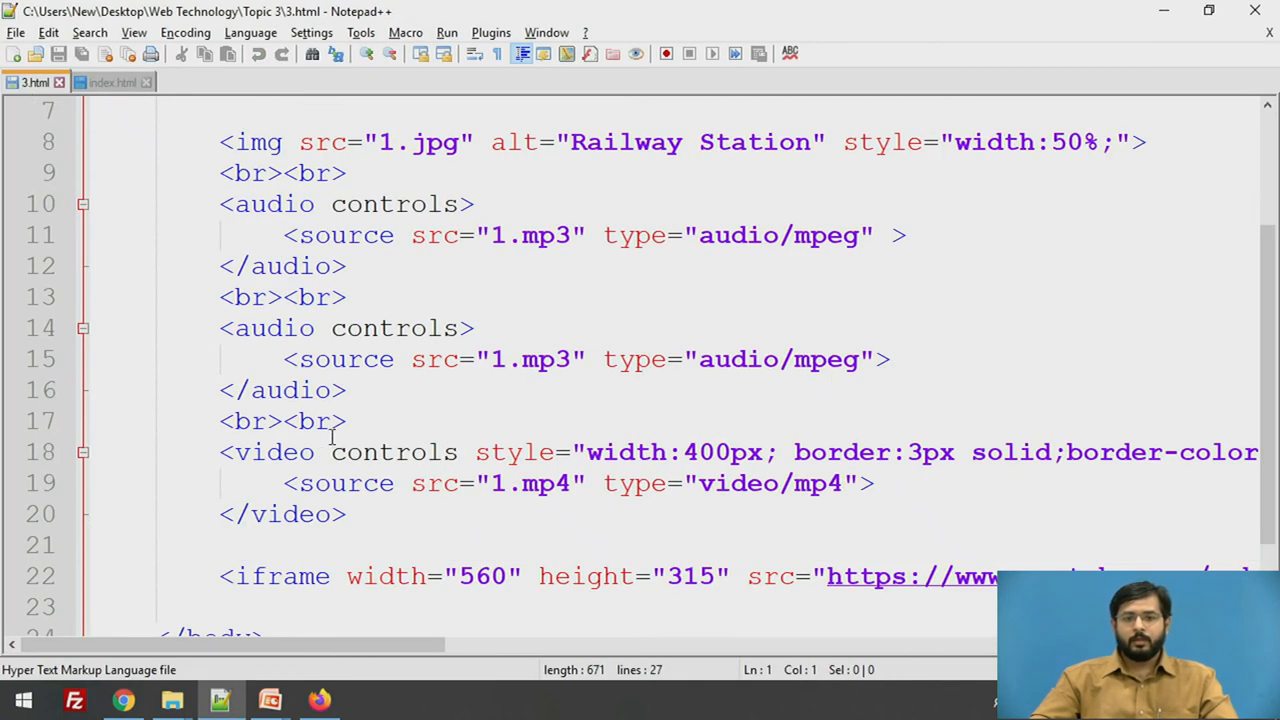
{"action": "key", "text": "alt+tab"}
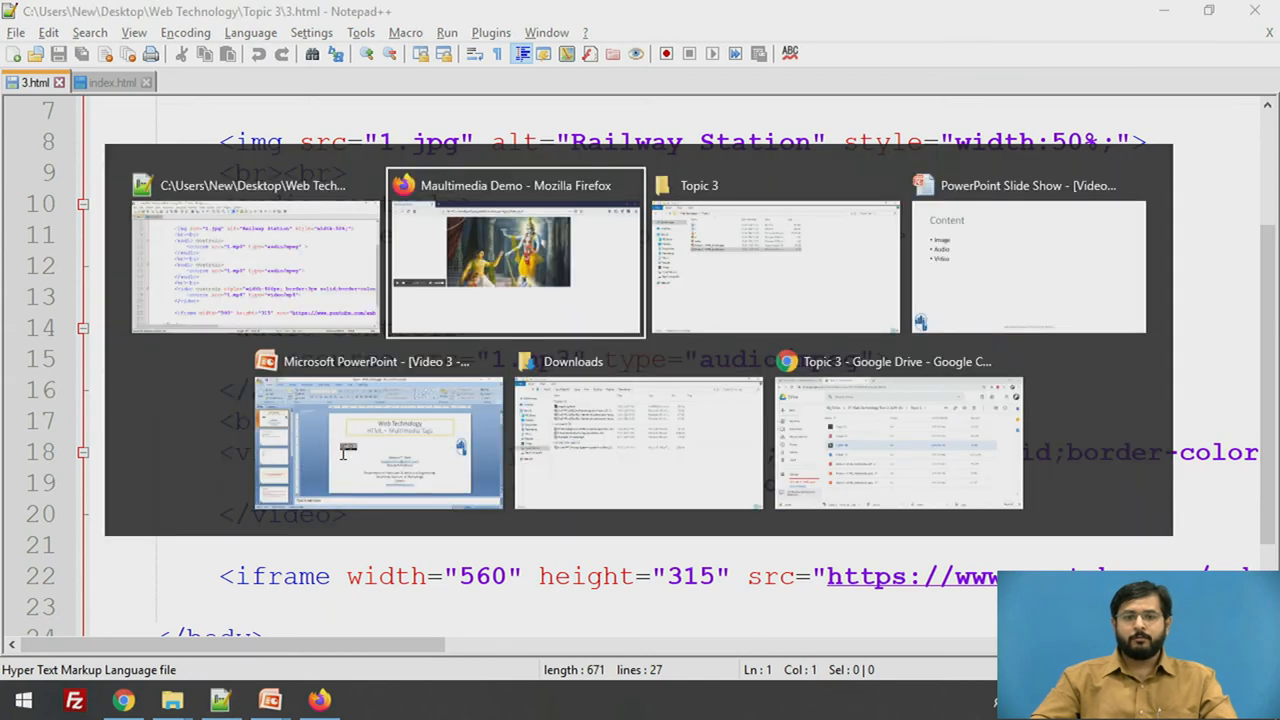
{"action": "left_click", "coordinate": [516, 250]}
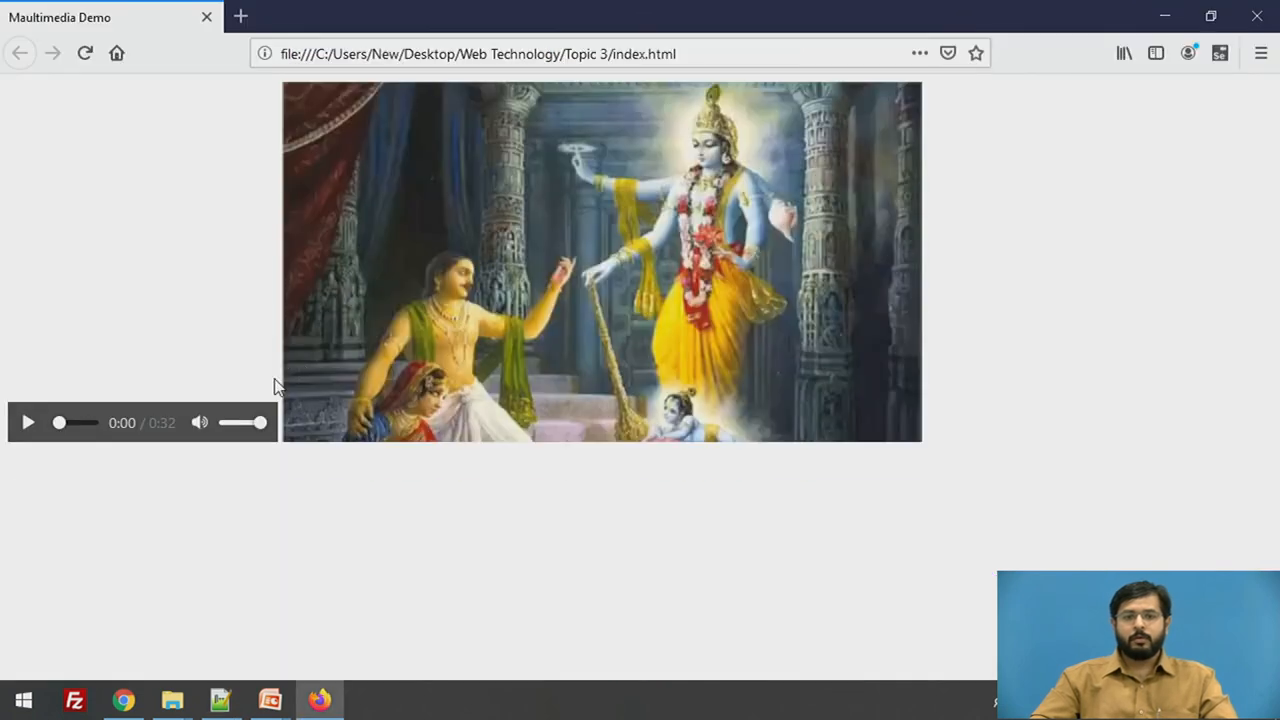
{"action": "left_click", "coordinate": [220, 700]}
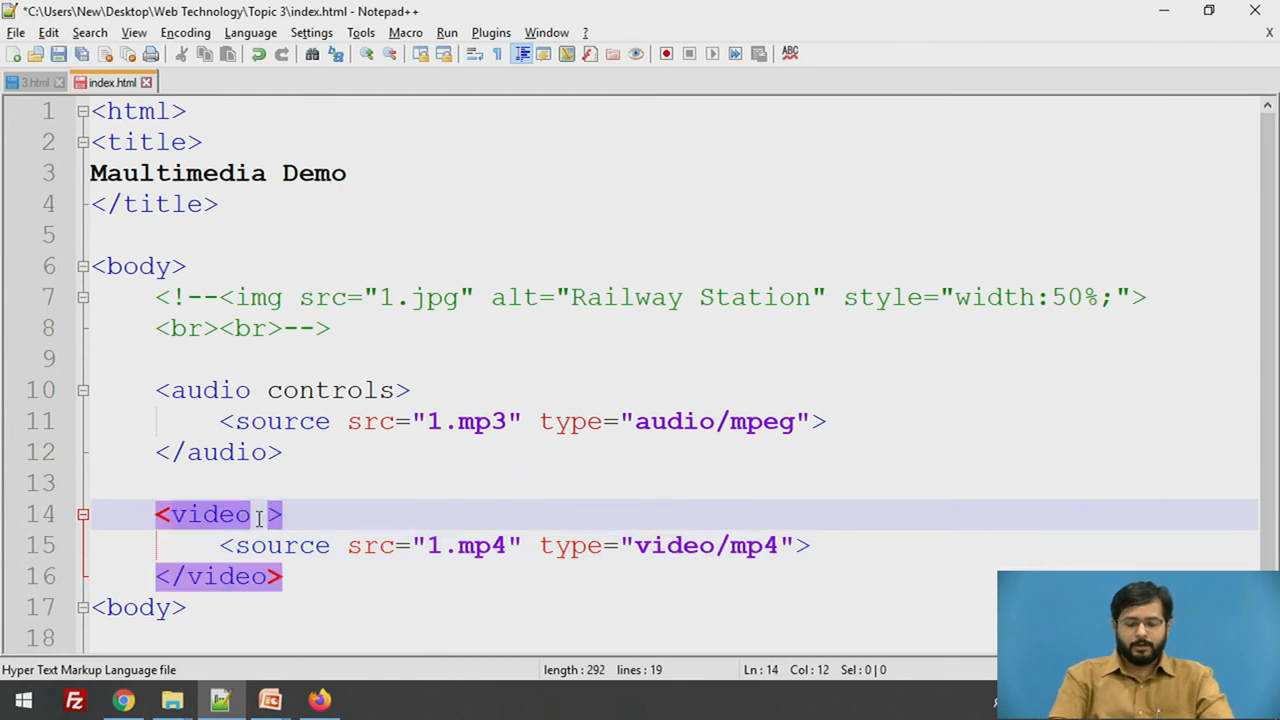
Step: Add the controls attribute to the video opening tag
{"action": "type", "text": "control"}
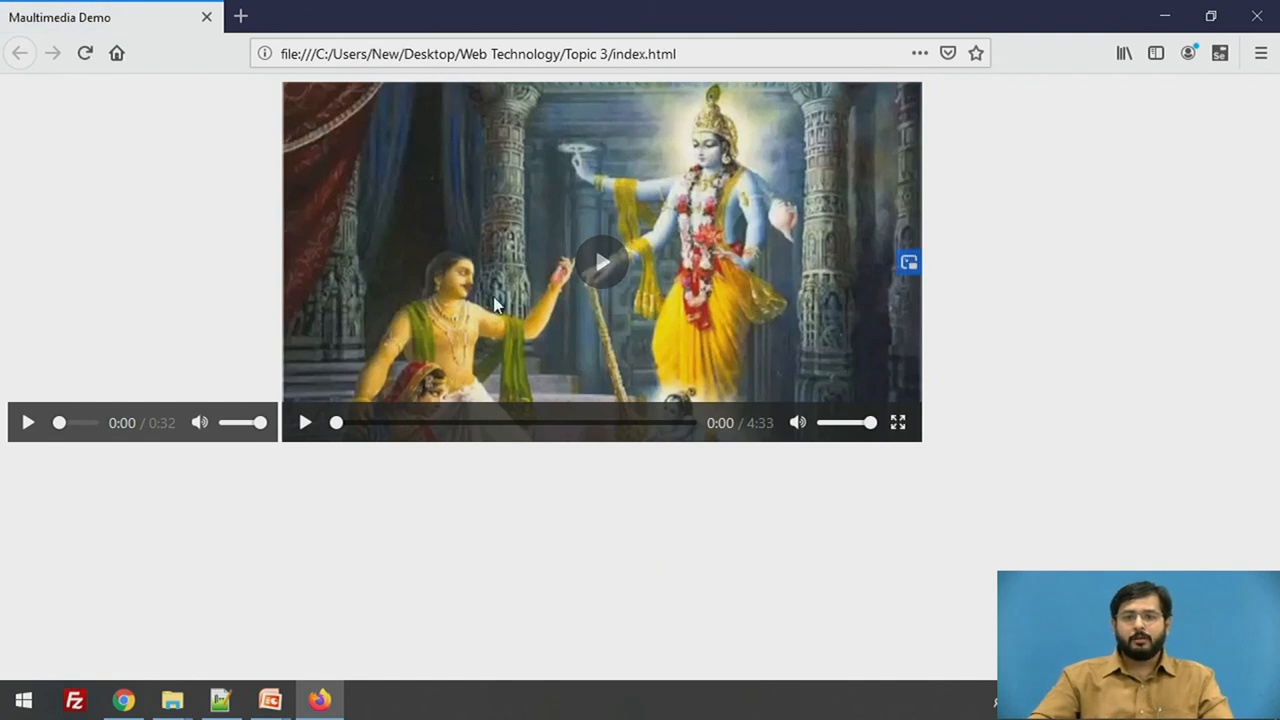
Step: Play the video with its new controls in Firefox, then switch windows
{"action": "left_click", "coordinate": [600, 260]}
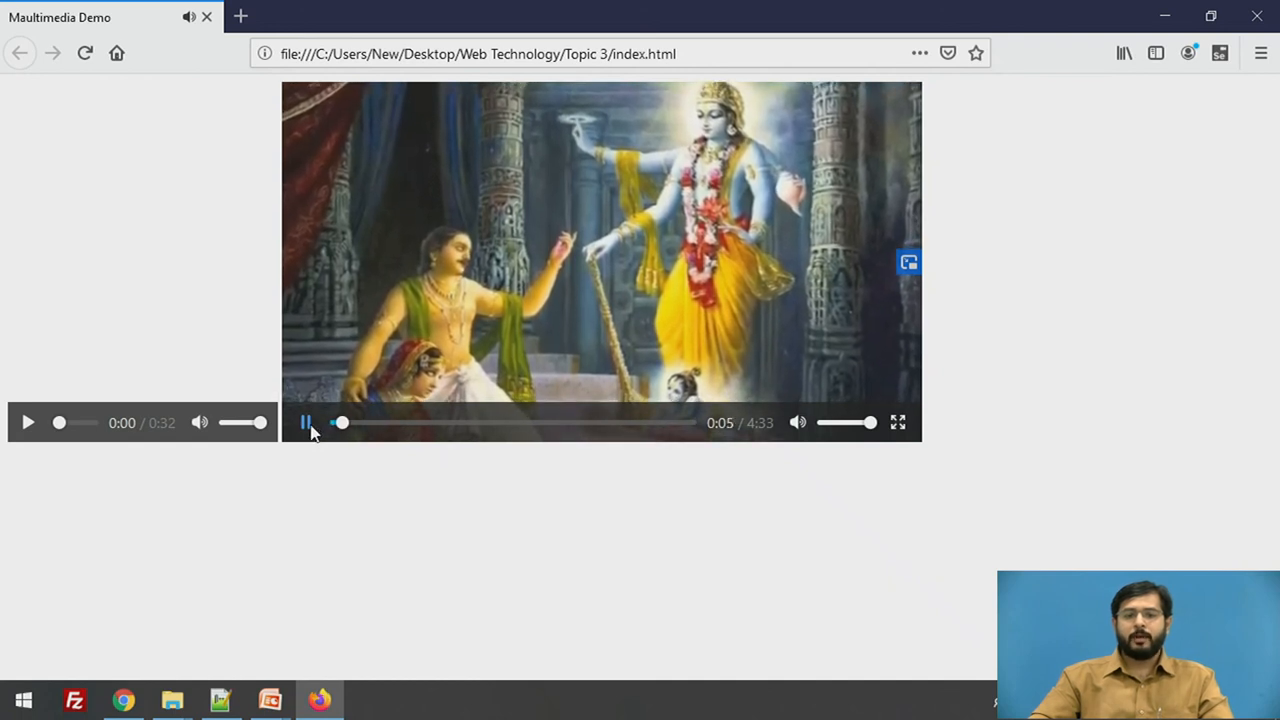
{"action": "key", "text": "alt+tab"}
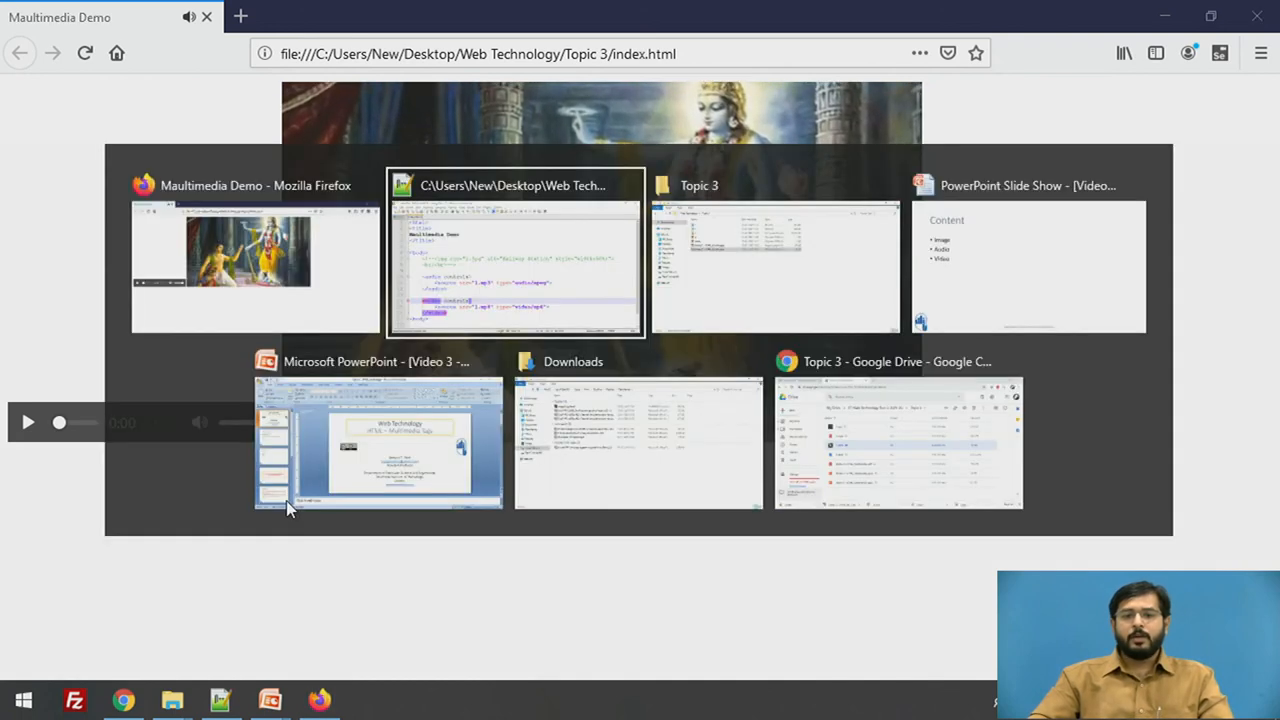
Step: Briefly start a style attribute on the video tag, then switch toward the PowerPoint slide show
{"action": "left_click", "coordinate": [516, 250]}
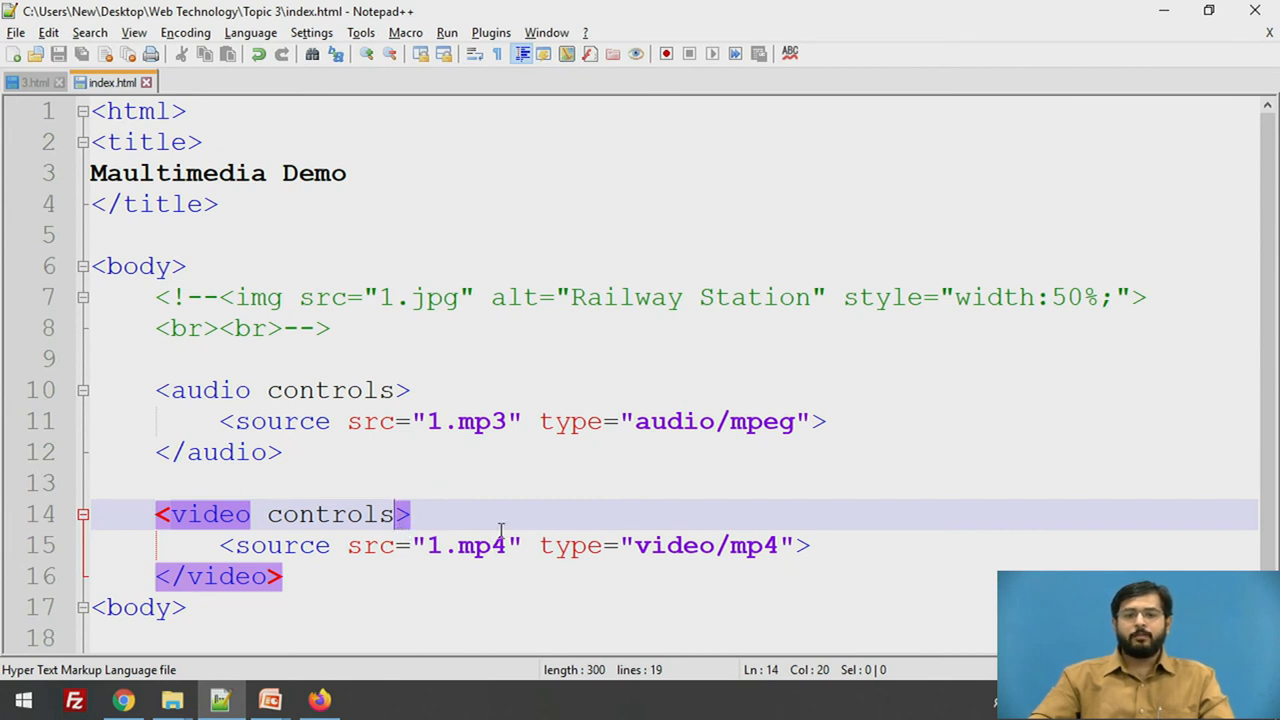
{"action": "type", "text": "style="}
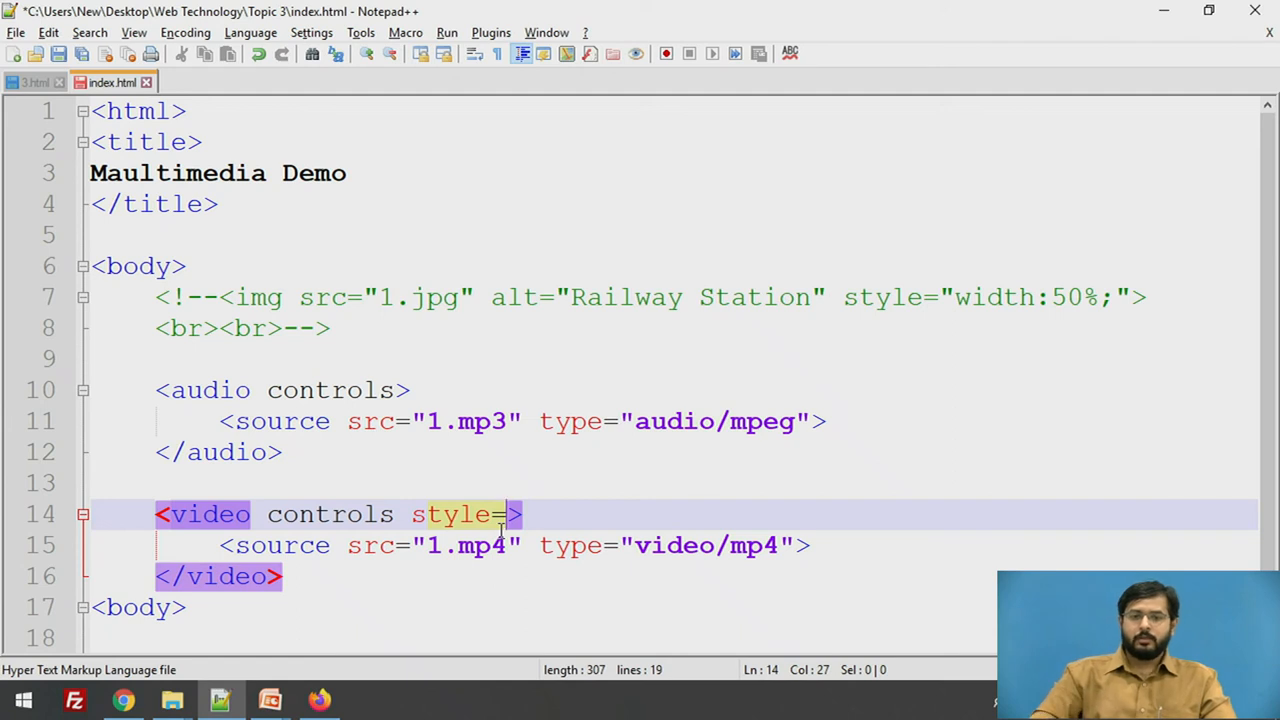
{"action": "key", "text": "alt+tab"}
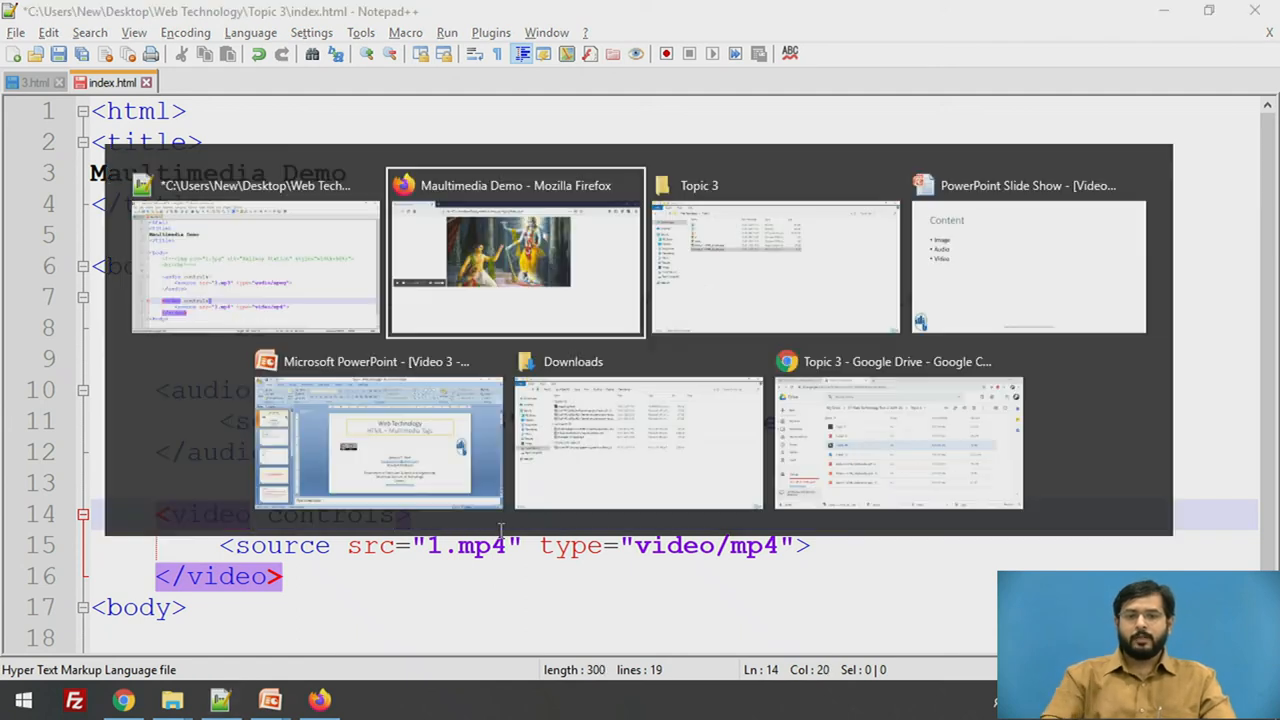
{"action": "mouse_move", "coordinate": [1028, 184]}
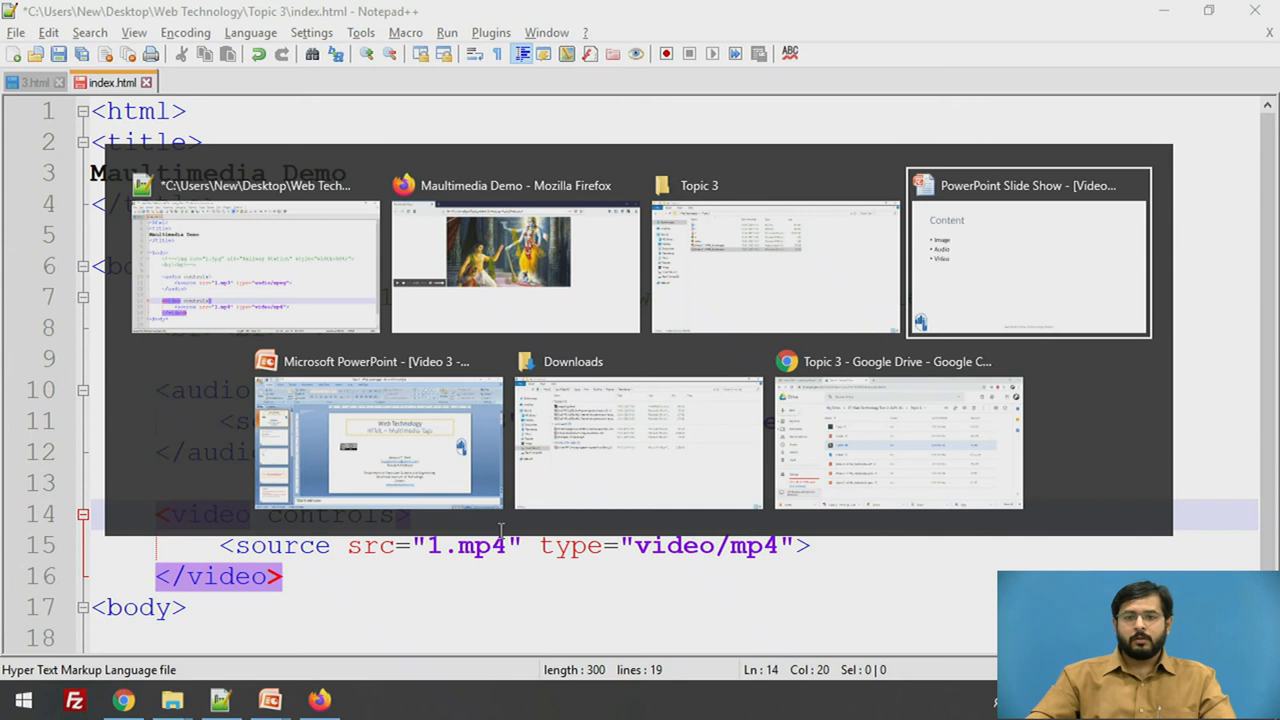
{"action": "left_click", "coordinate": [1028, 250]}
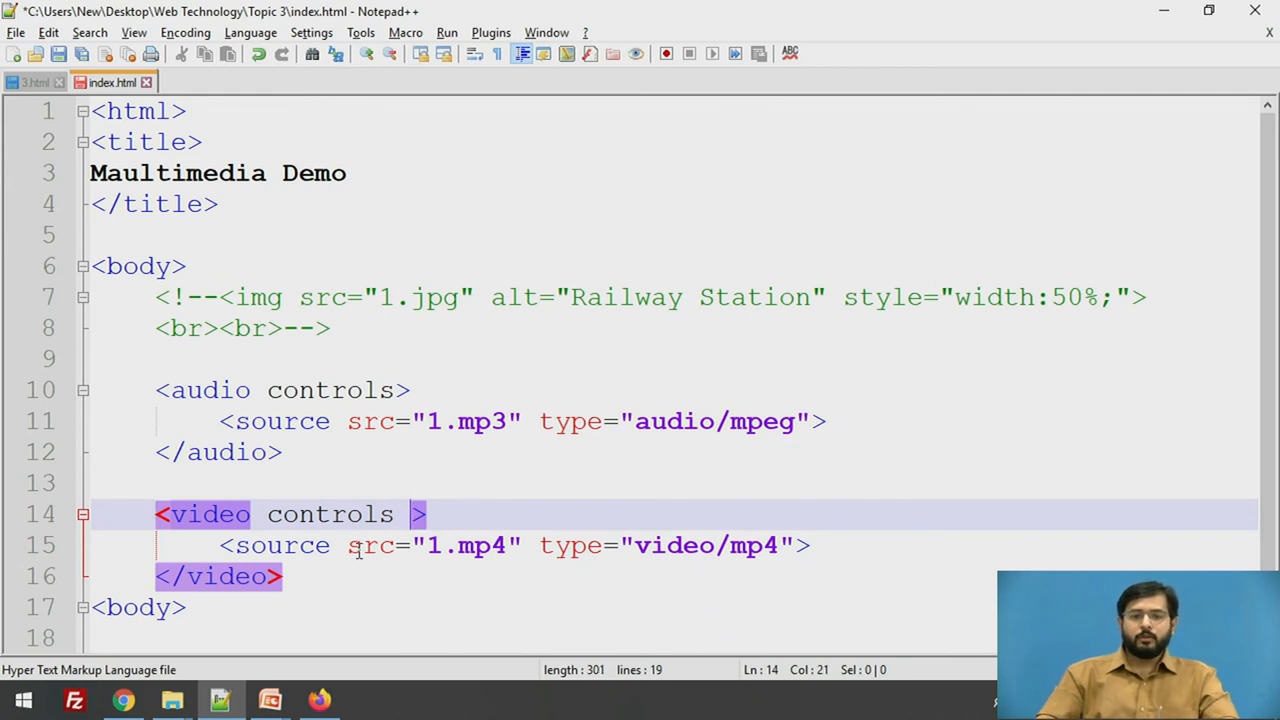
Step: Give the video tag style="width:300px;" and bring up the browser to preview
{"action": "type", "text": "style=\""}
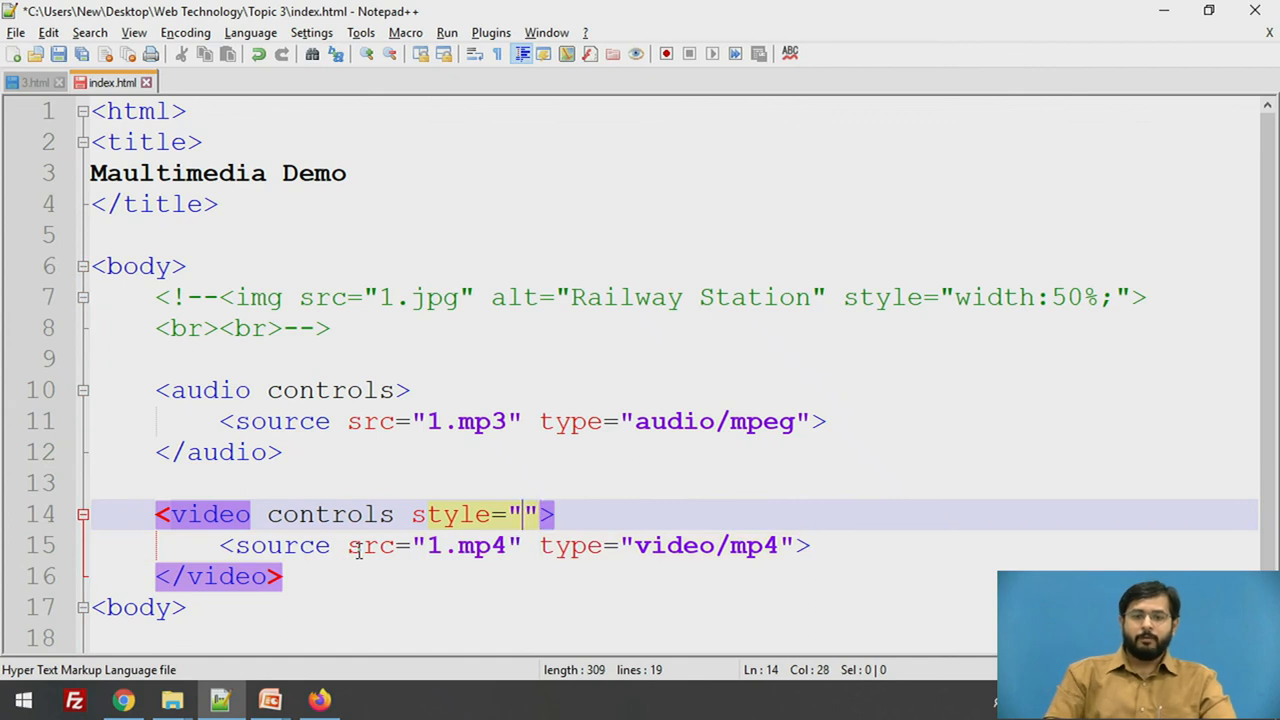
{"action": "type", "text": "width:"}
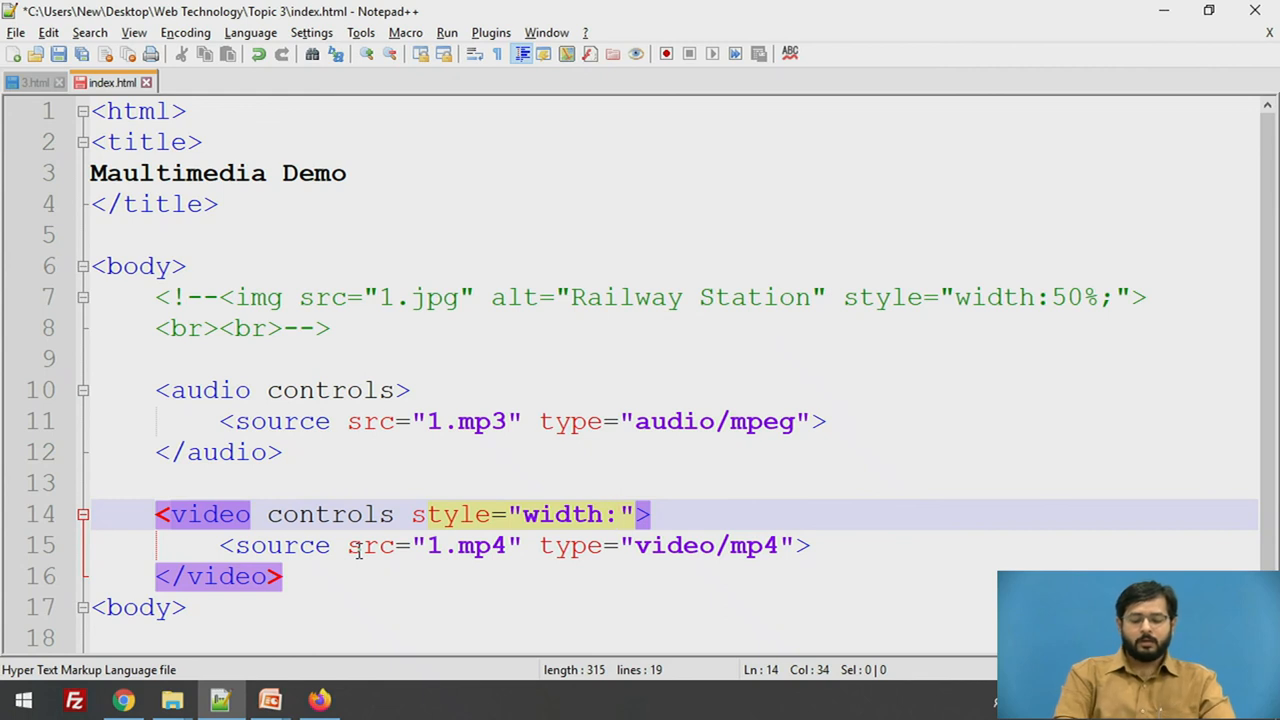
{"action": "type", "text": "300"}
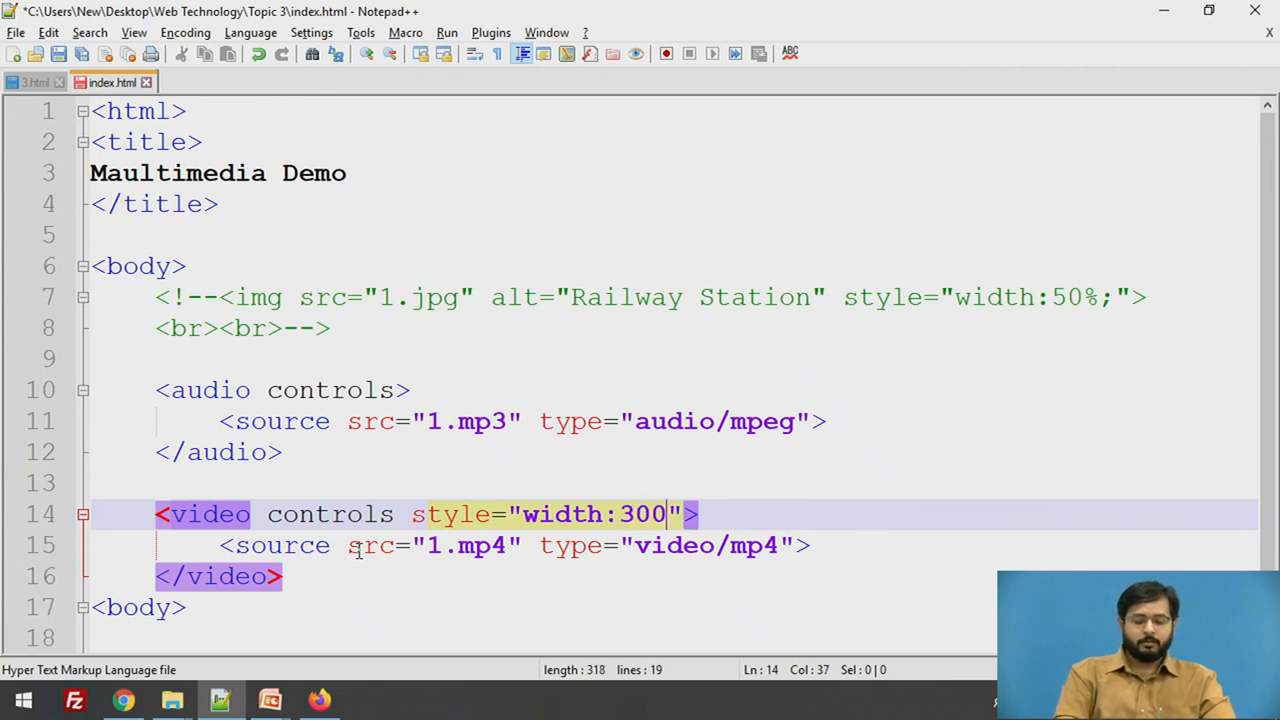
{"action": "type", "text": "px;"}
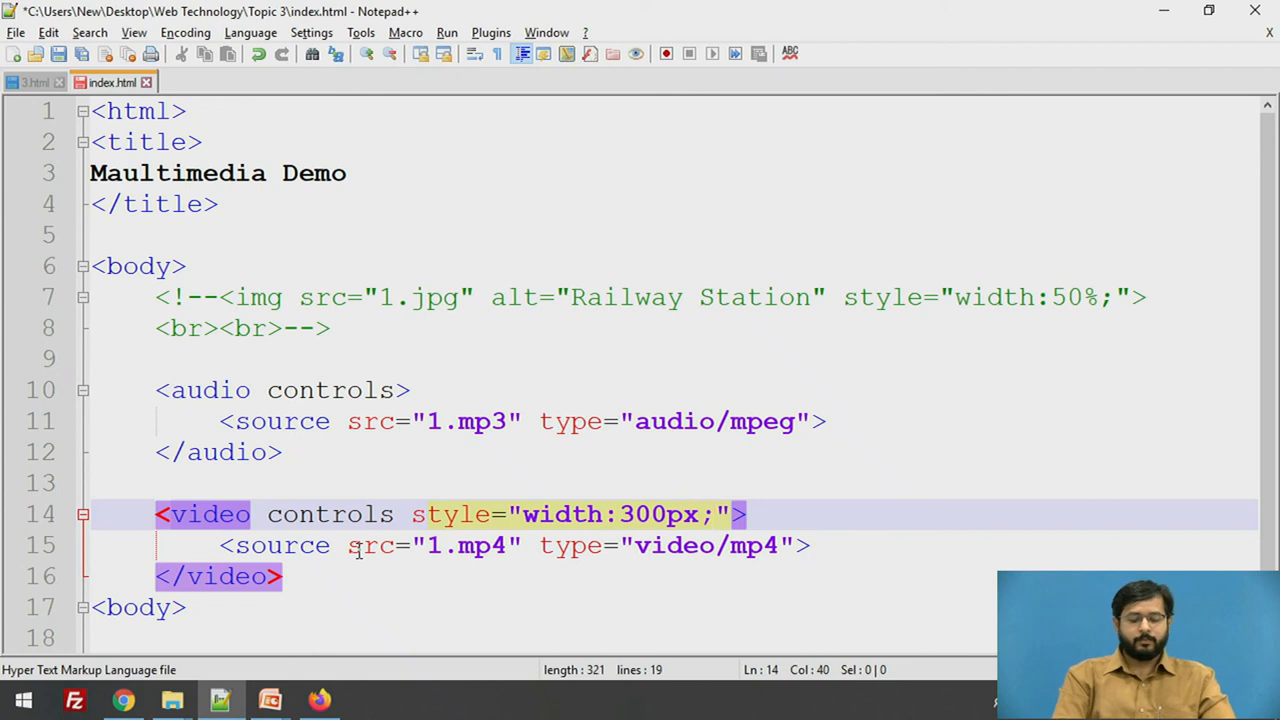
{"action": "left_click", "coordinate": [318, 700]}
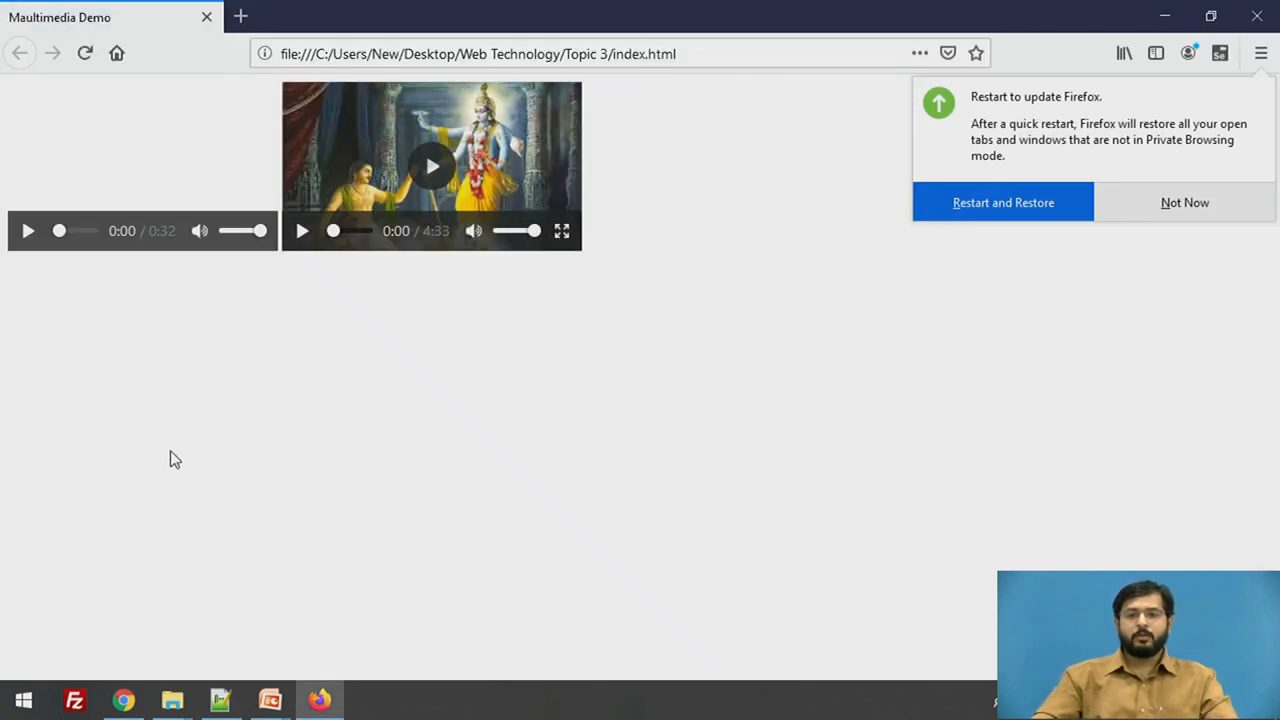
Step: Dismiss the Firefox update notice, review the 300px video, and return to Notepad++
{"action": "left_click", "coordinate": [1184, 202]}
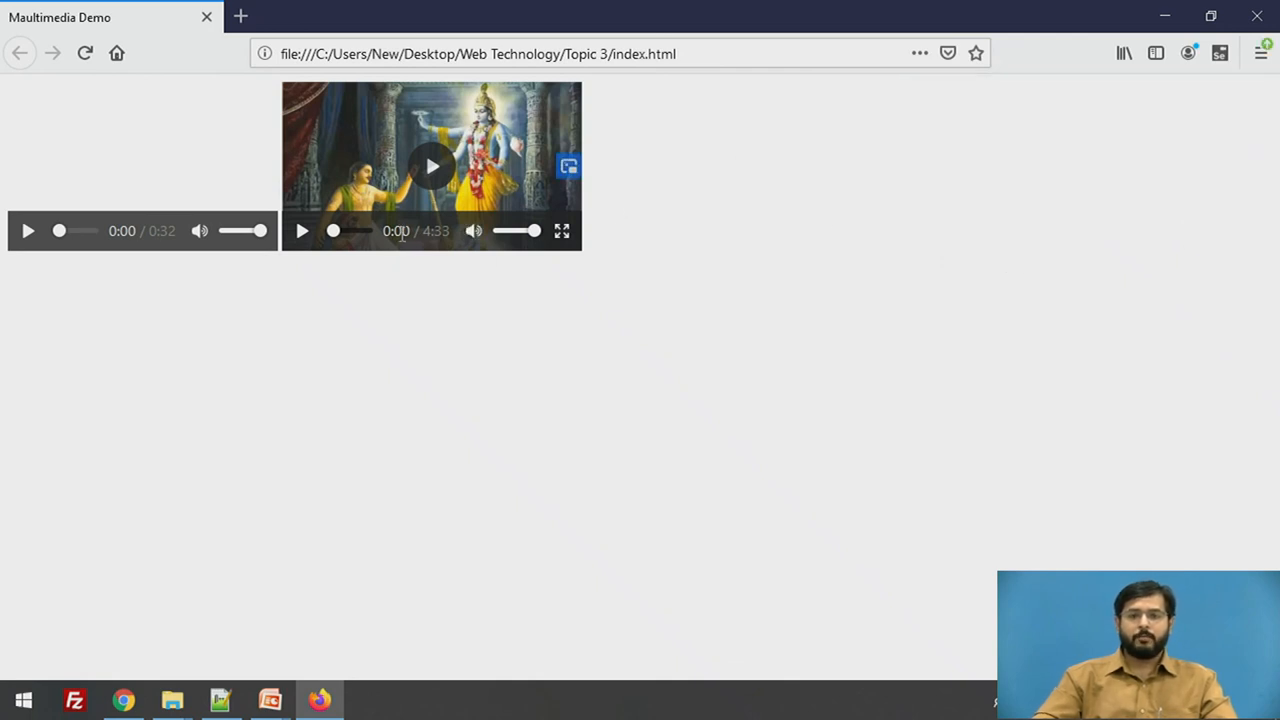
{"action": "mouse_move", "coordinate": [450, 184]}
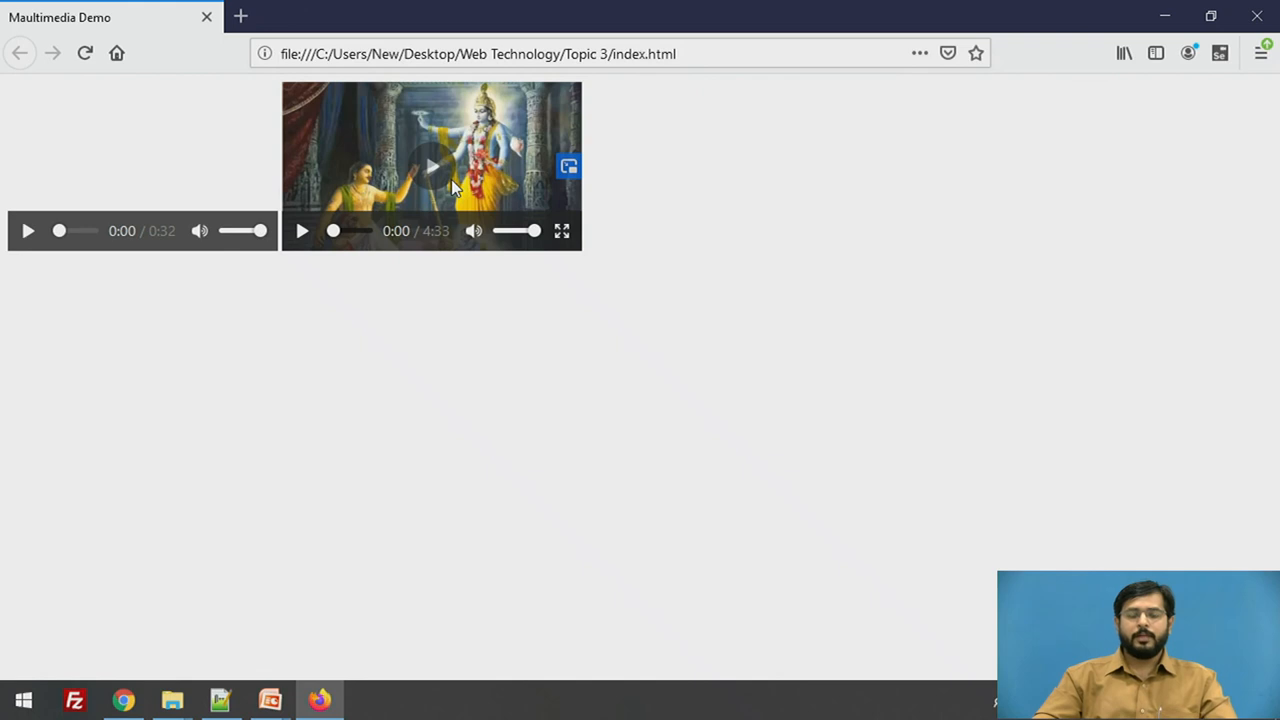
{"action": "left_click", "coordinate": [220, 700]}
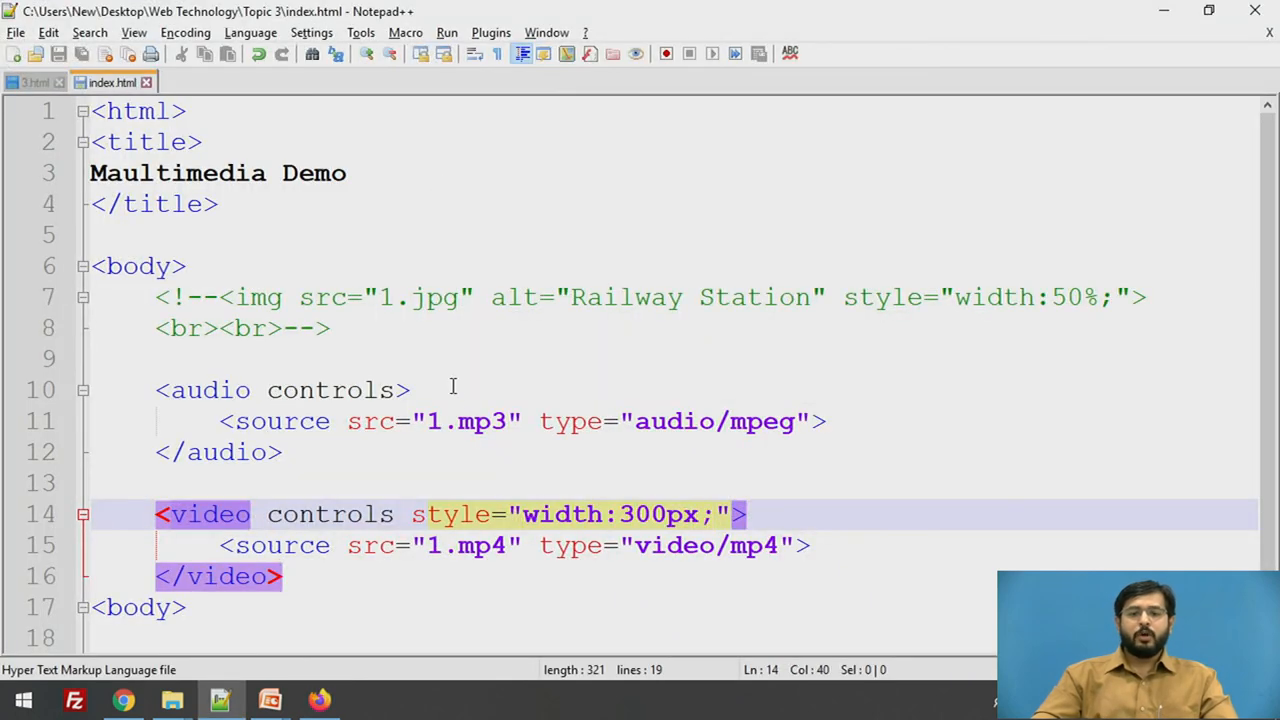
Step: Remove the <!-- and --> comment markers around the img and br lines
{"action": "left_click", "coordinate": [156, 482]}
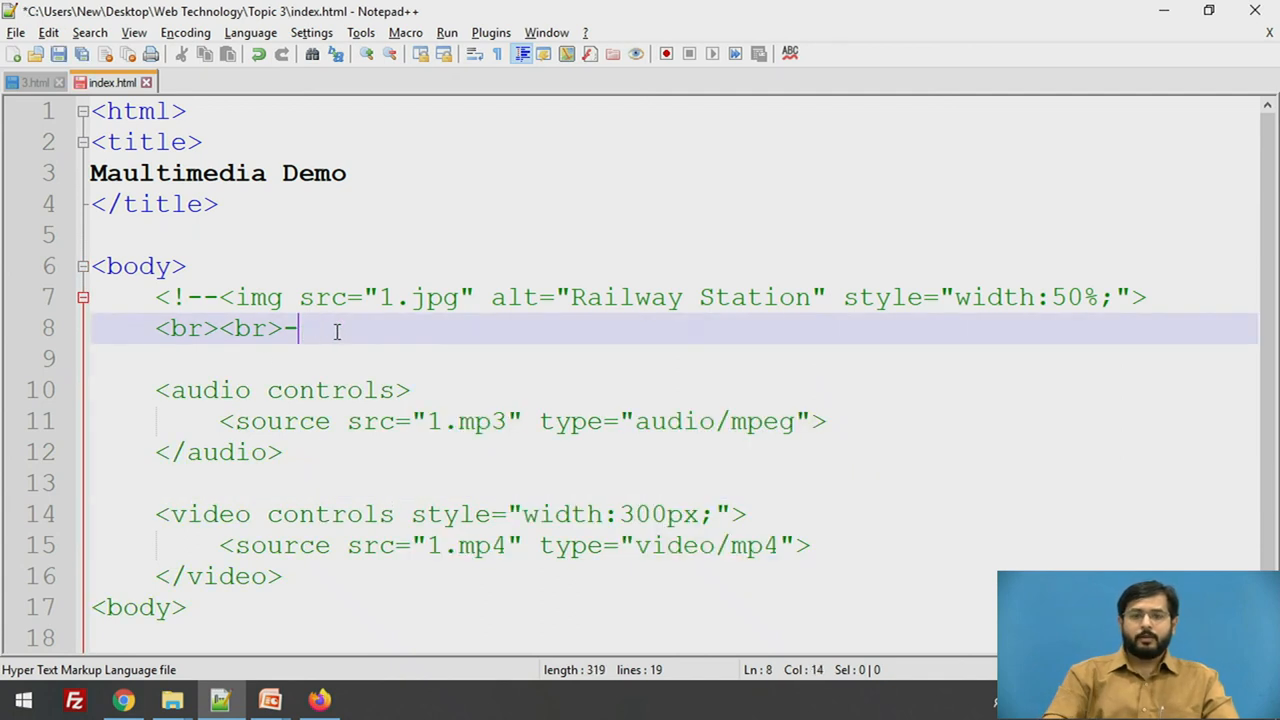
{"action": "key", "text": "Backspace"}
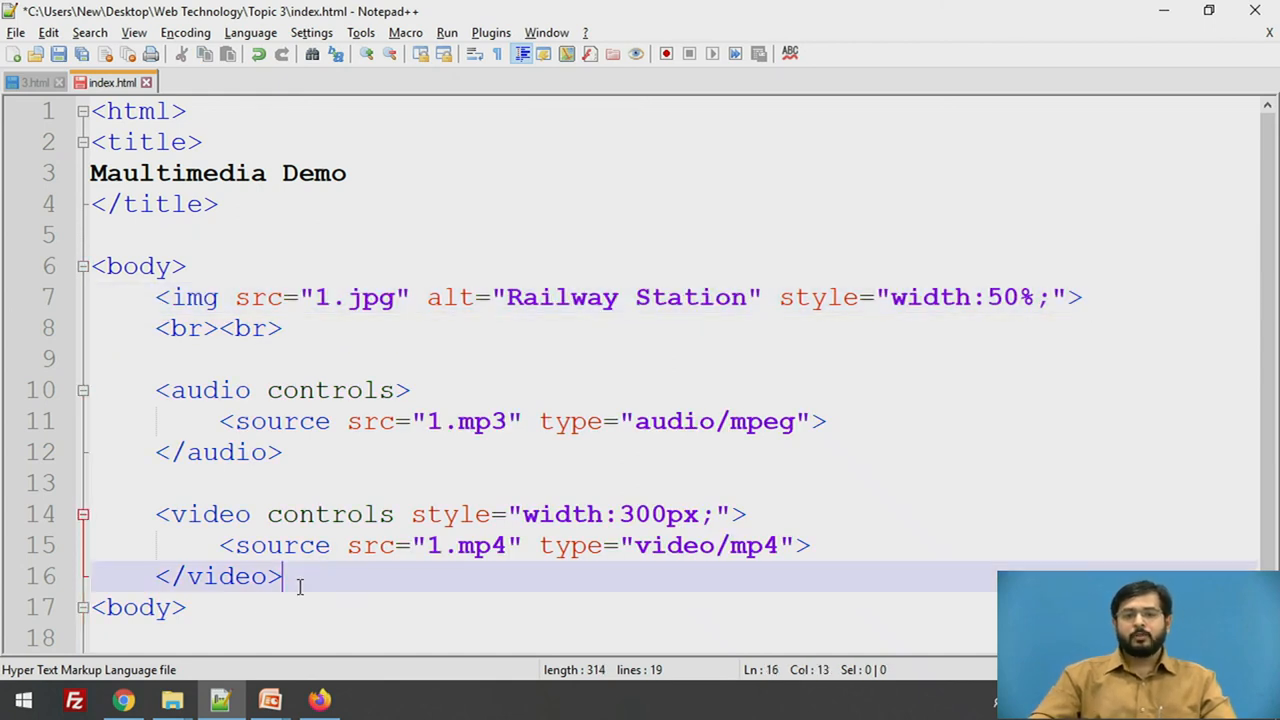
{"action": "key", "text": "Enter"}
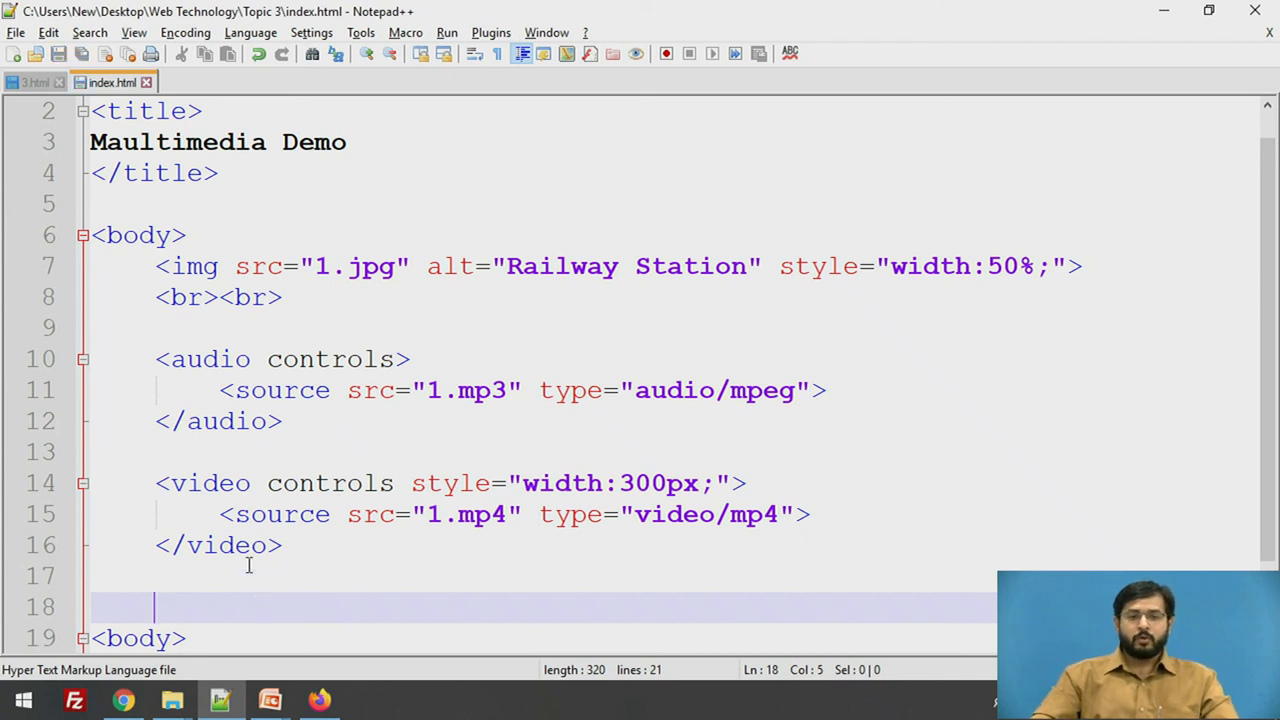
Step: Add <br><br> on the blank line between the audio and video players
{"action": "left_click", "coordinate": [196, 452]}
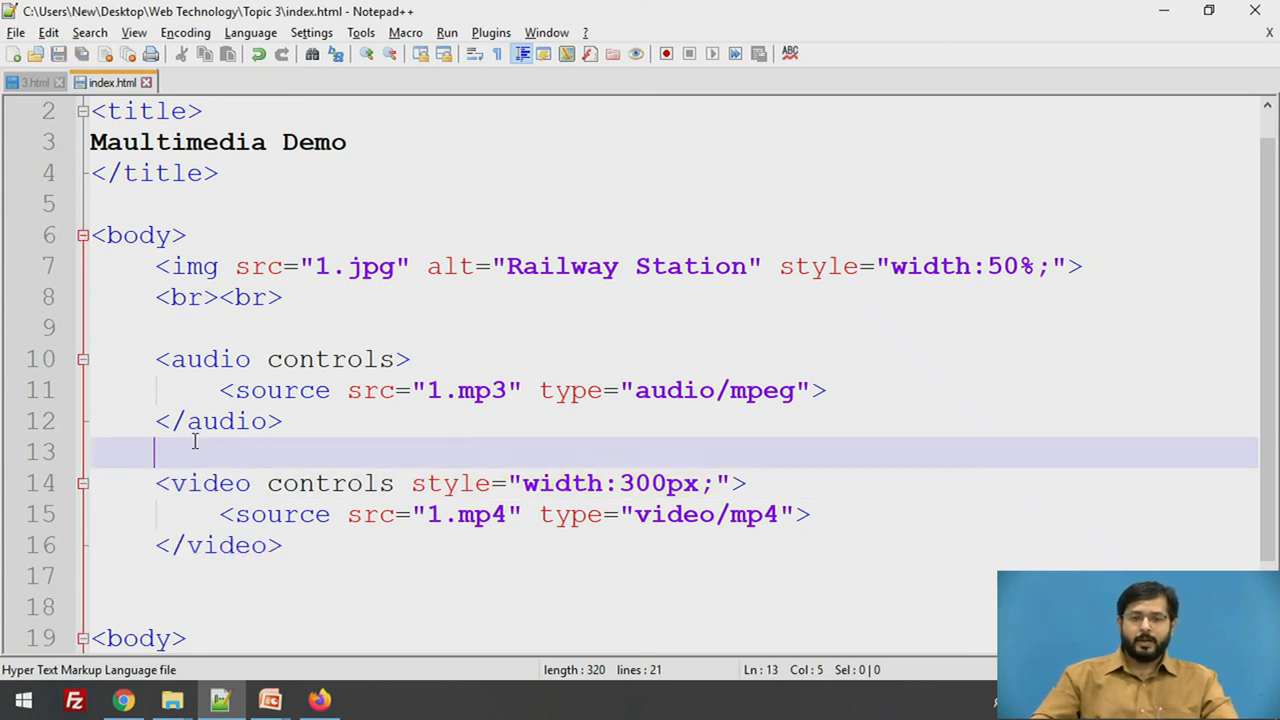
{"action": "type", "text": "<br>"}
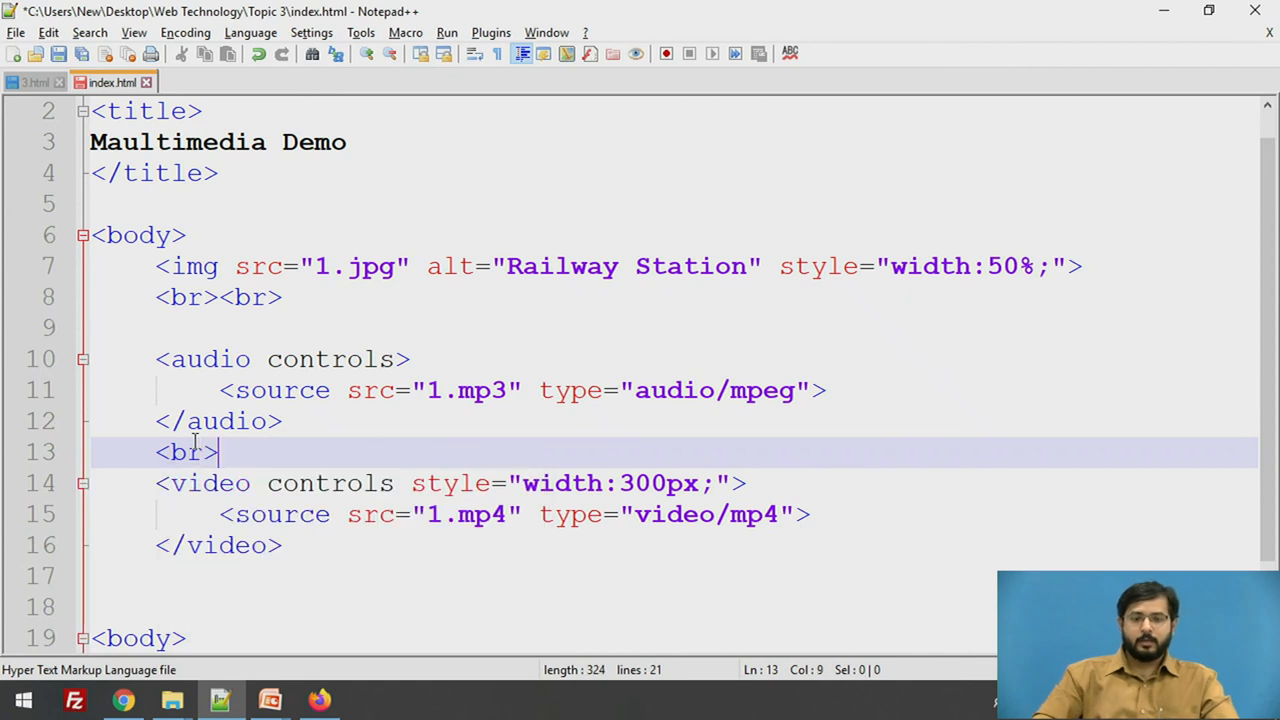
{"action": "type", "text": "<br>"}
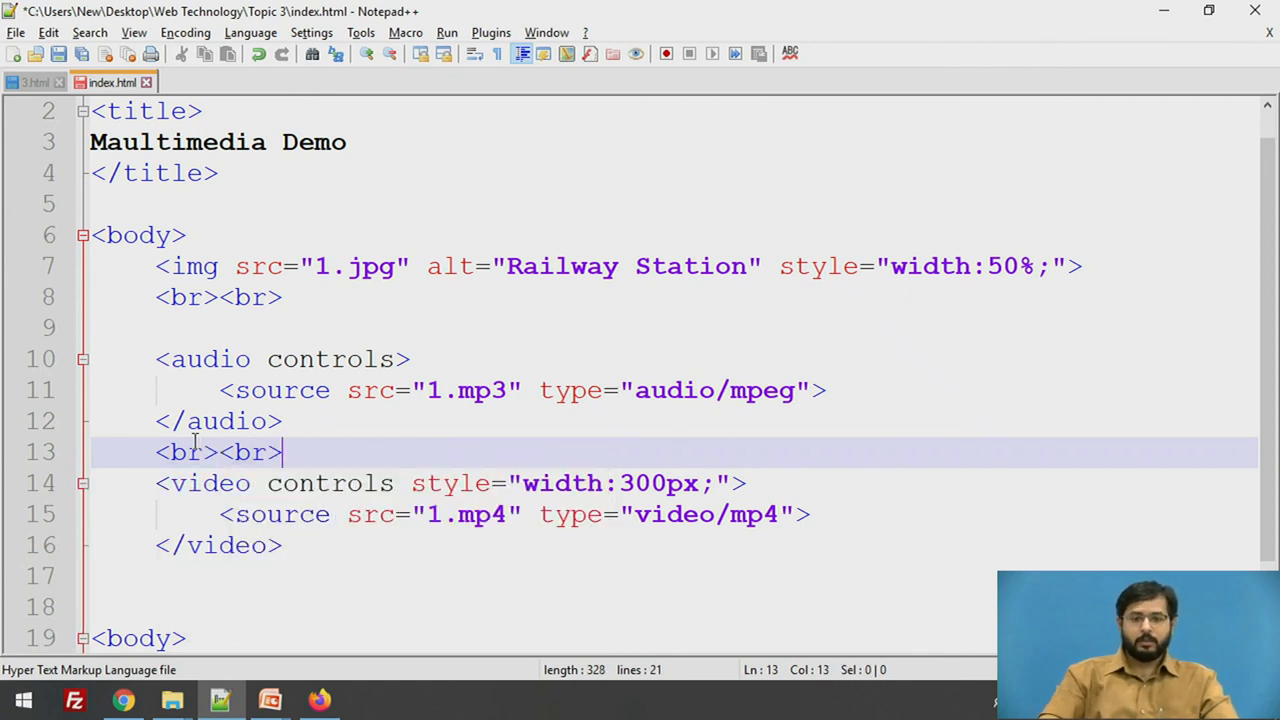
{"action": "key", "text": "alt+tab"}
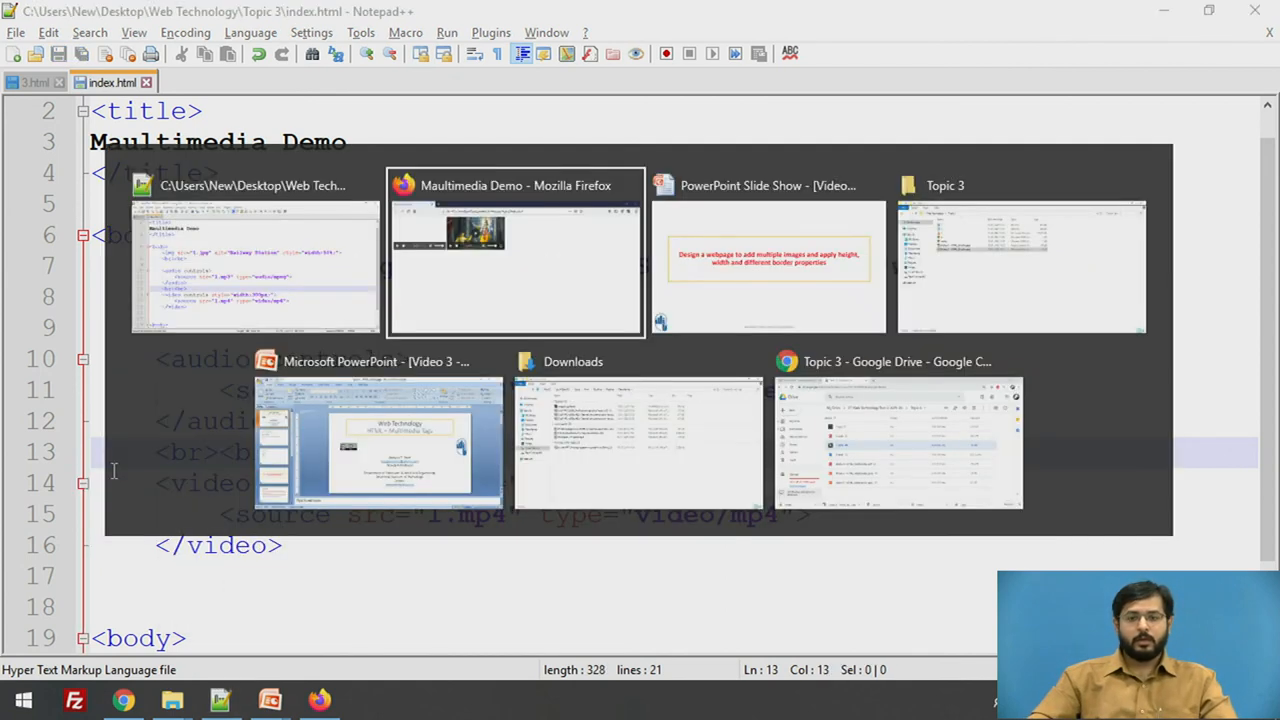
Step: Reload the page in Firefox and scroll to see image, audio and video stacked on separate lines
{"action": "left_click", "coordinate": [516, 250]}
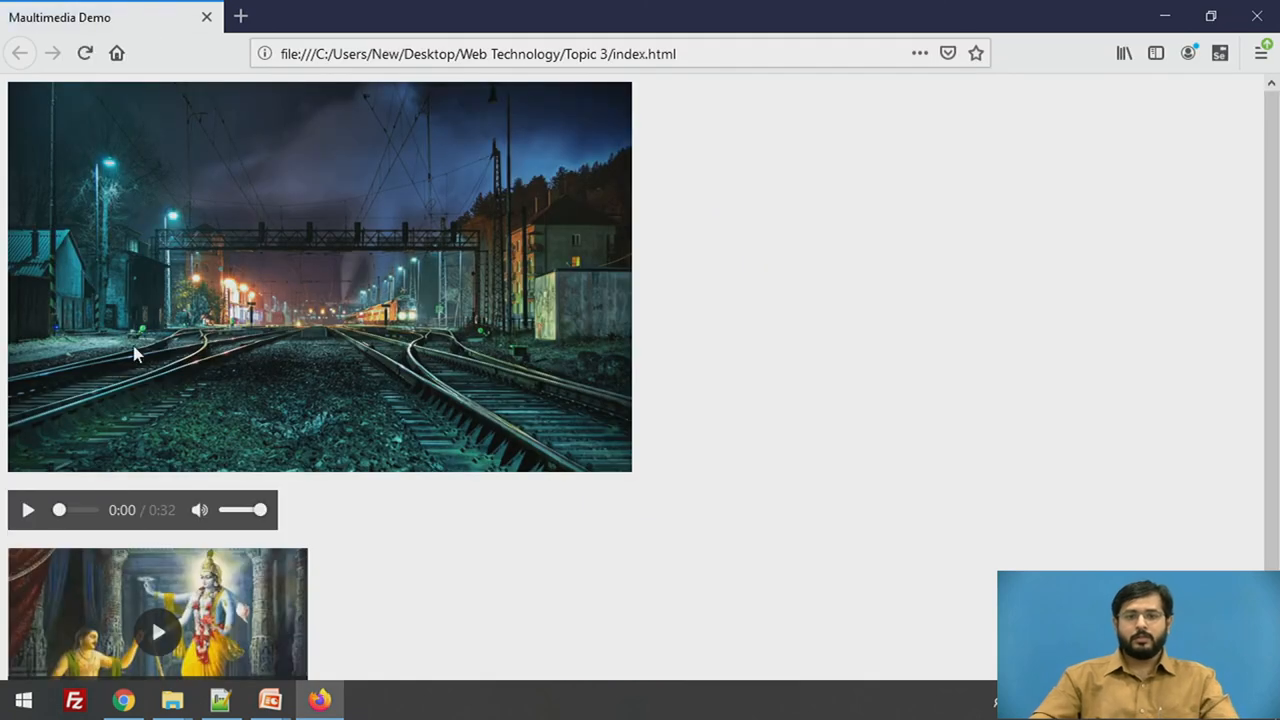
{"action": "mouse_move", "coordinate": [232, 338]}
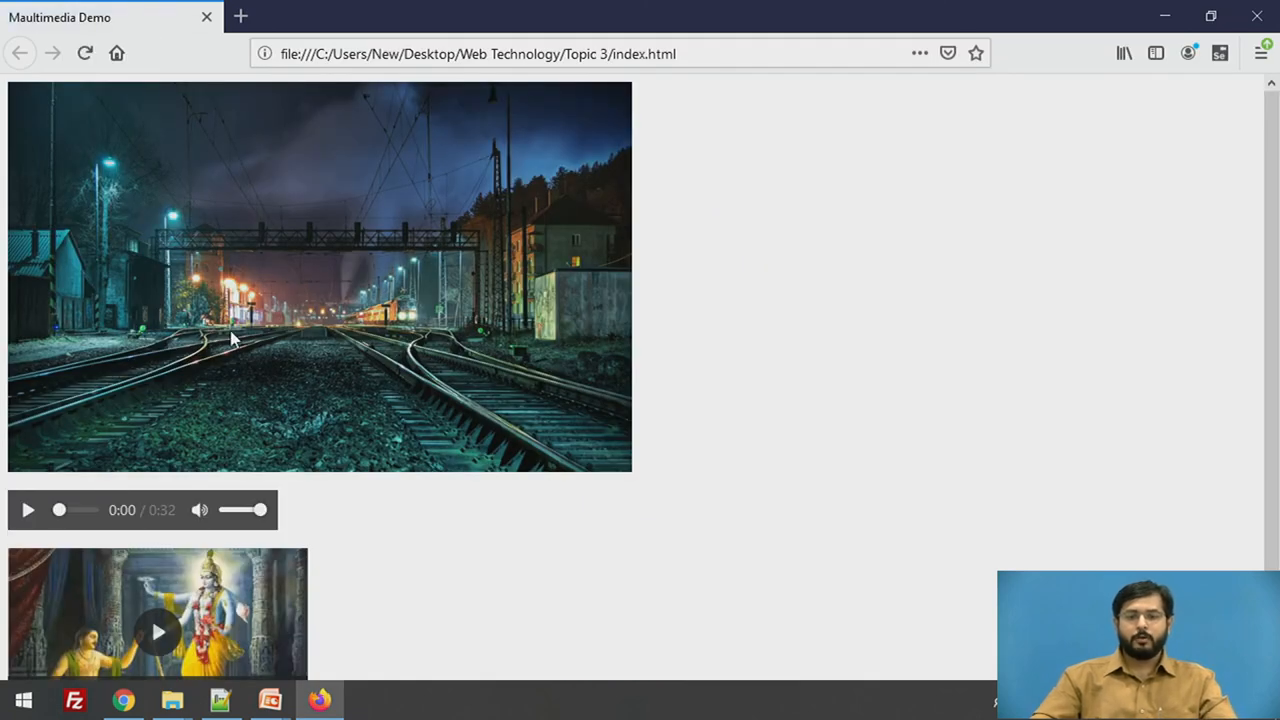
{"action": "scroll", "scroll_direction": "down", "scroll_amount": 3}
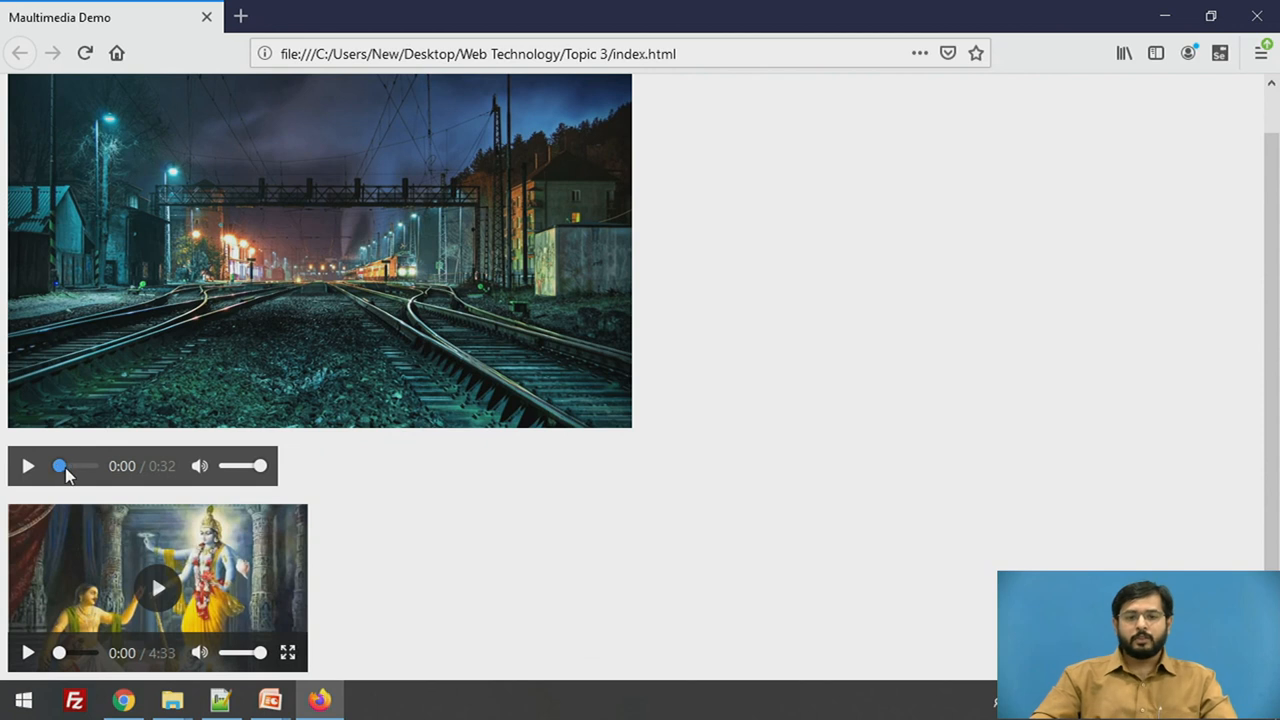
{"action": "mouse_move", "coordinate": [92, 478]}
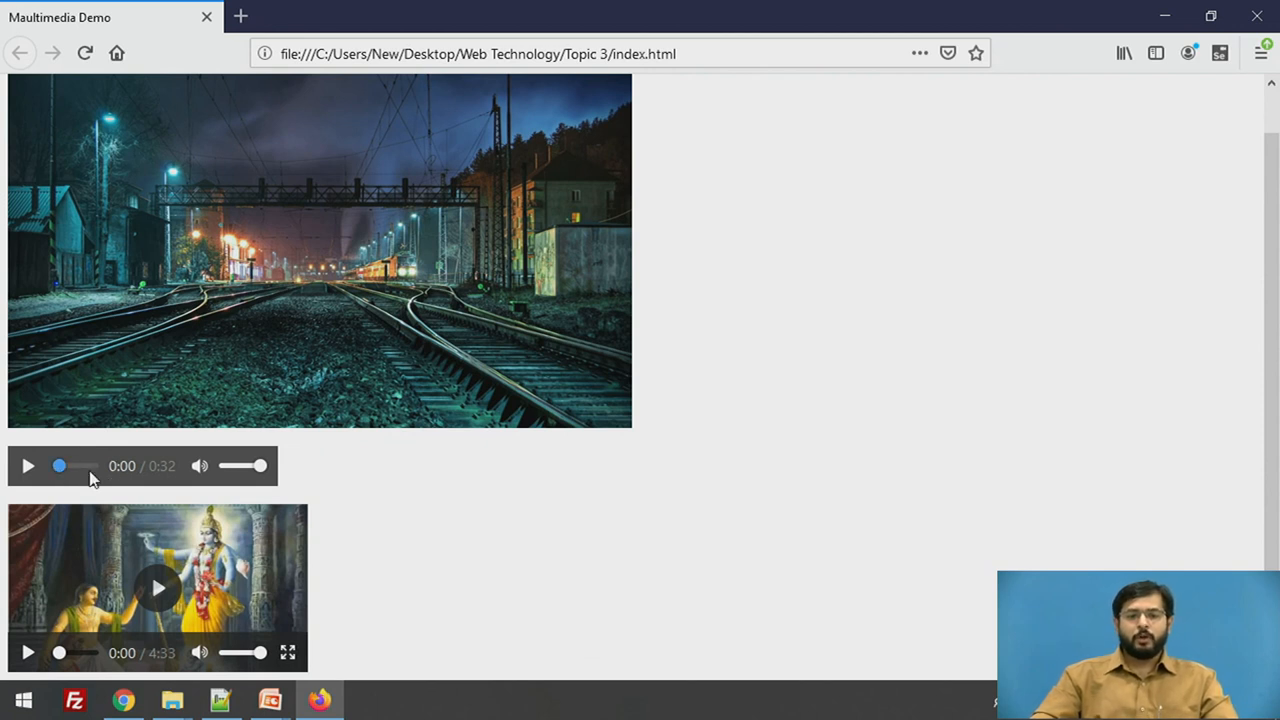
{"action": "mouse_move", "coordinate": [84, 504]}
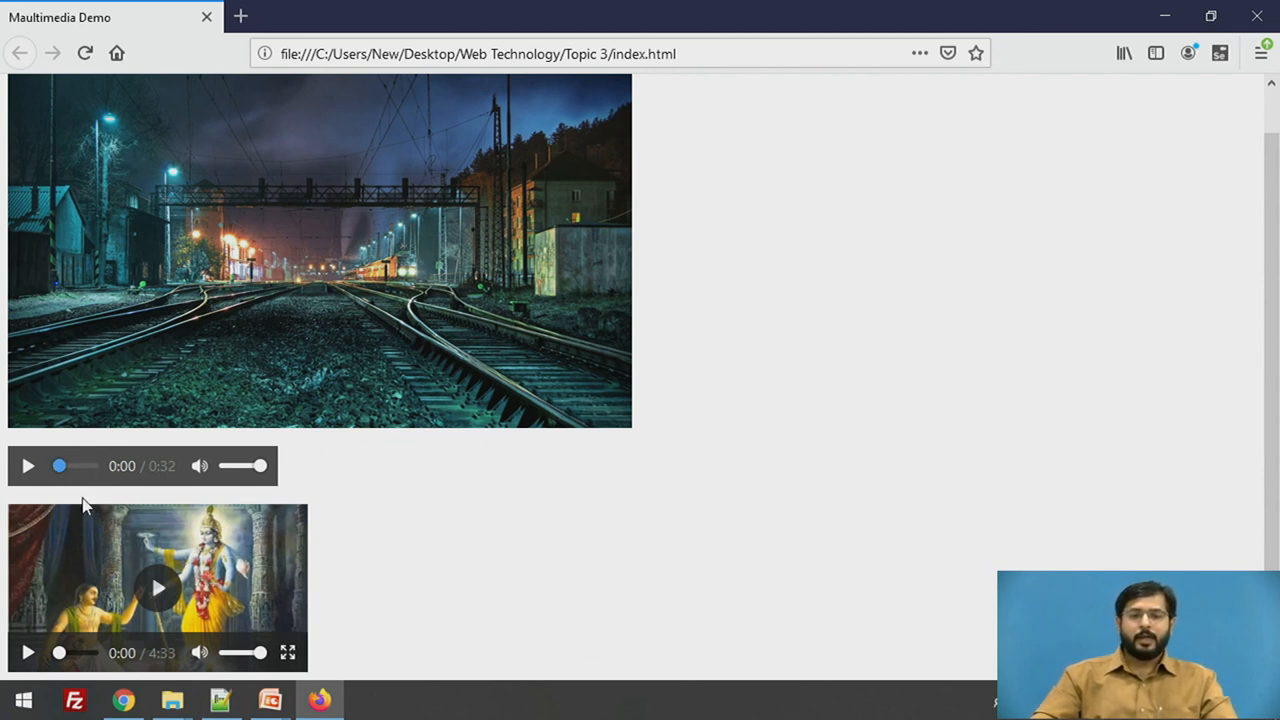
{"action": "mouse_move", "coordinate": [40, 588]}
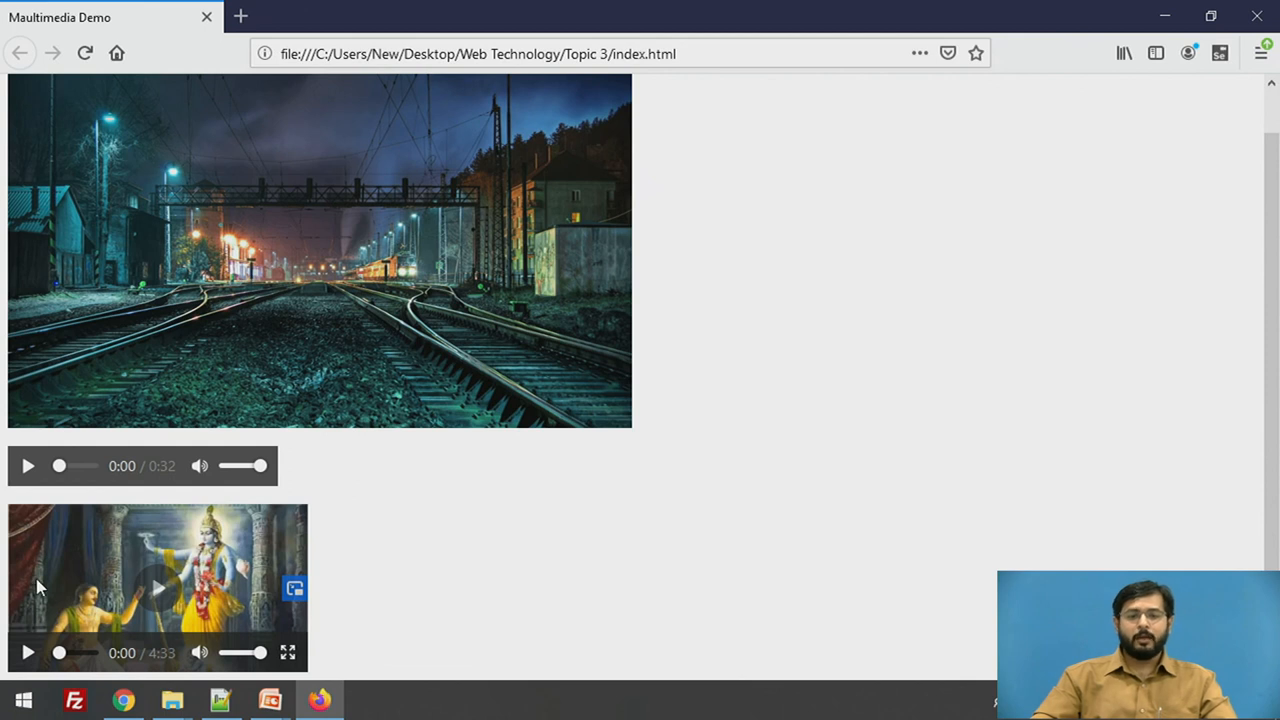
{"action": "mouse_move", "coordinate": [150, 468]}
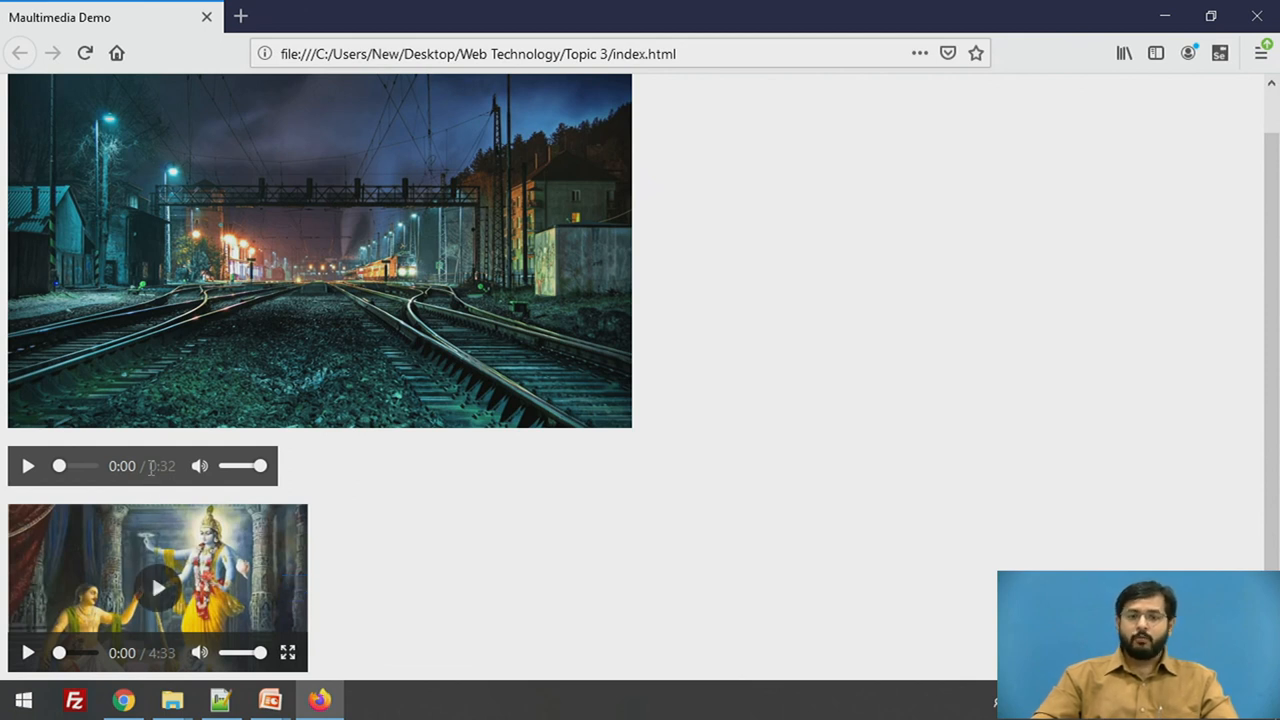
{"action": "key", "text": "alt+tab"}
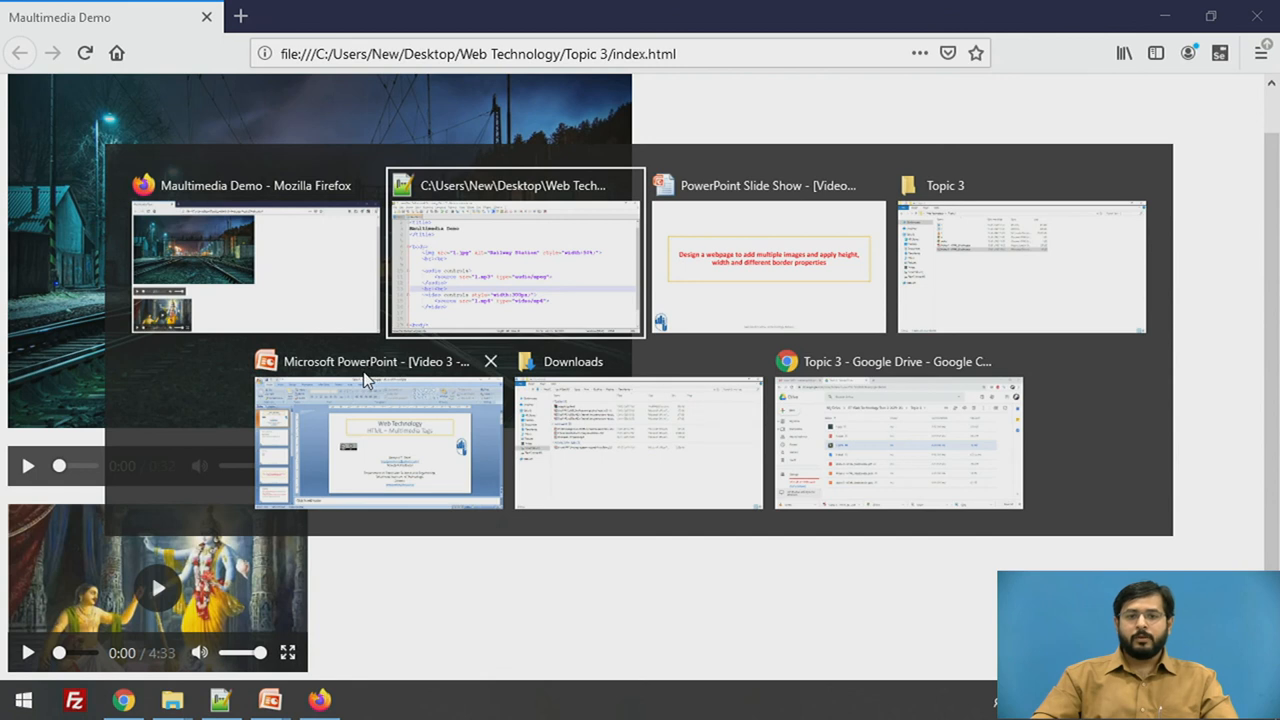